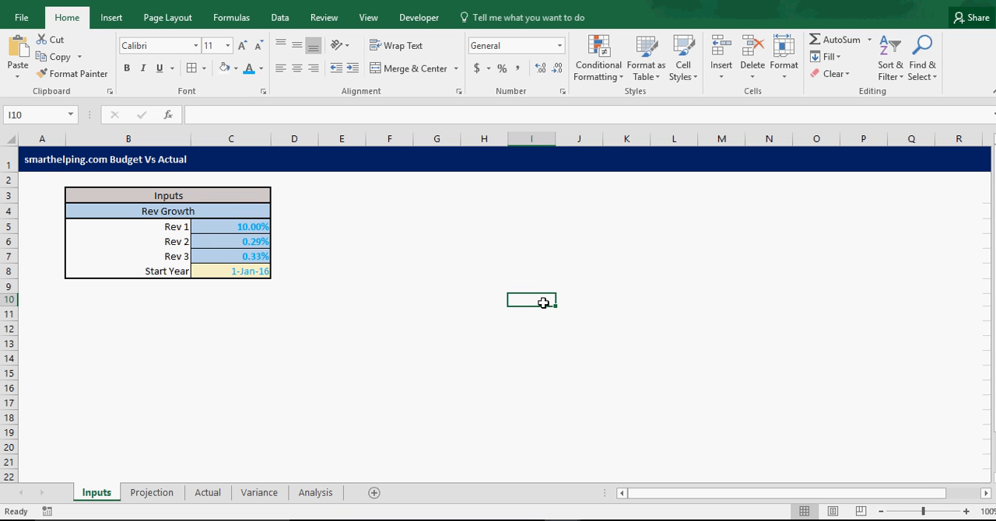
Step: Review the Rev 3 growth formula and Rev 1 growth value on the Inputs sheet
left_click(294, 387)
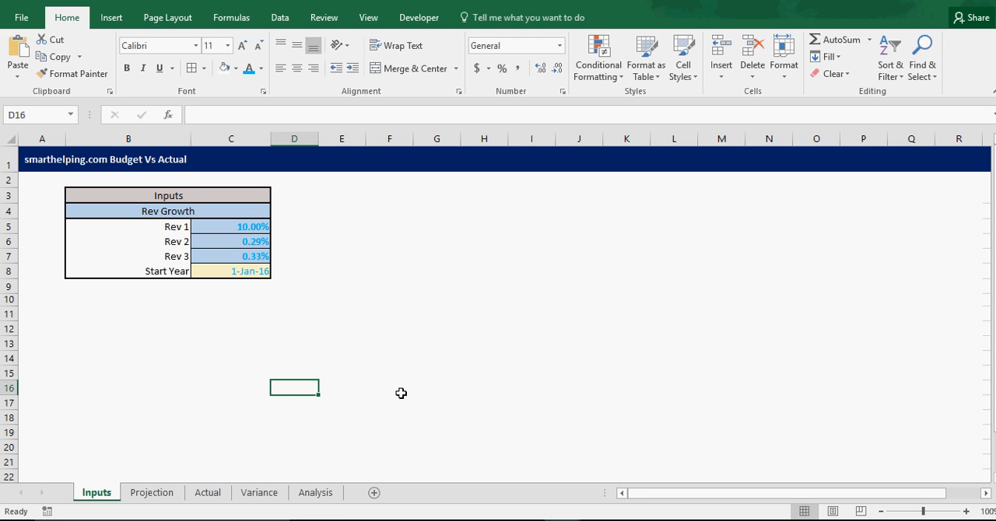
mouse_move(232, 225)
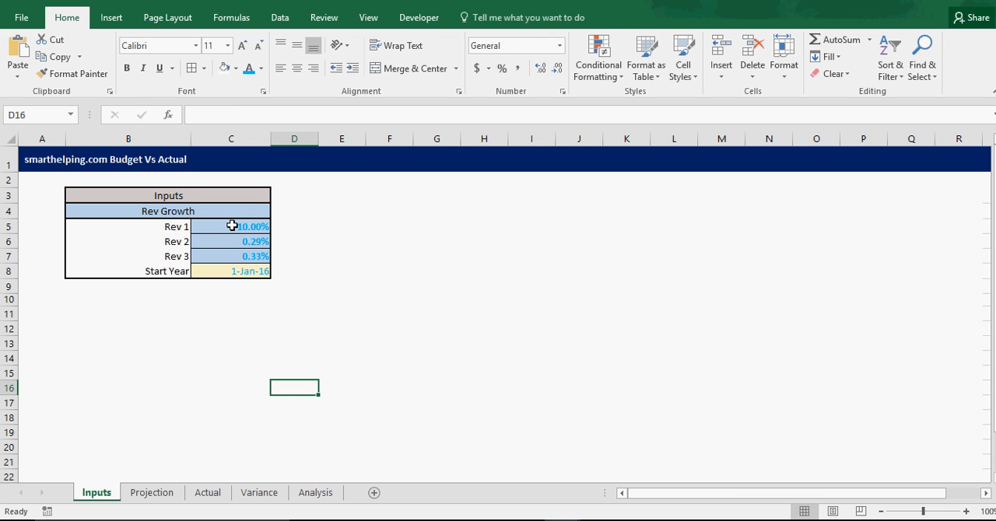
left_click(230, 256)
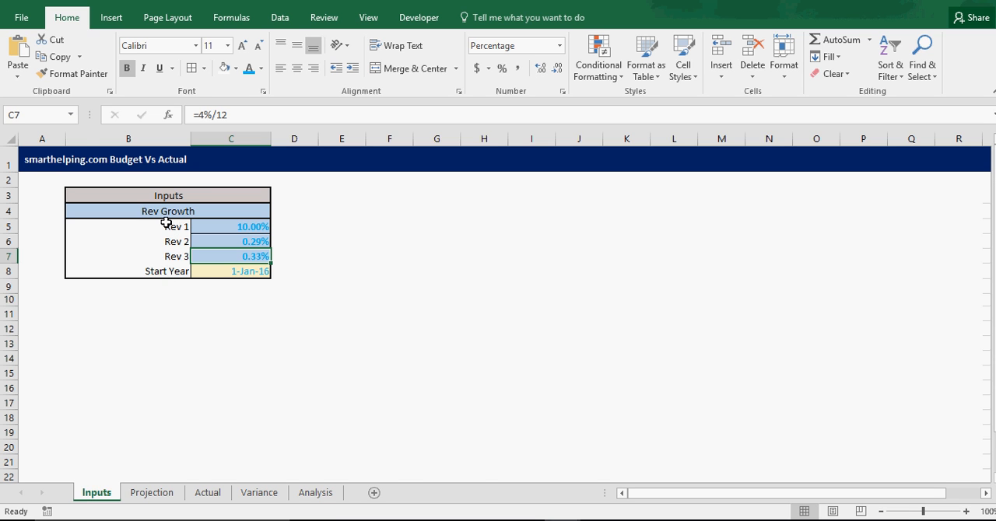
left_click(151, 492)
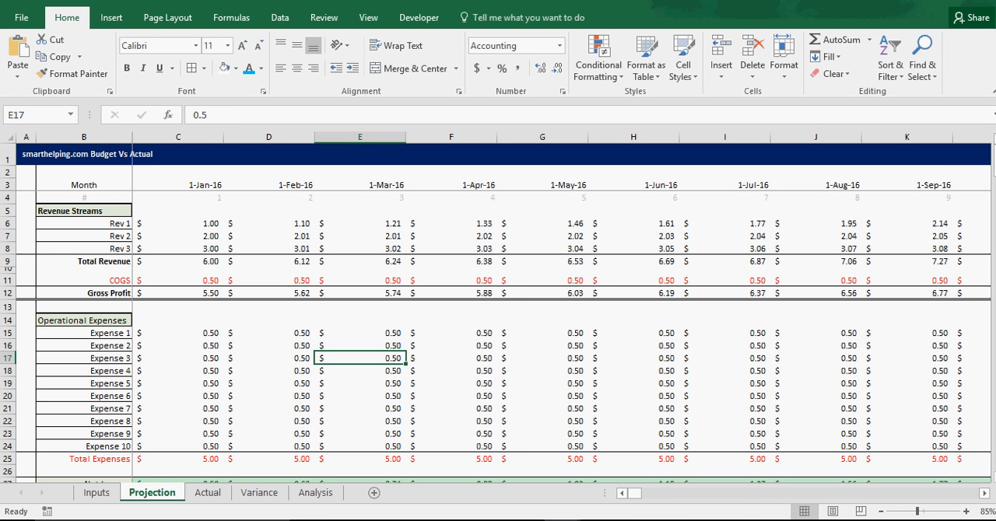
mouse_move(564, 476)
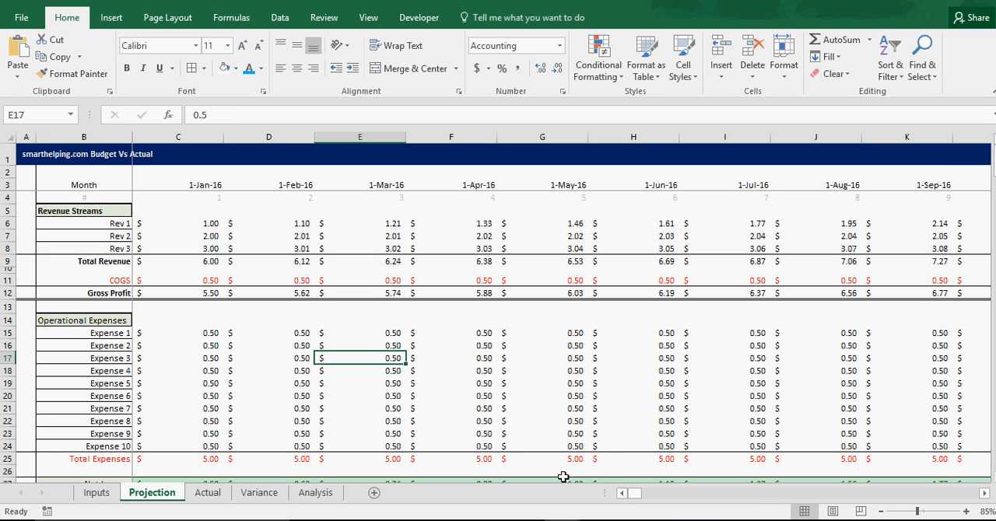
left_click(96, 492)
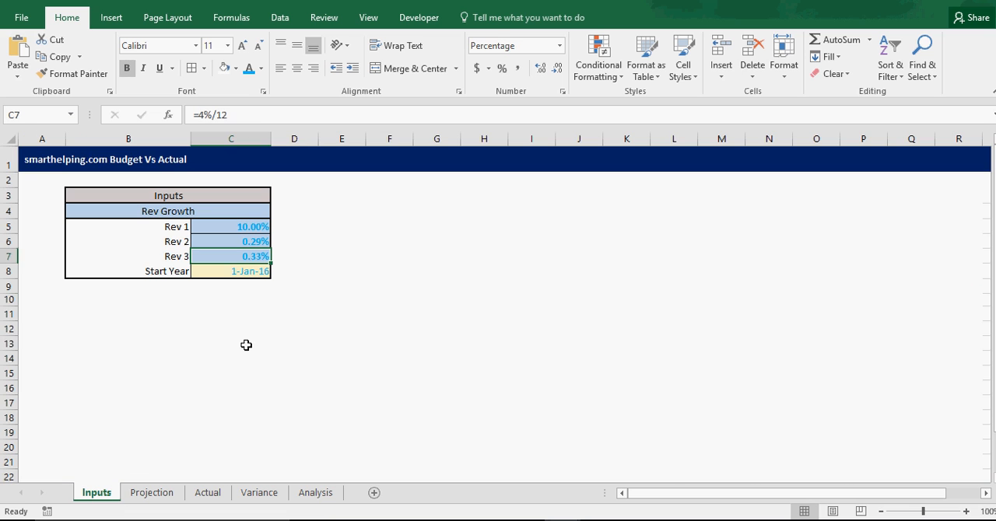
left_click(230, 342)
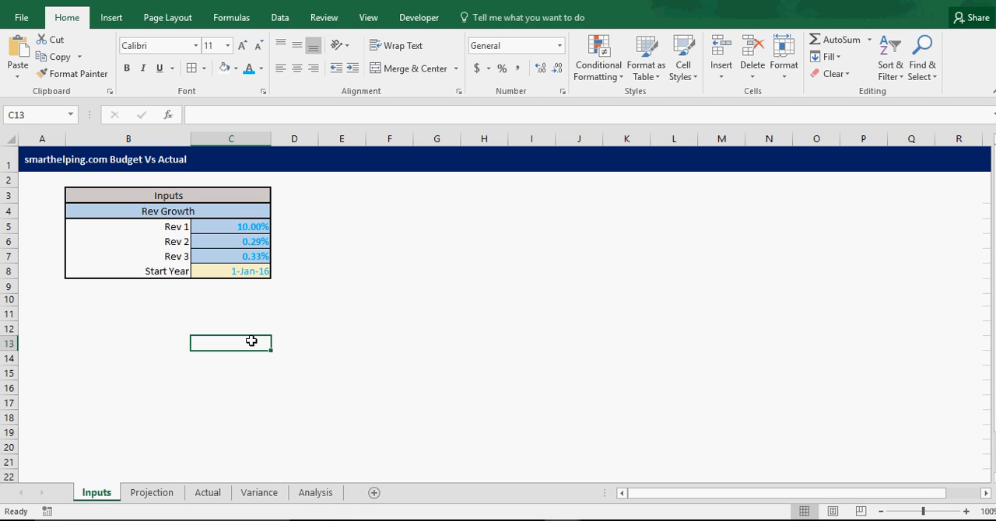
mouse_move(309, 340)
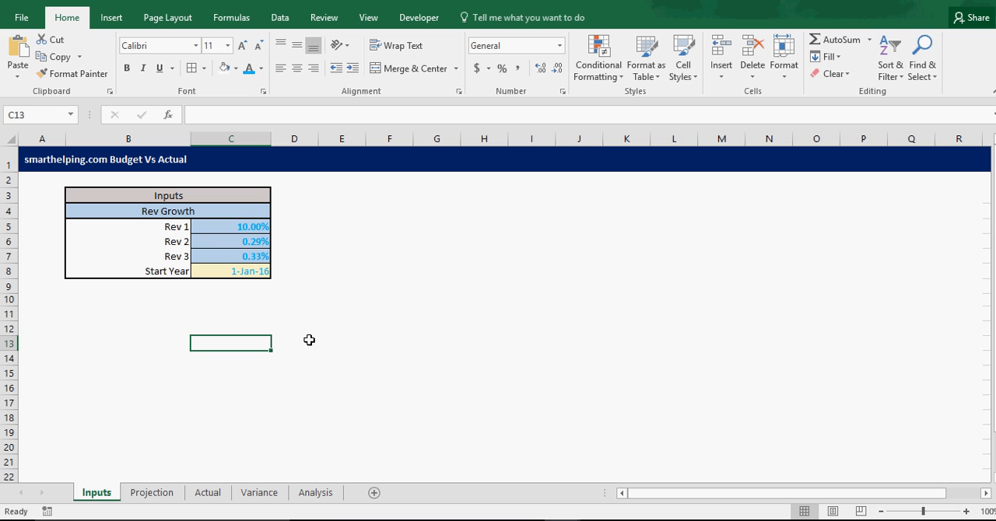
mouse_move(267, 324)
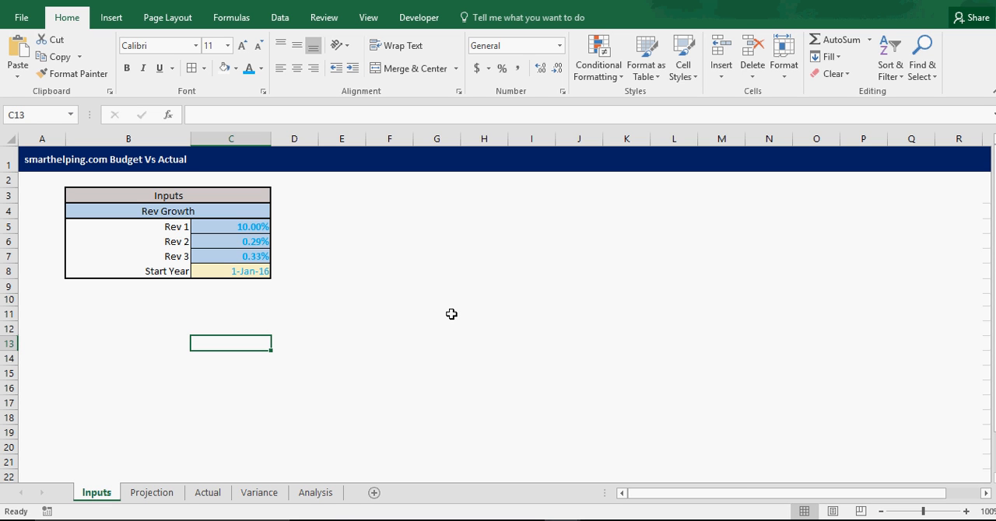
left_click(437, 312)
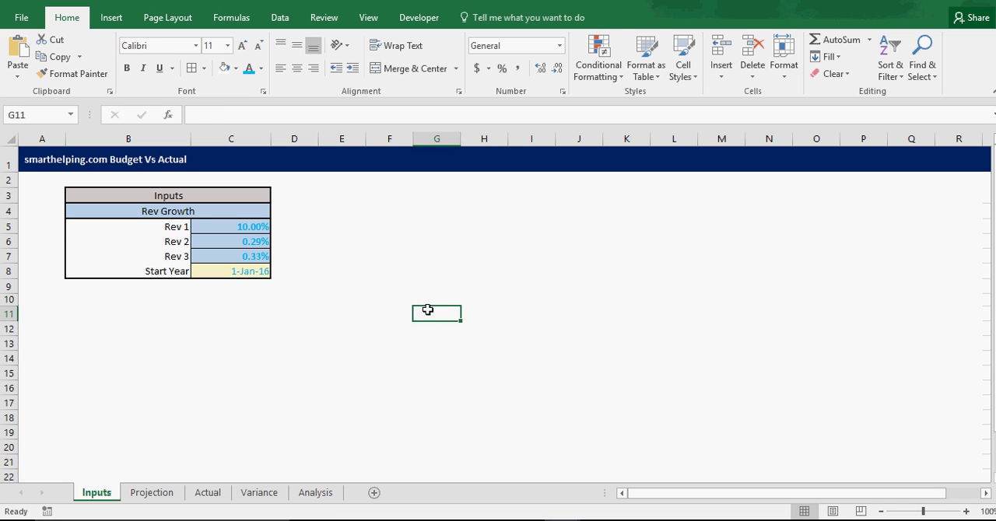
left_click(231, 227)
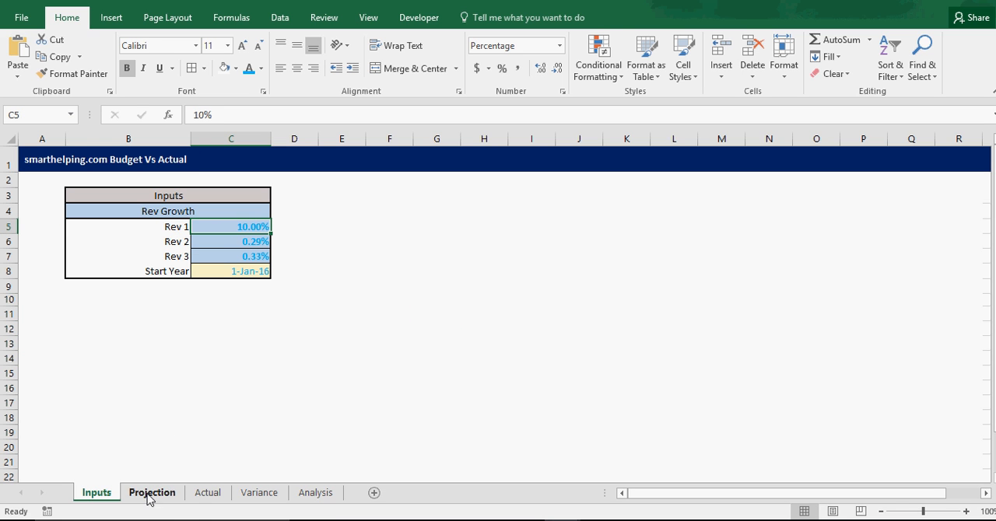
Step: Check the recalculated Rev 1 January–June projections against the 0.25% growth input
left_click(152, 493)
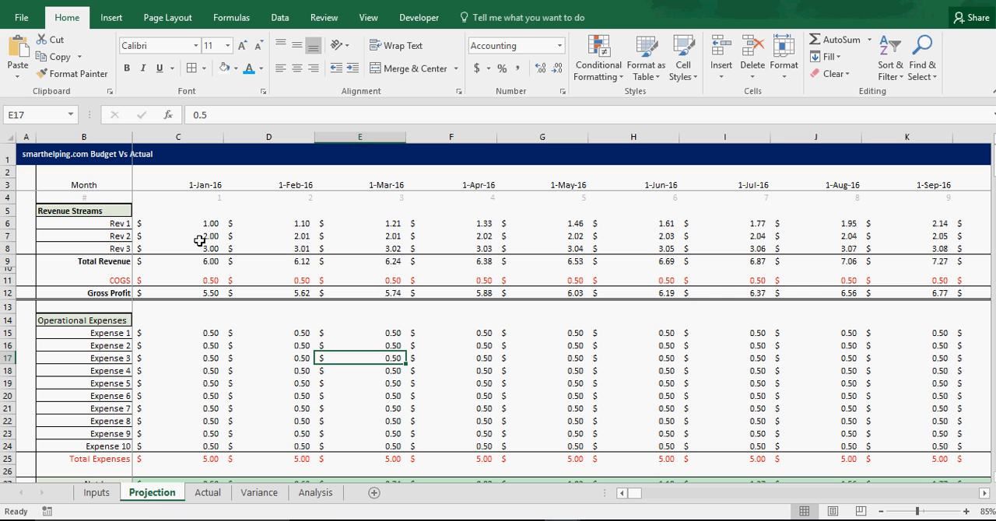
left_click_drag(179, 223, 450, 223)
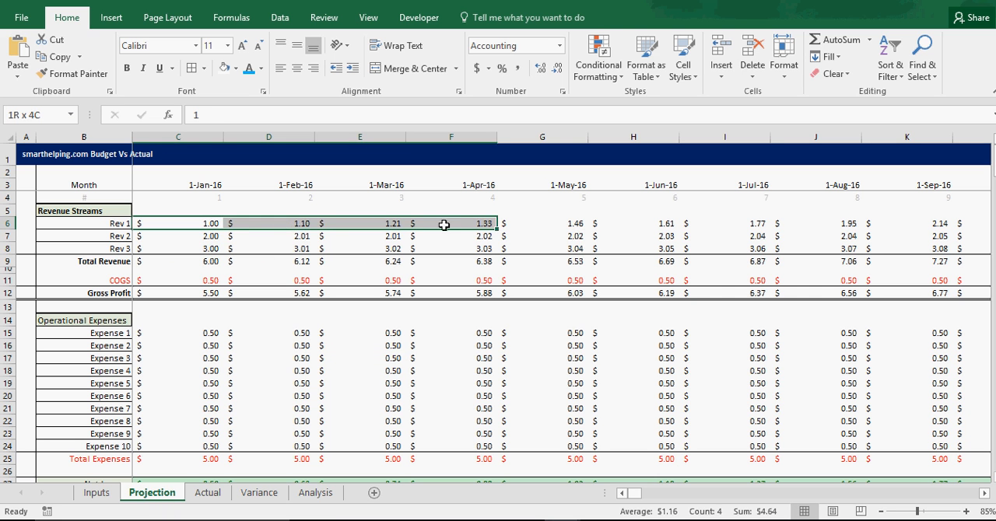
left_click(632, 223)
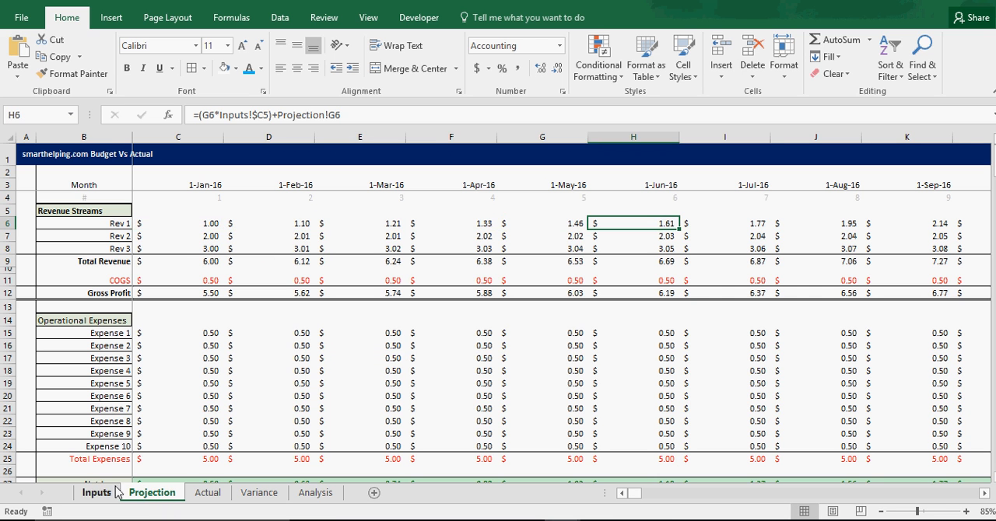
left_click(97, 492)
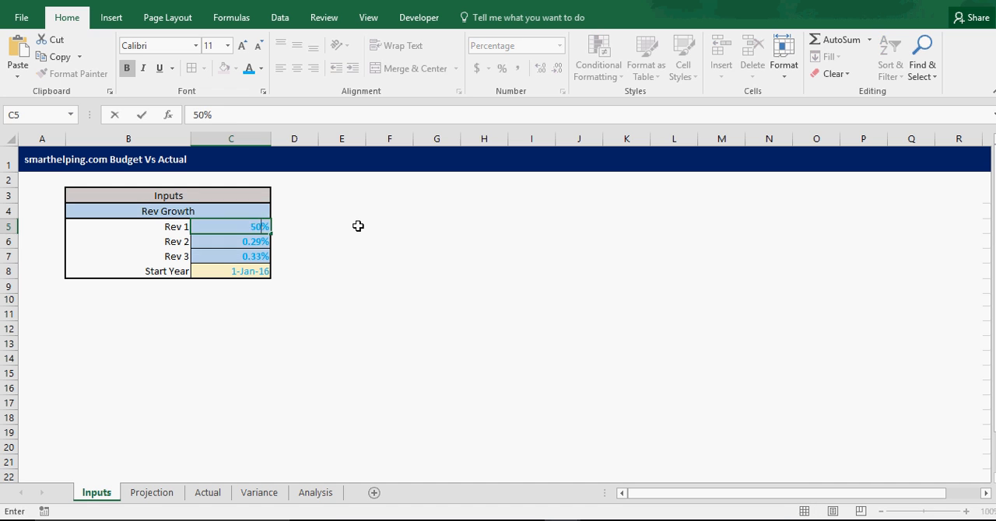
left_click(151, 492)
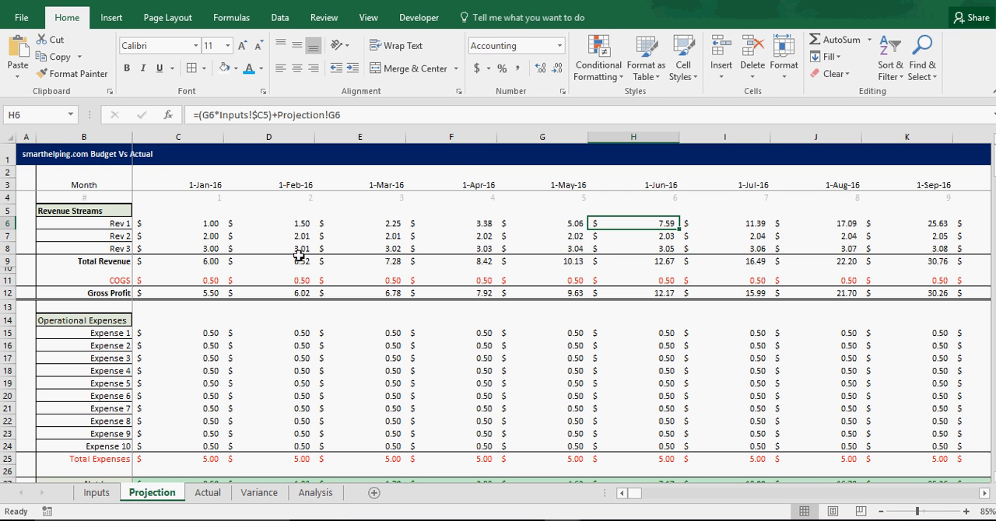
mouse_move(404, 222)
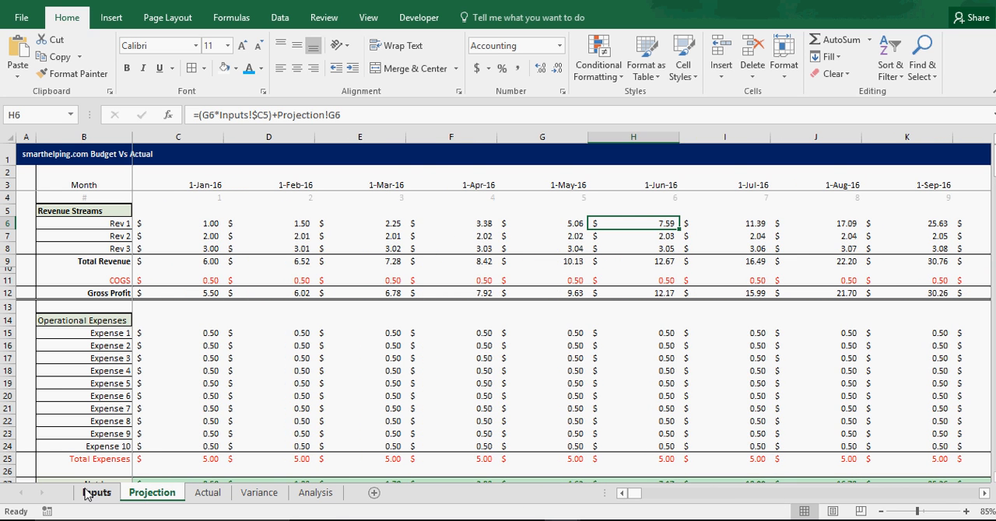
left_click(96, 492)
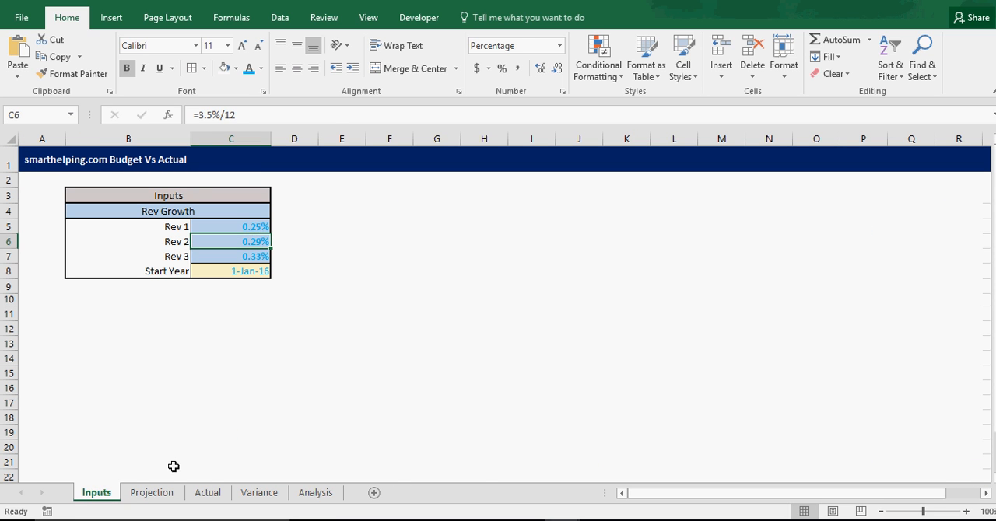
left_click(152, 492)
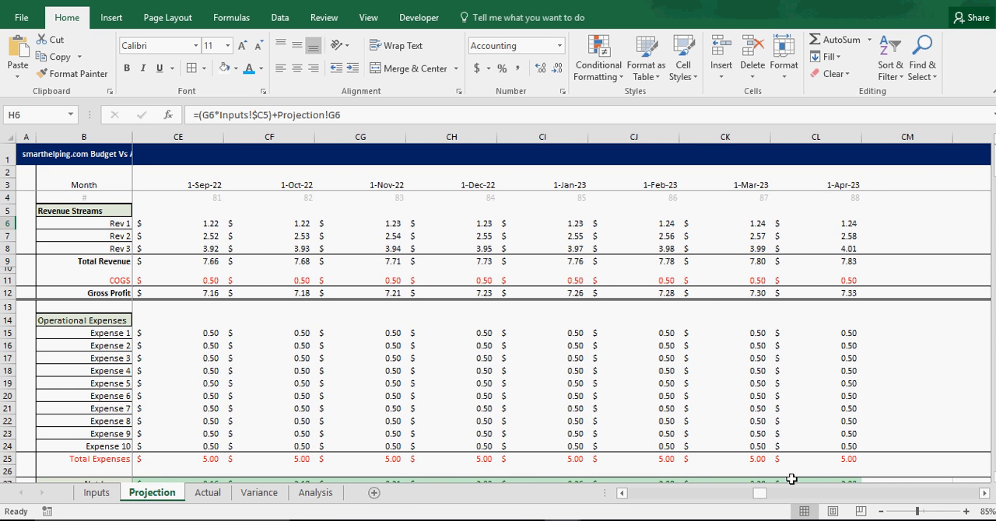
scroll("left", 3)
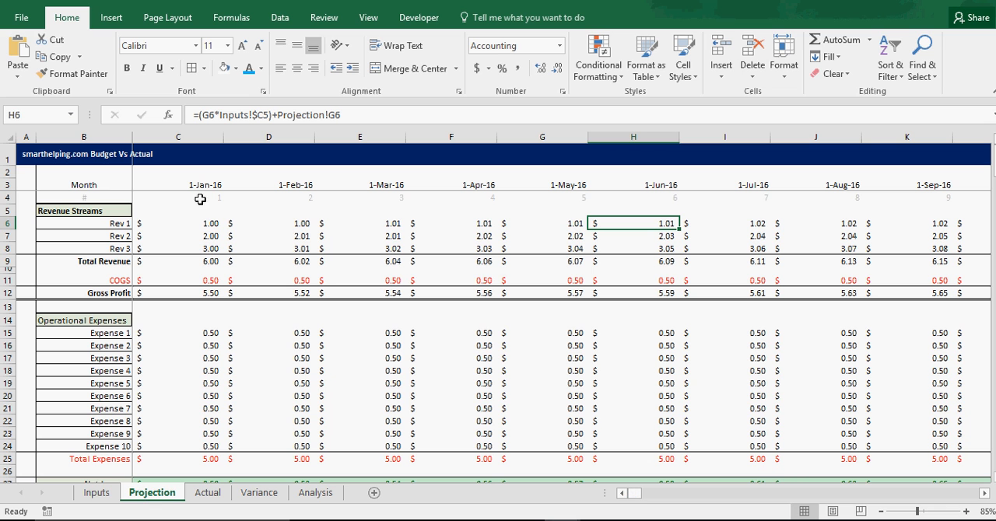
mouse_move(373, 293)
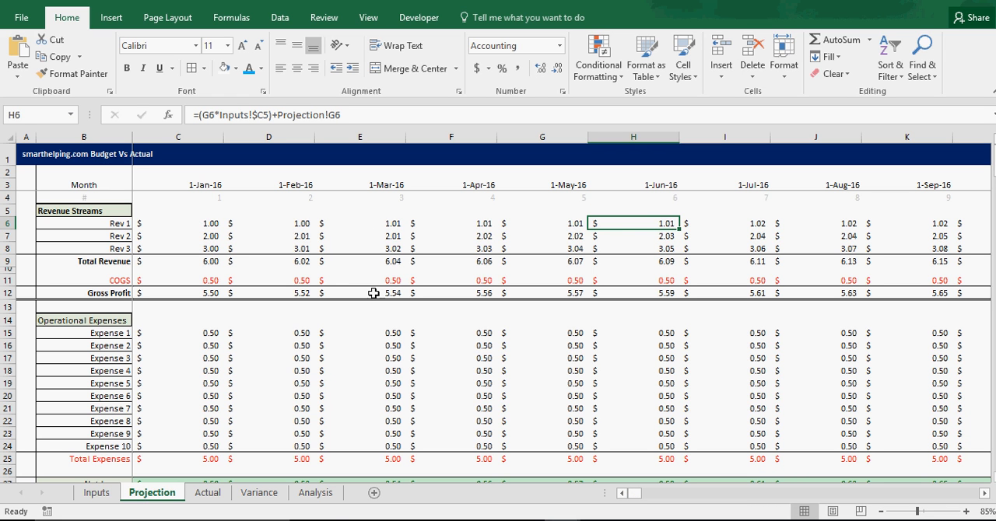
mouse_move(142, 245)
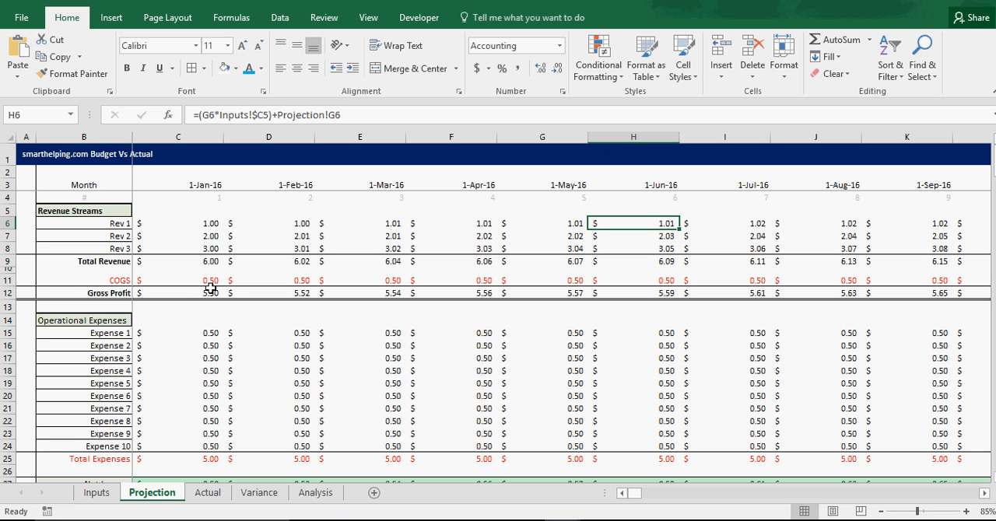
mouse_move(241, 224)
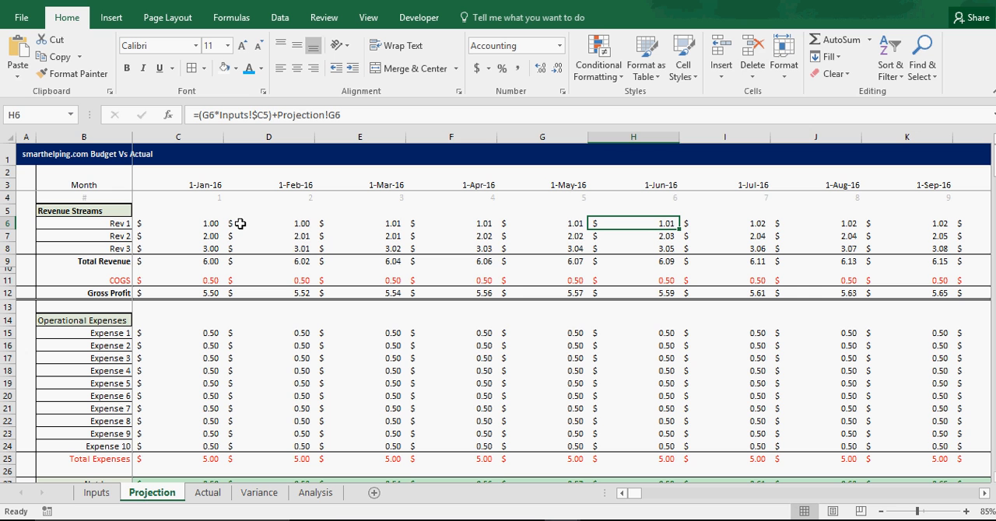
mouse_move(243, 239)
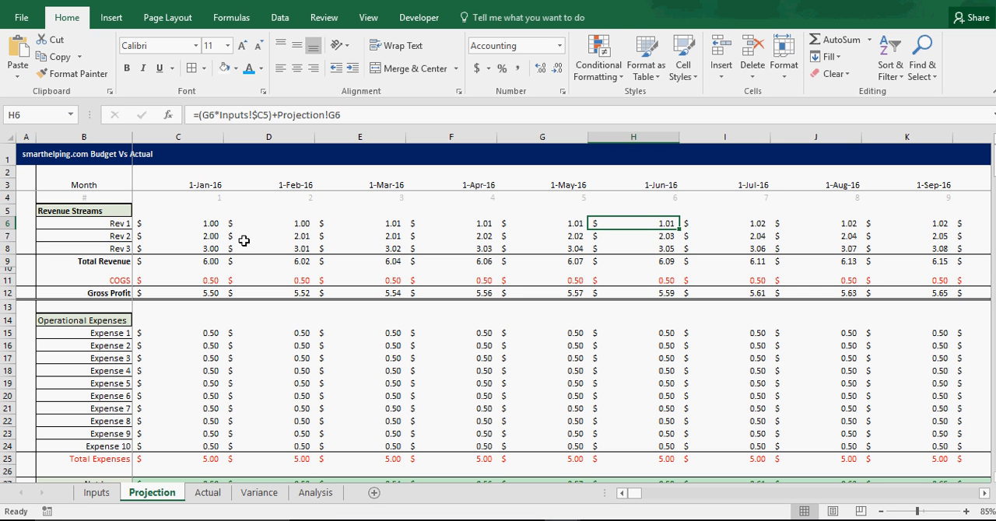
mouse_move(99, 293)
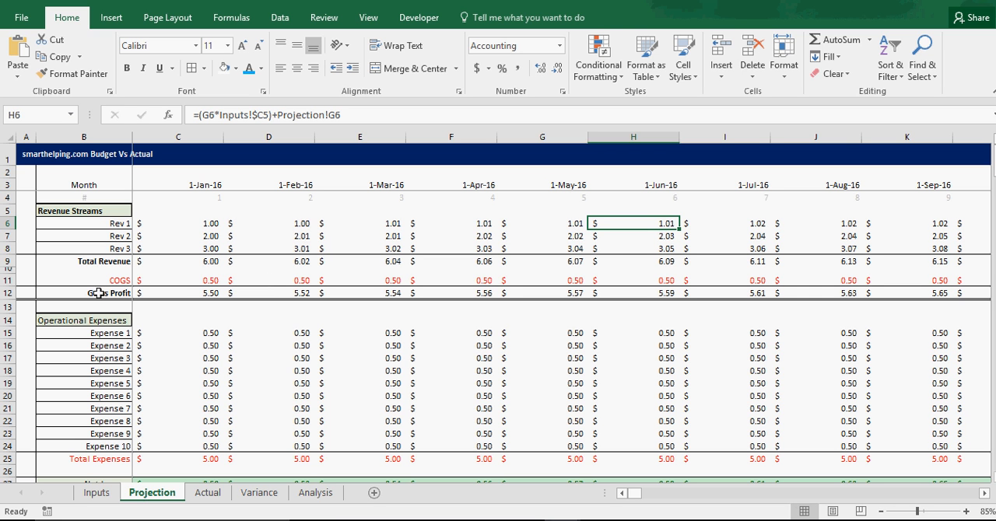
scroll("down", 3)
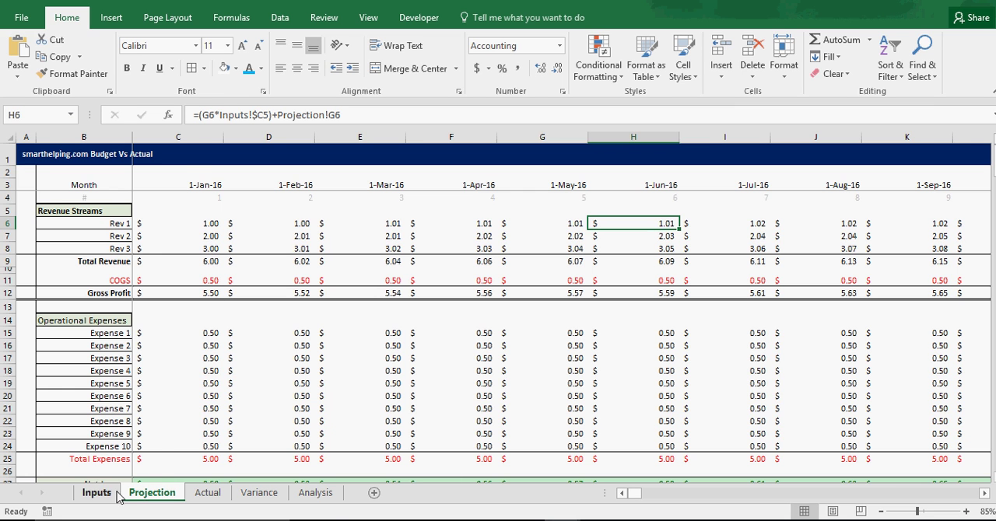
Step: Glance at the 0.25%, 0.29% and 0.33% growth rates, then return to Projection
left_click(96, 492)
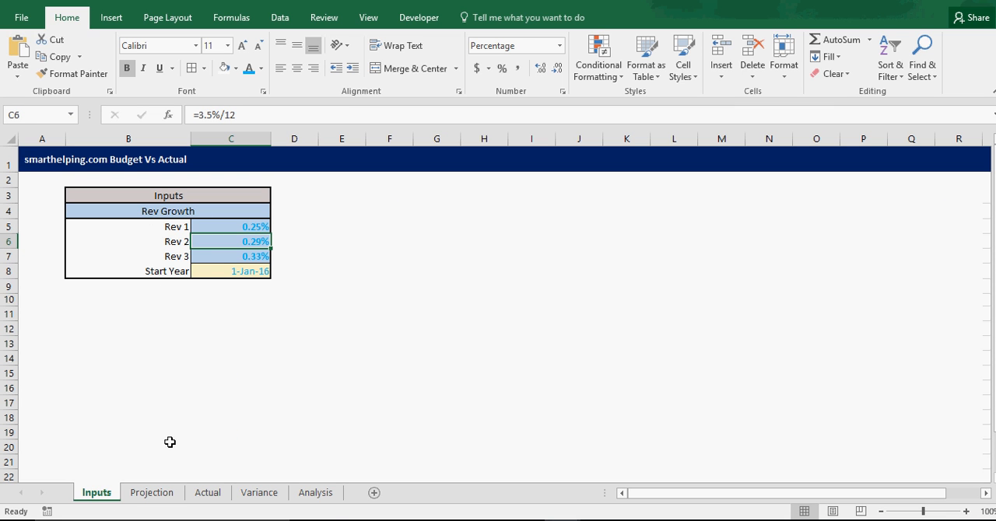
mouse_move(260, 361)
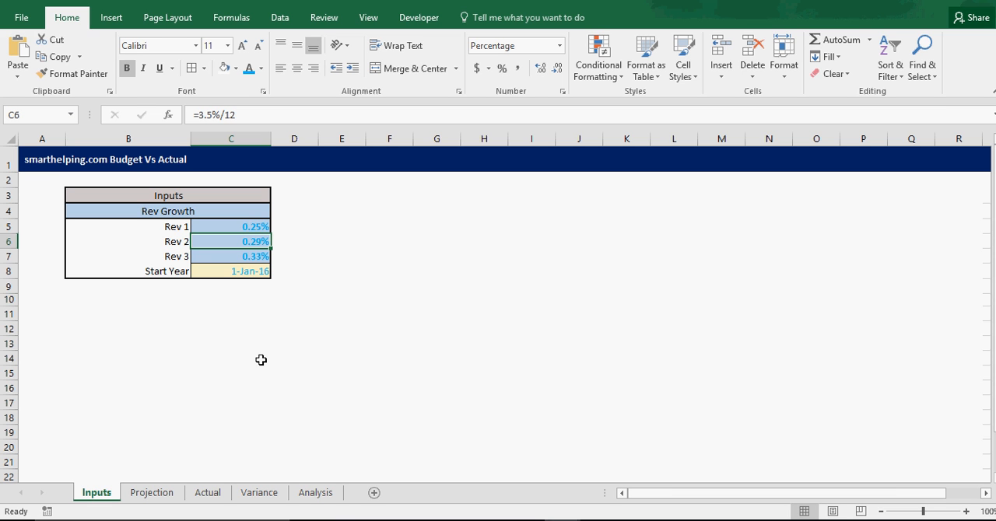
mouse_move(152, 493)
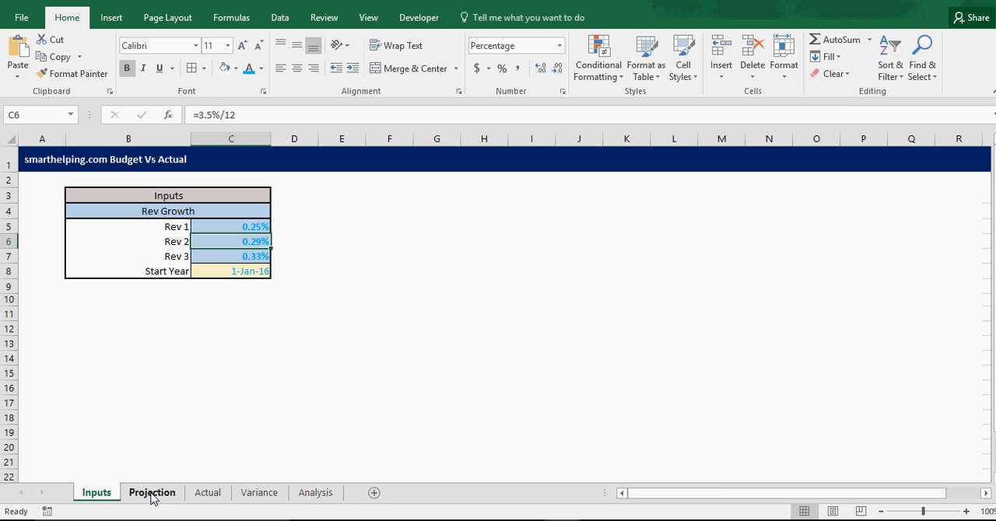
left_click(152, 493)
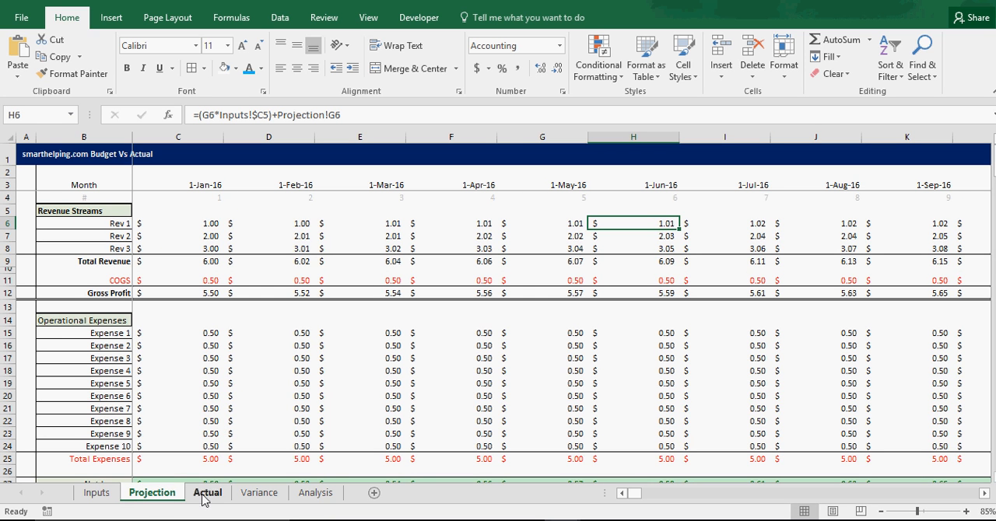
Step: Compare Actual with Projection, checking March Expense 3, June Expense 4 and January Rev 3 actuals
left_click(207, 493)
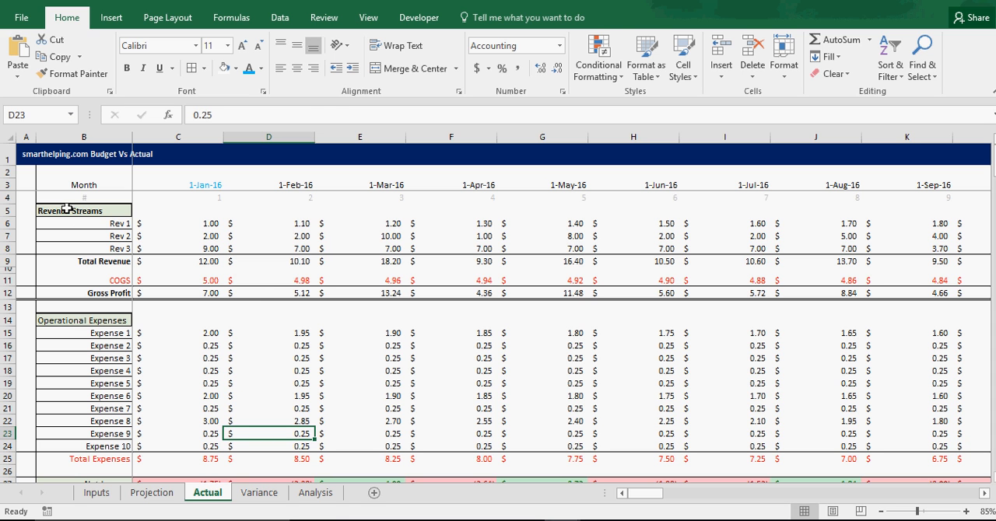
left_click(152, 492)
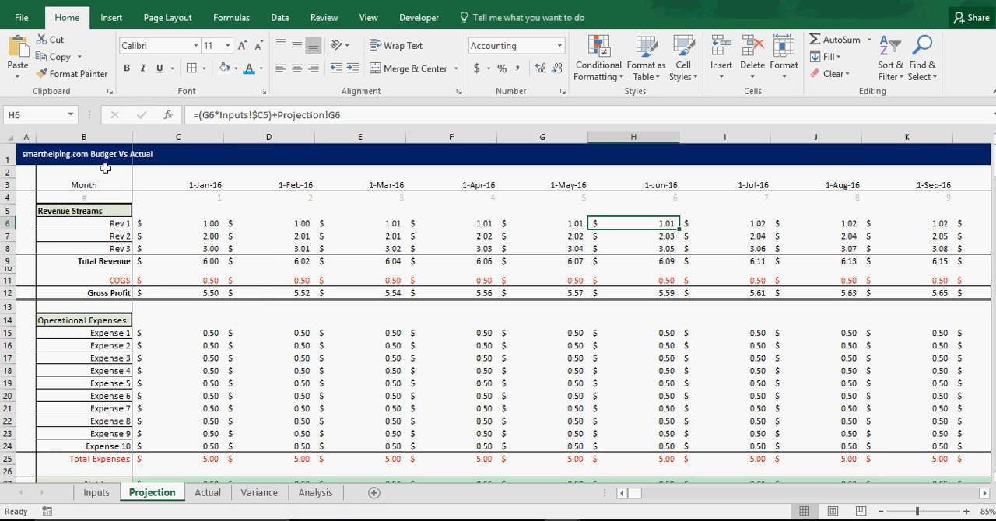
left_click(208, 493)
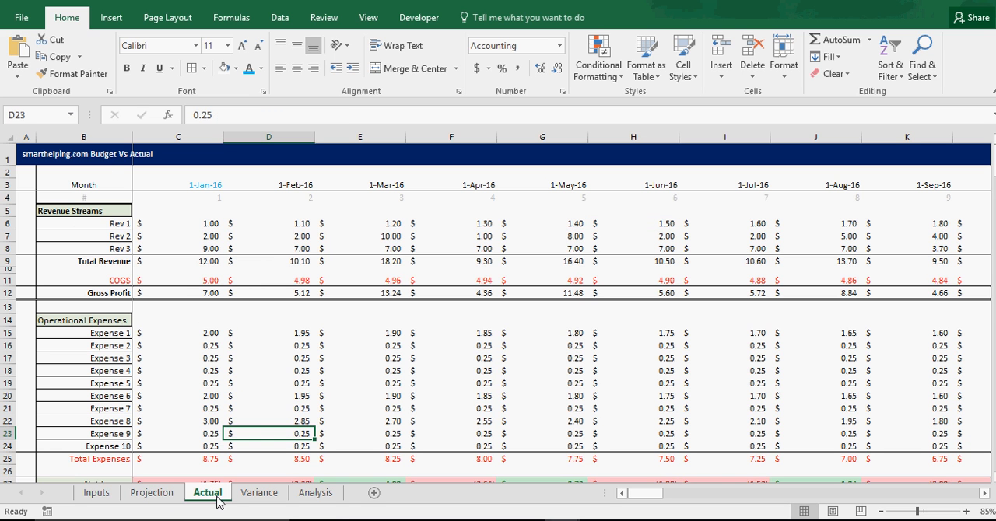
left_click(360, 357)
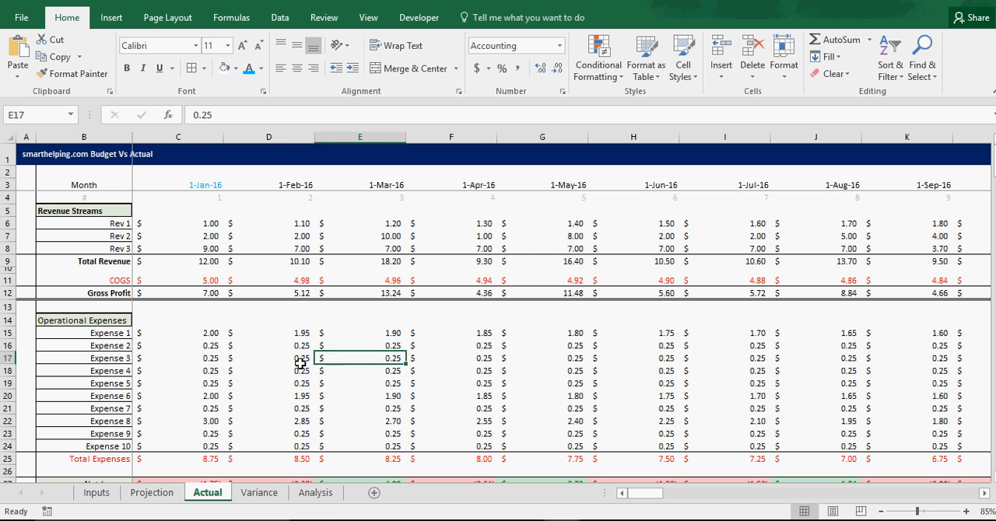
left_click(633, 370)
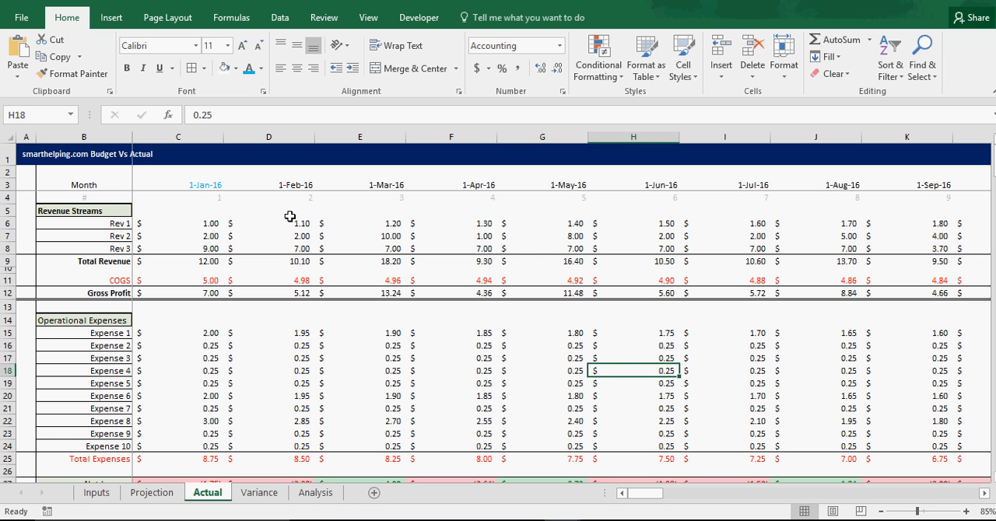
left_click(177, 248)
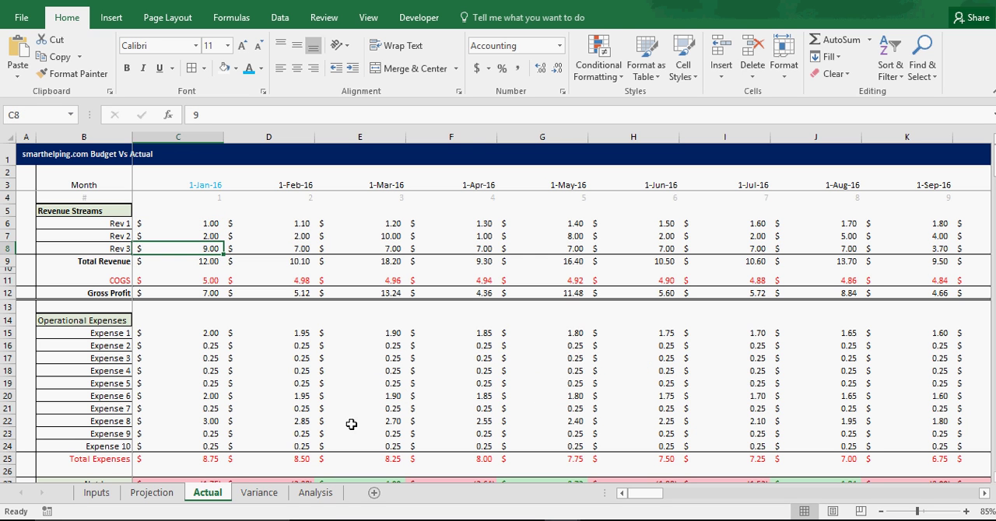
Step: On the Variance sheet, select the operational expense rows across all months
left_click(259, 492)
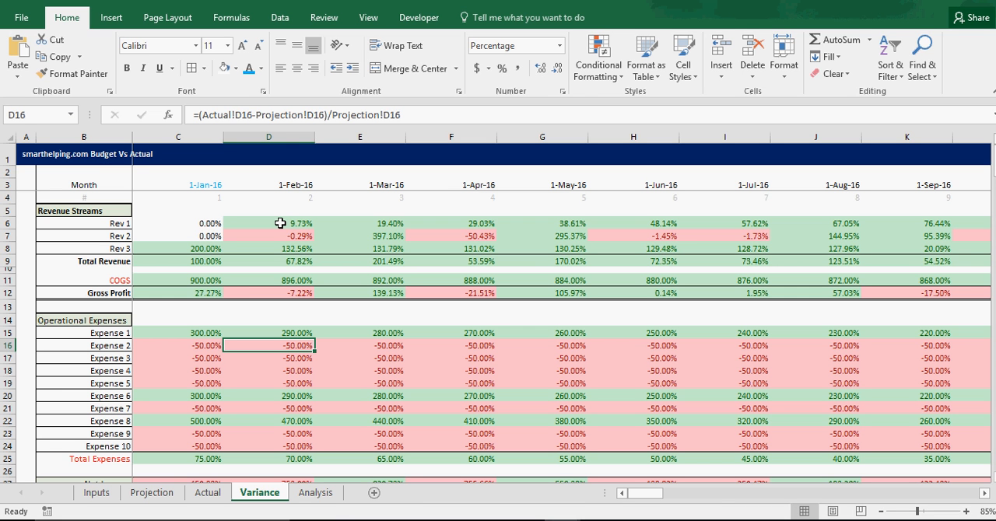
left_click(178, 333)
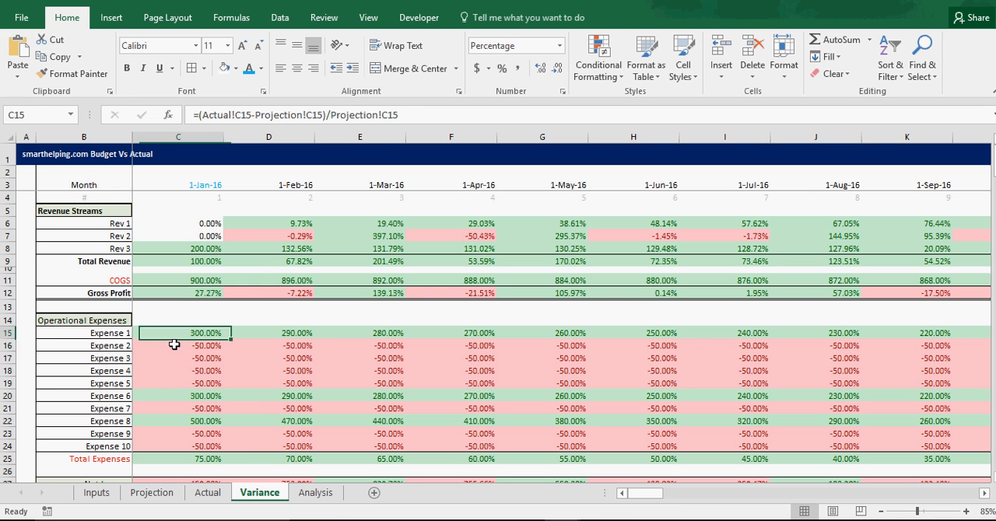
left_click_drag(177, 333, 177, 446)
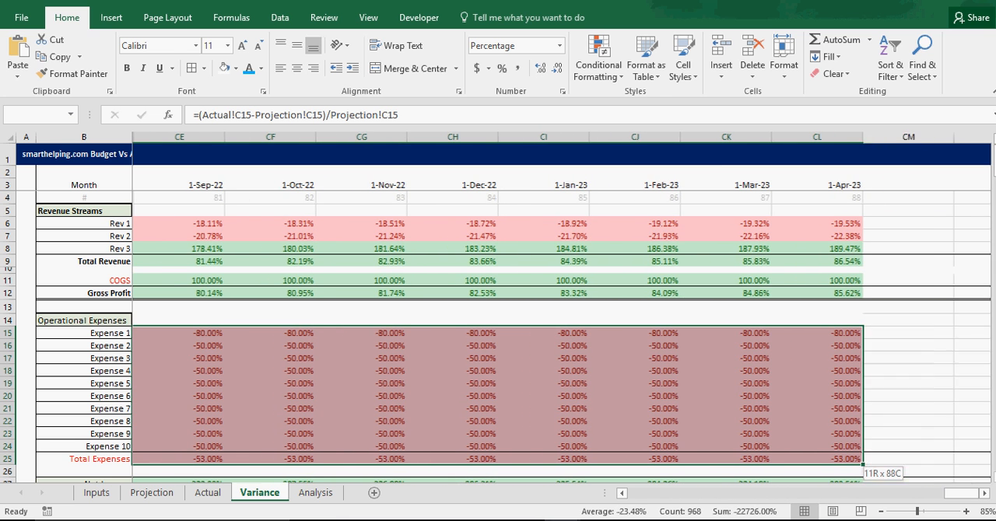
Step: Change the Variance rule condition from less than 0 to greater than 0, swapping red and green
left_click(597, 56)
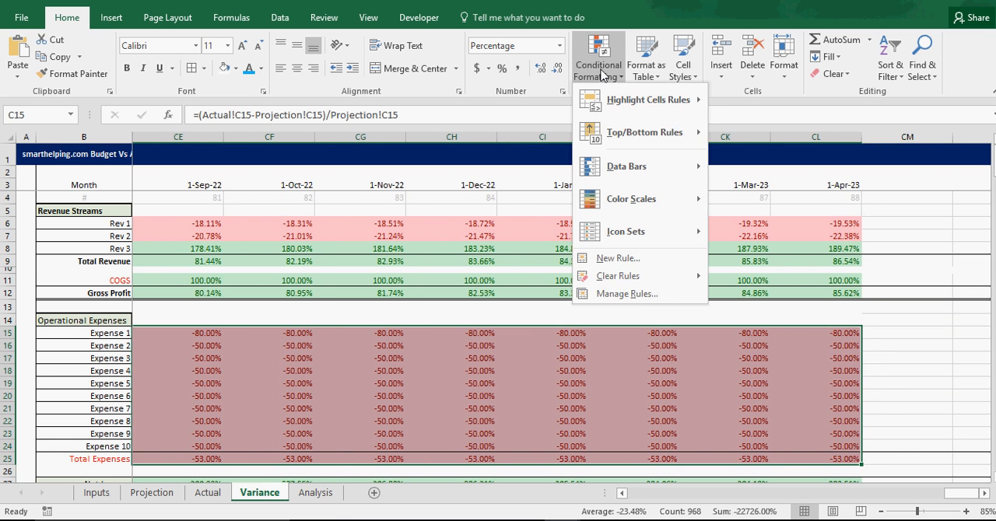
left_click(627, 293)
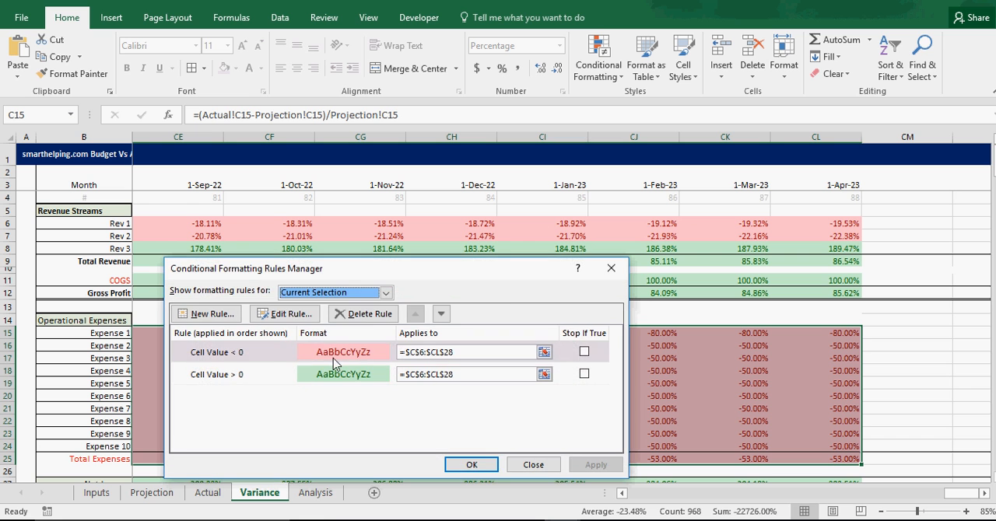
left_click(285, 314)
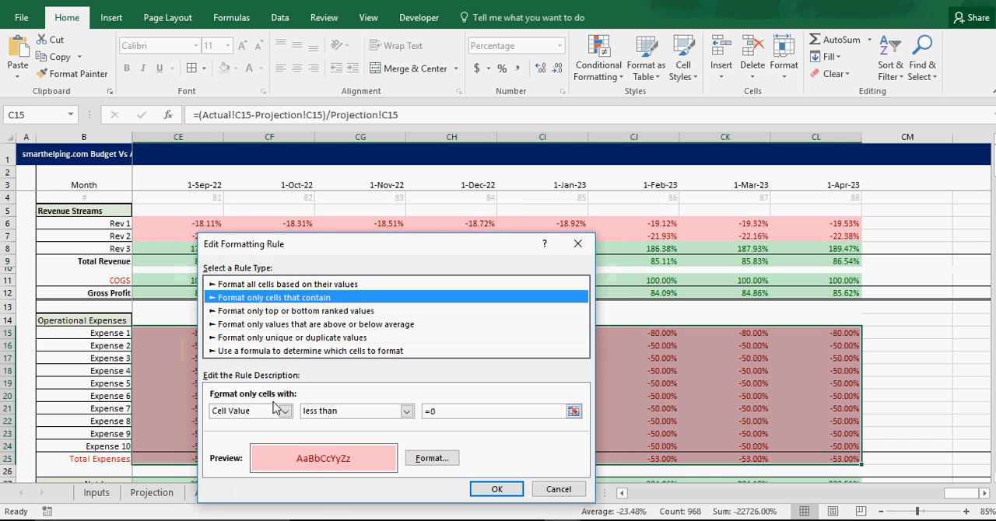
left_click(406, 411)
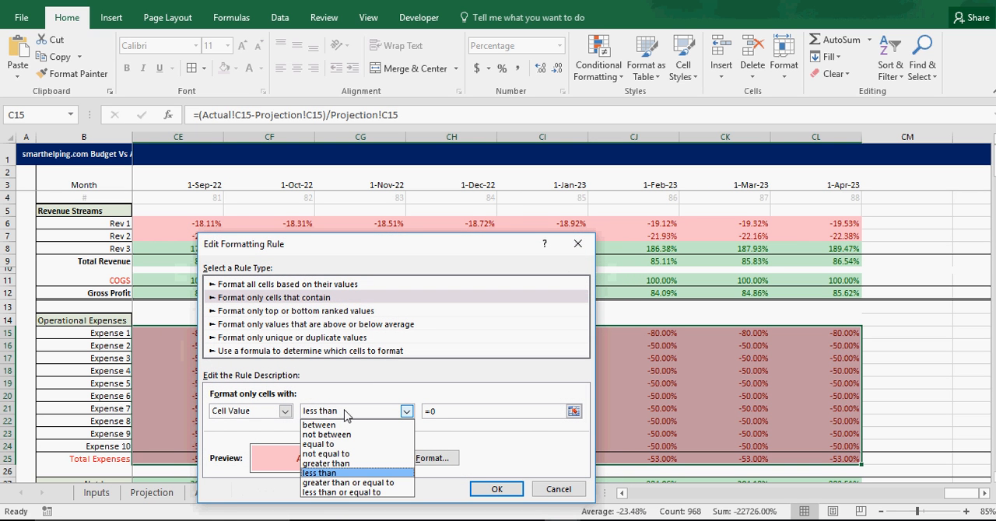
left_click(329, 459)
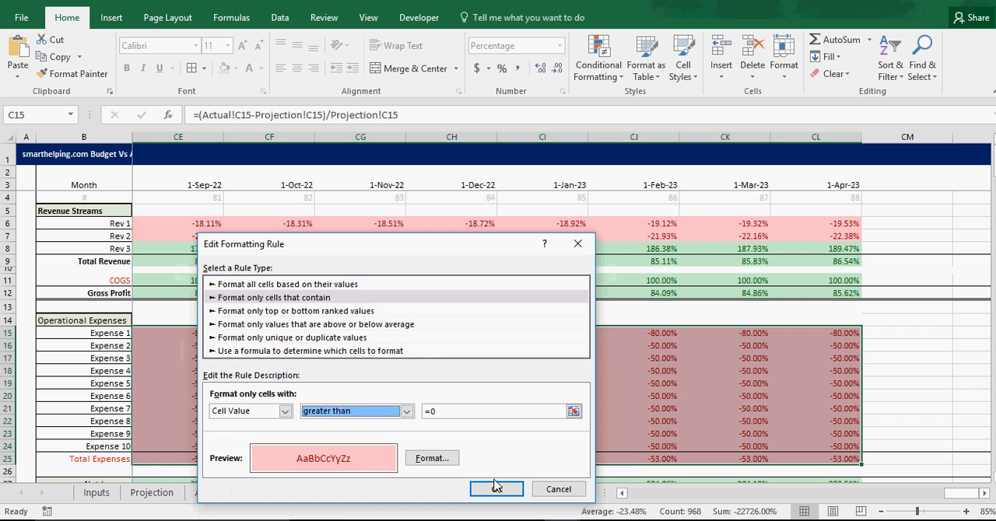
left_click(497, 488)
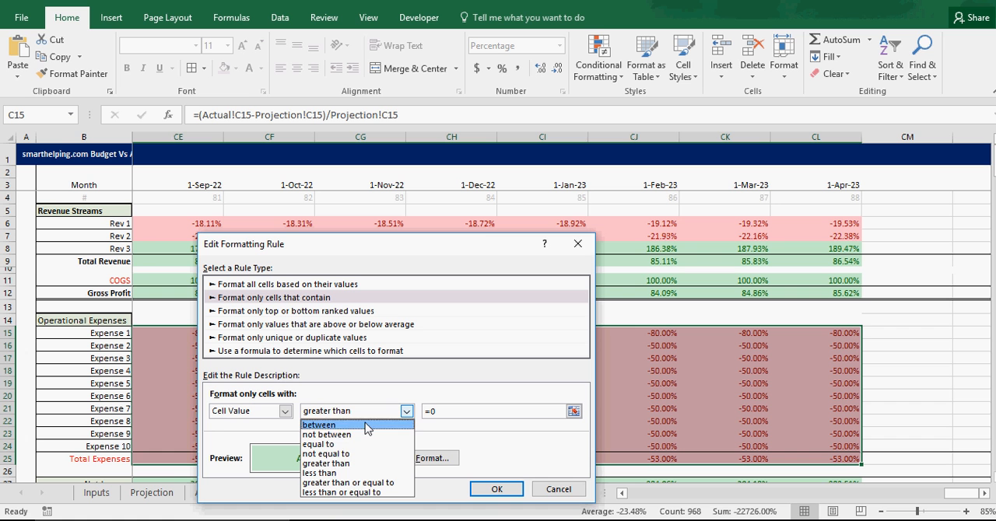
mouse_move(356, 472)
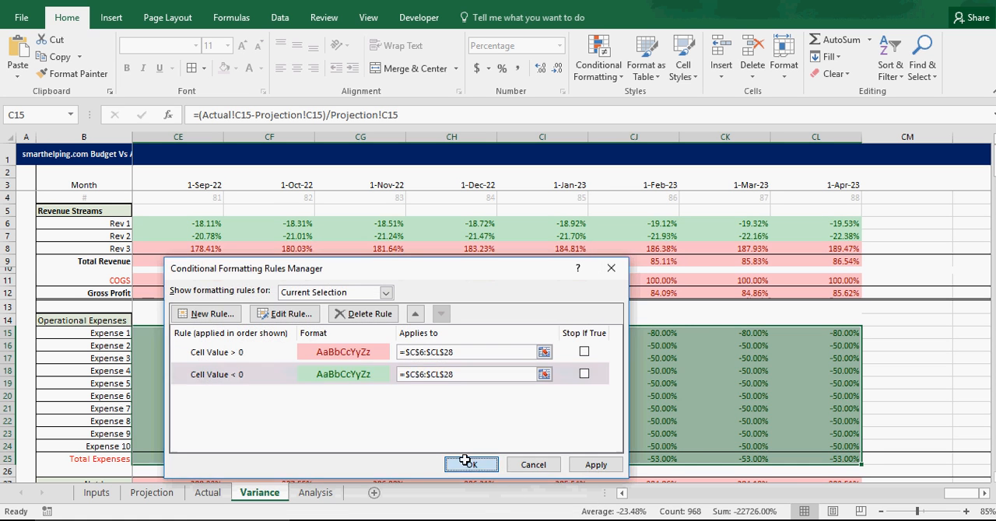
left_click(471, 465)
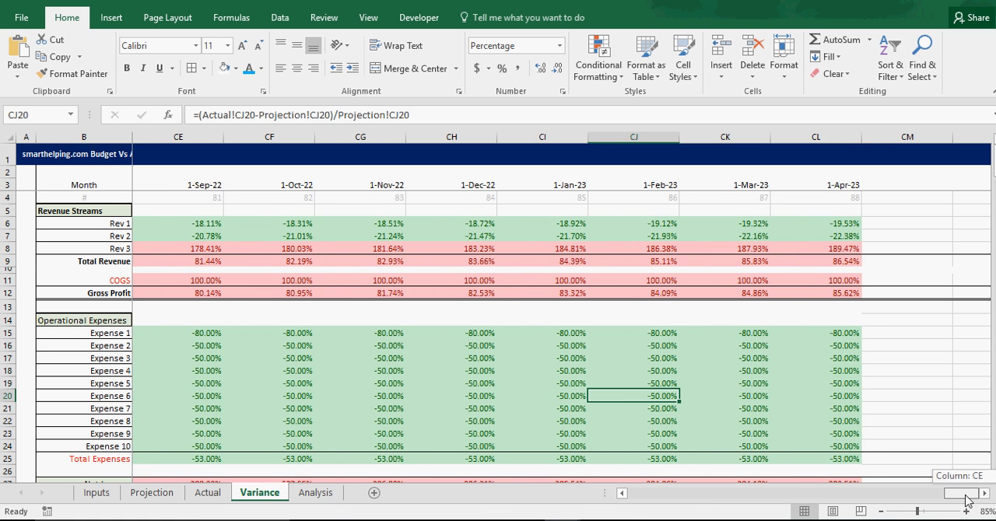
scroll("left", 3)
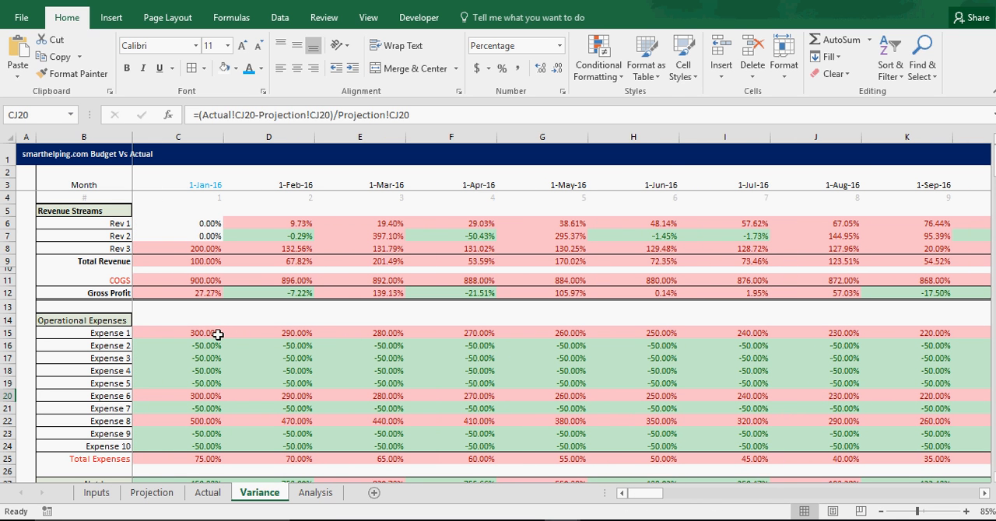
scroll("down", 3)
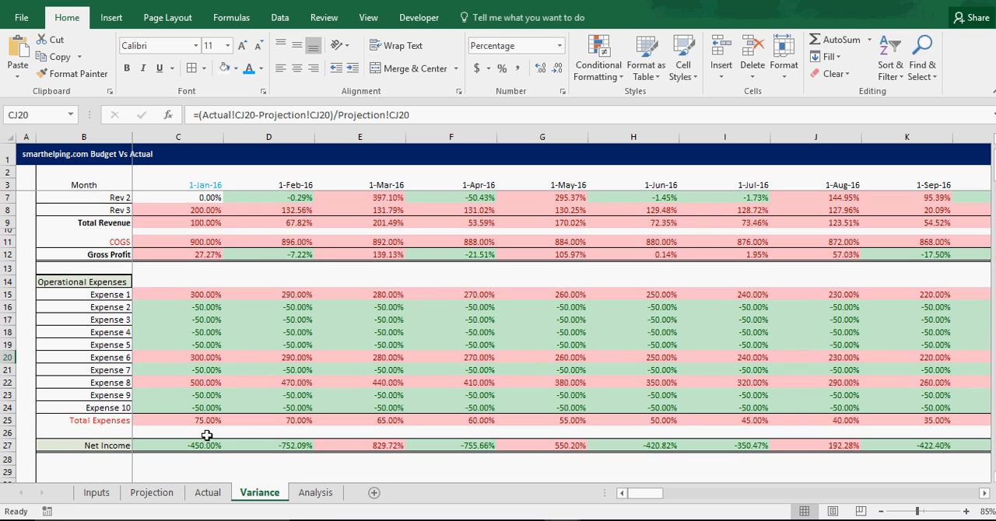
mouse_move(177, 452)
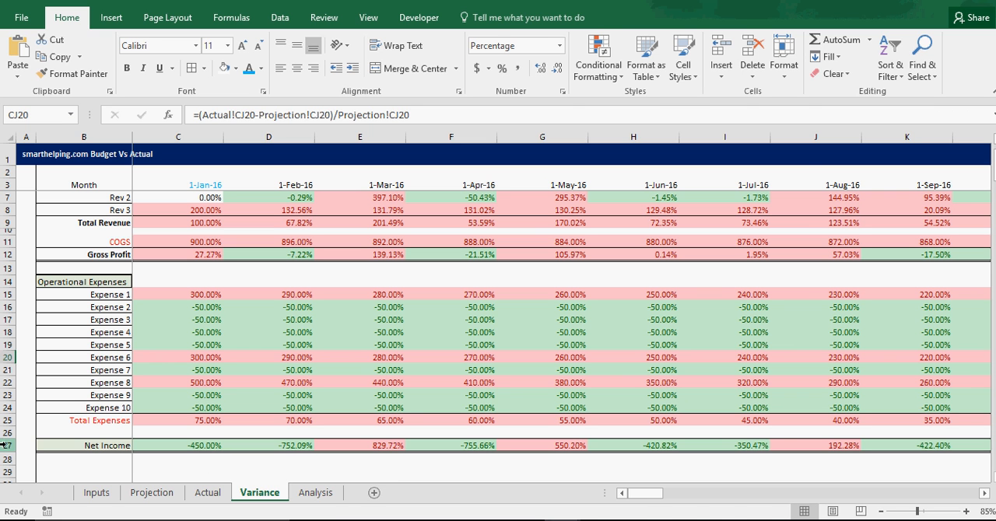
left_click(27, 445)
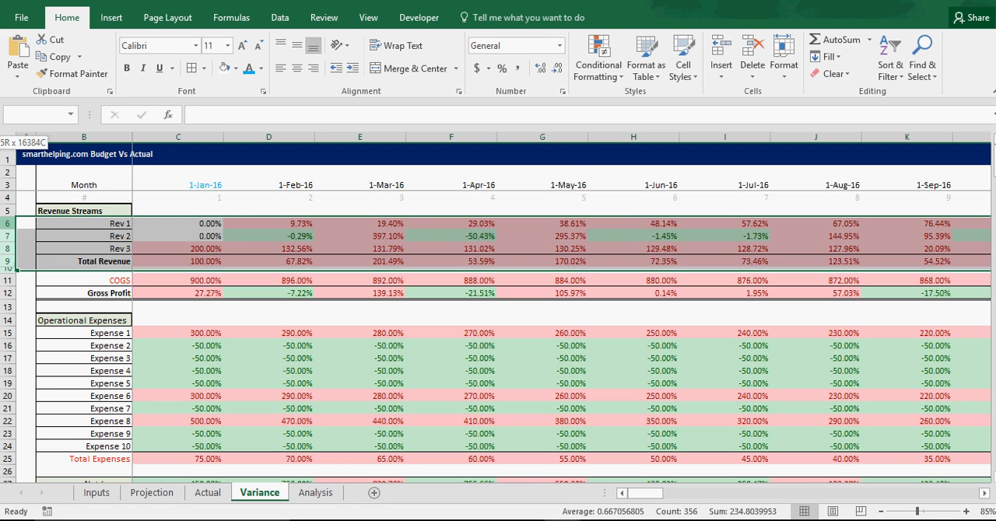
Step: Edit the revenue rows' rule to greater than 0 with green fill
left_click(597, 56)
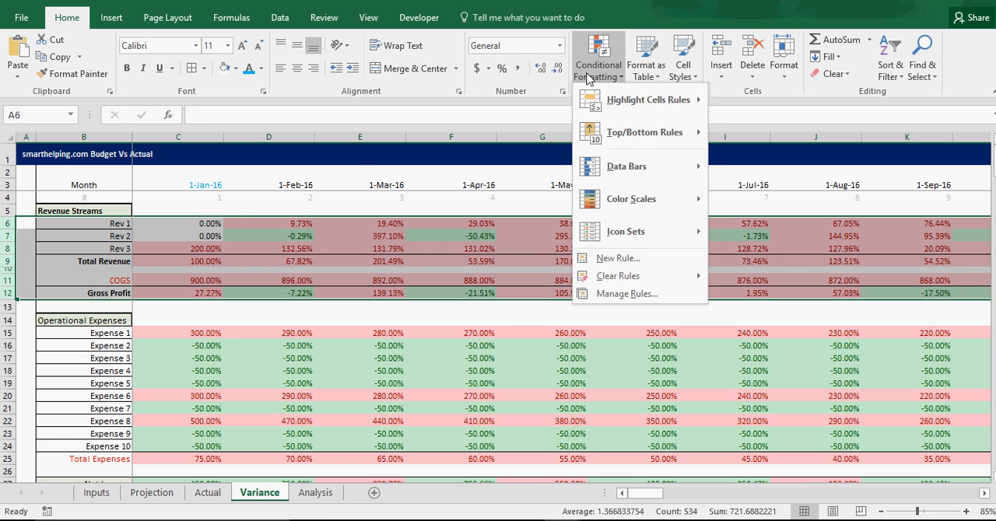
left_click(627, 293)
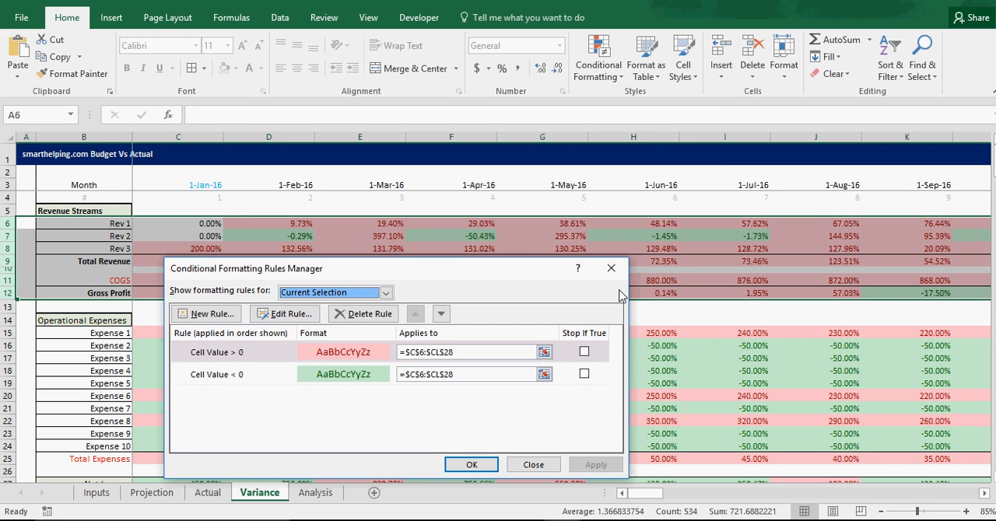
mouse_move(376, 298)
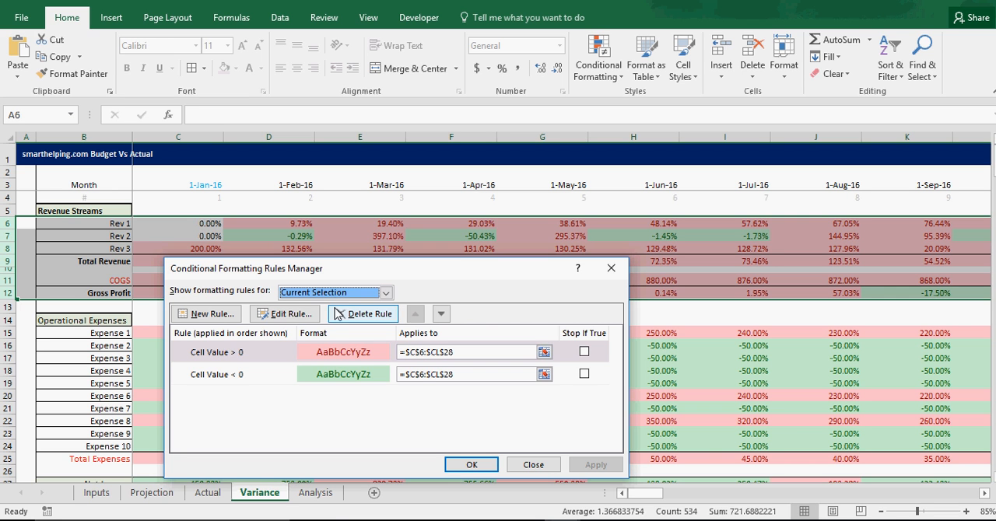
mouse_move(348, 360)
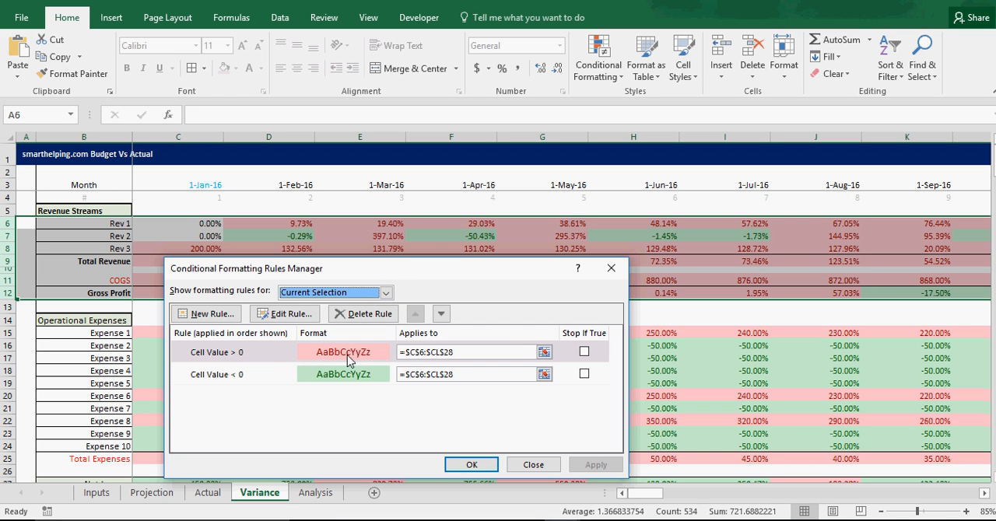
mouse_move(285, 313)
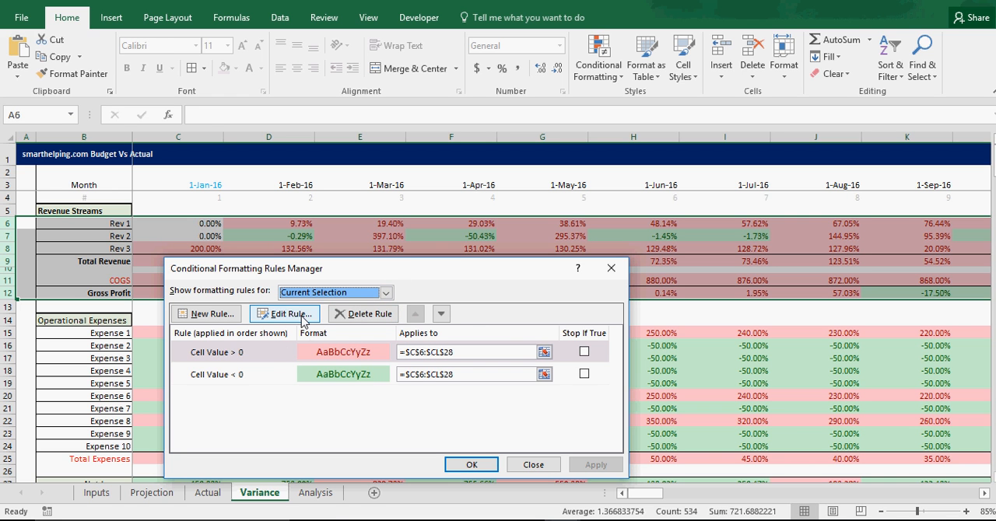
left_click(284, 313)
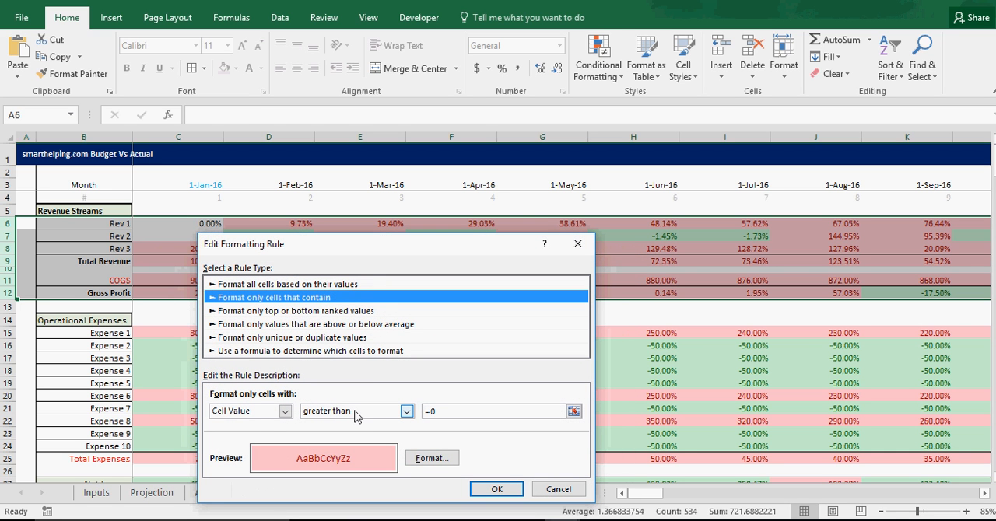
left_click(406, 410)
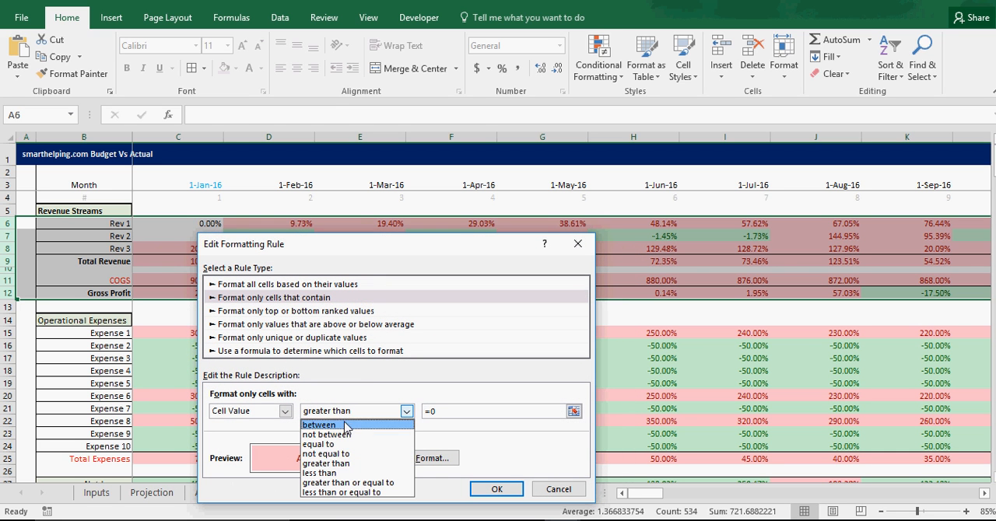
left_click(319, 473)
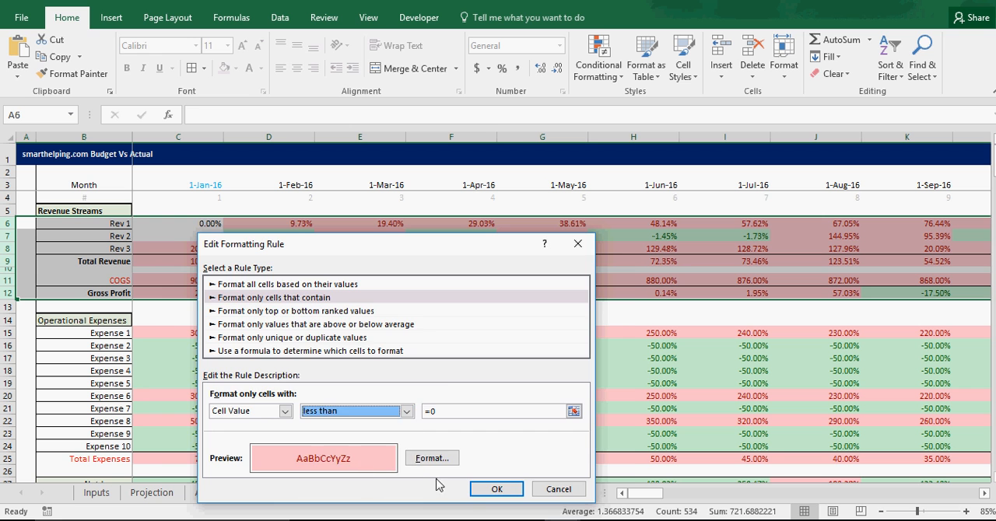
left_click(496, 488)
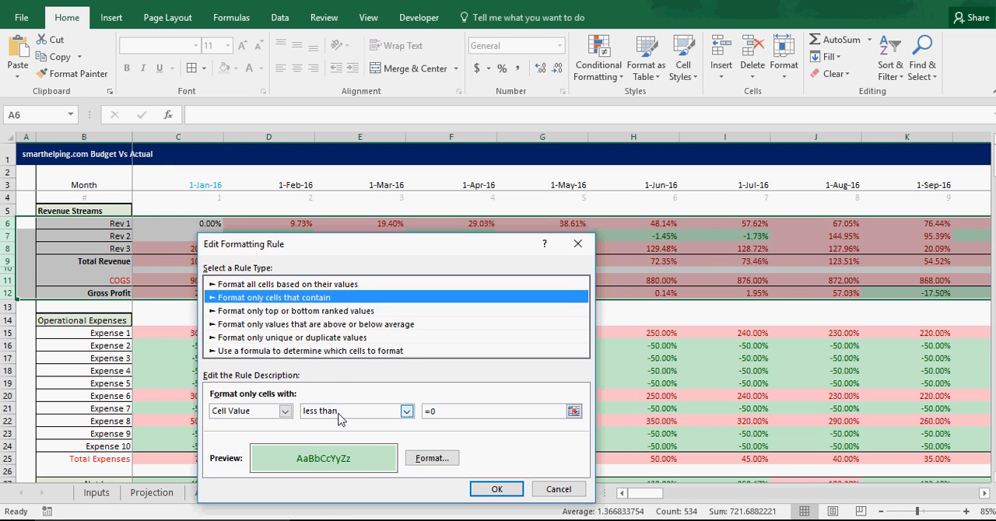
left_click(354, 410)
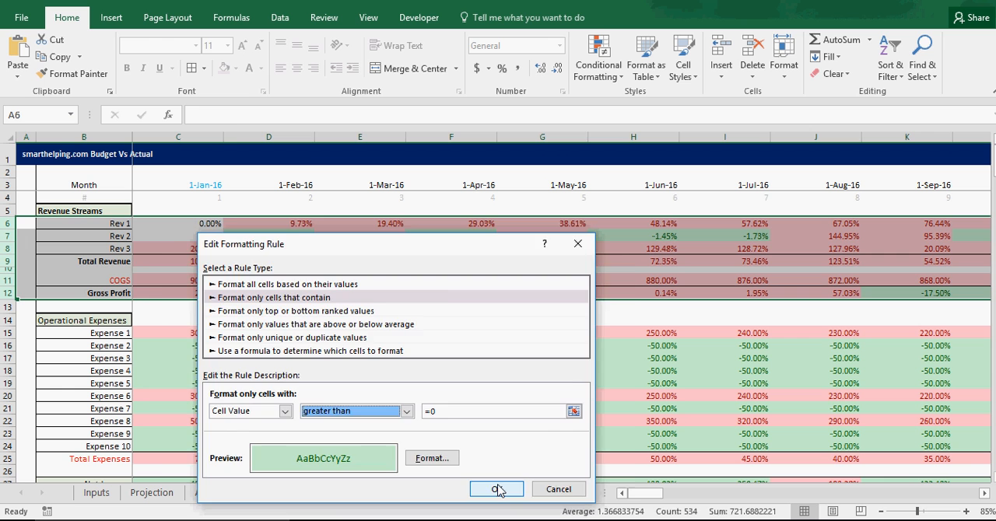
left_click(495, 489)
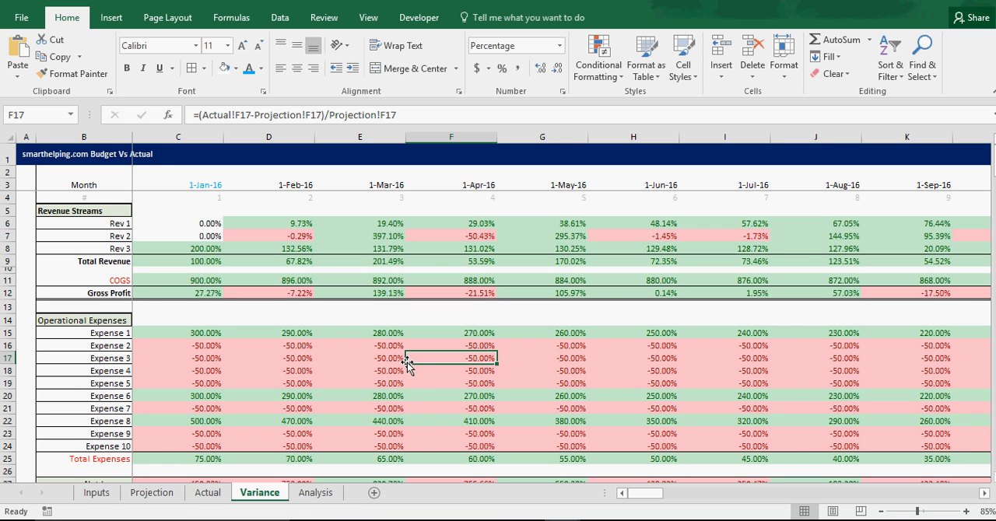
mouse_move(424, 450)
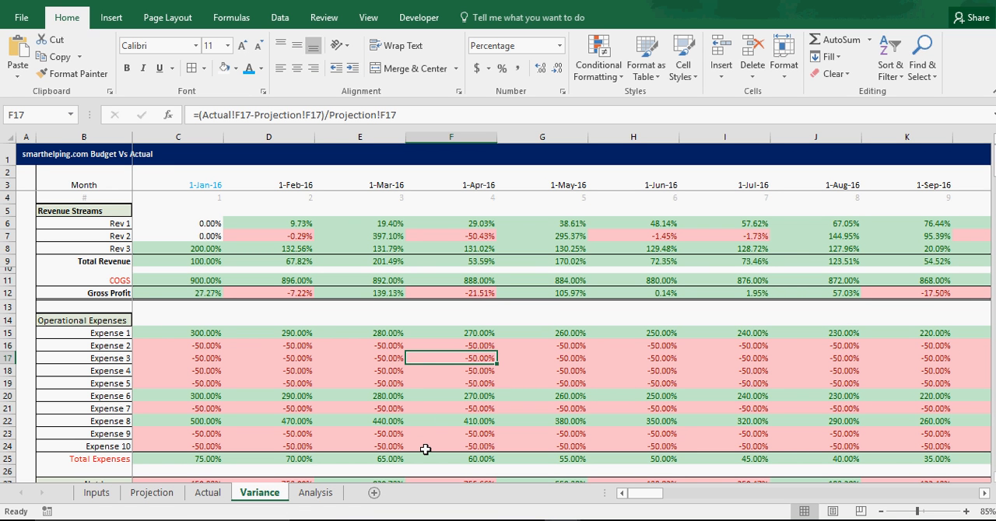
mouse_move(331, 433)
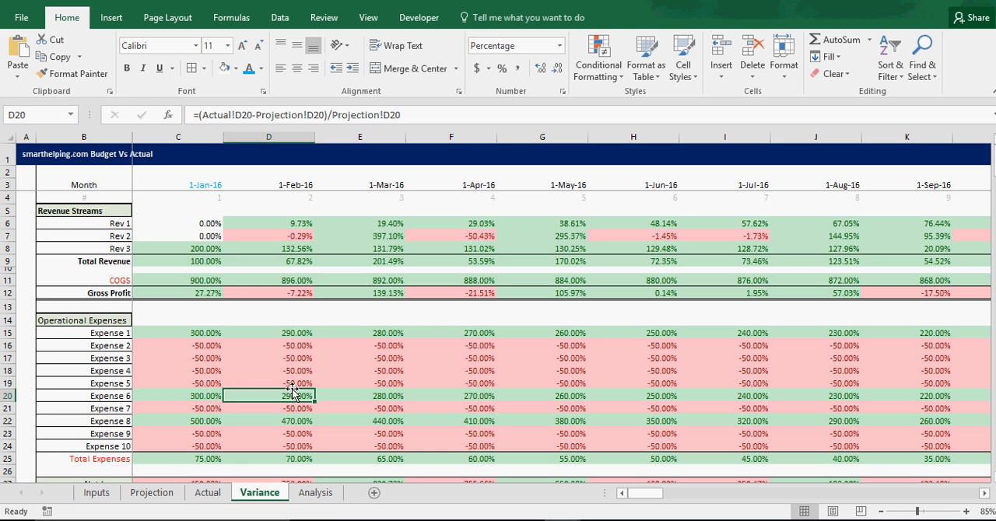
mouse_move(434, 326)
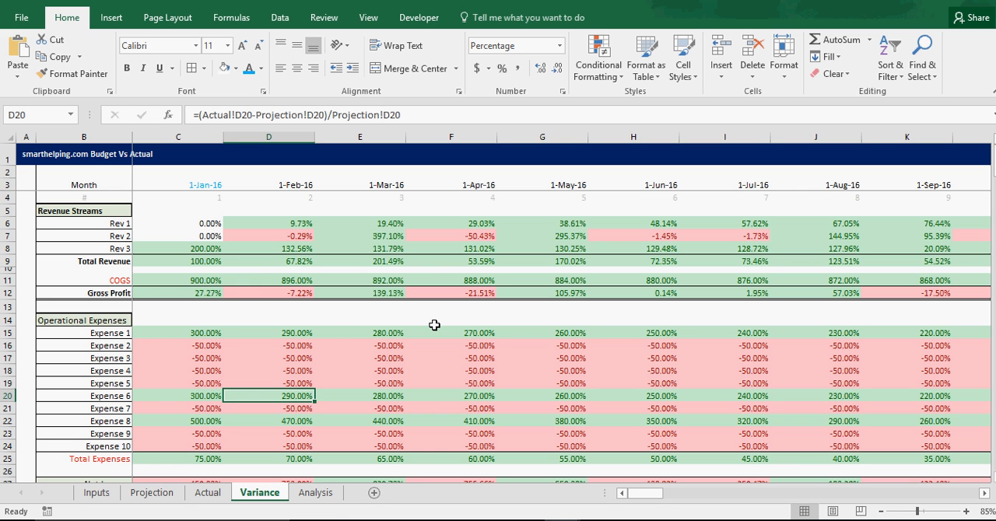
Step: Check the April Rev 1 and February and June Rev 2 variance cells
left_click(542, 446)
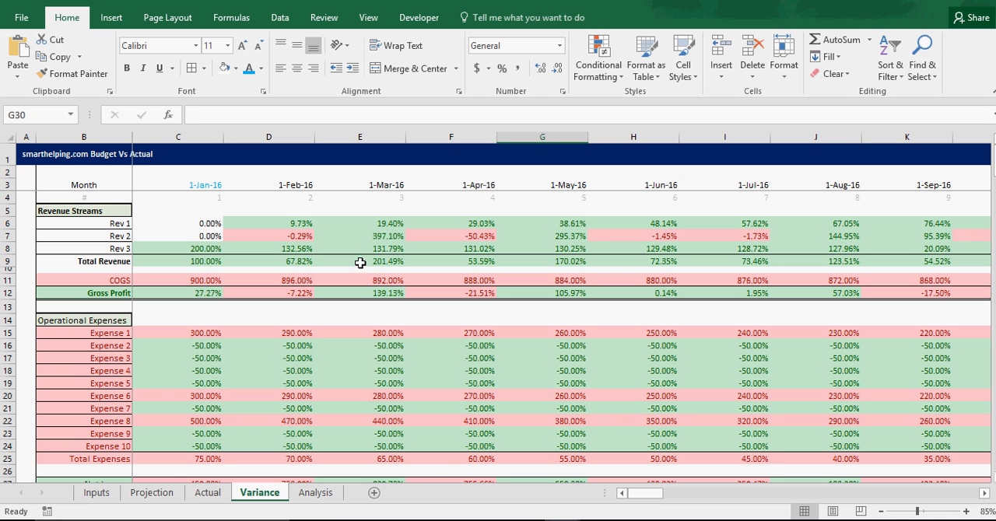
mouse_move(327, 225)
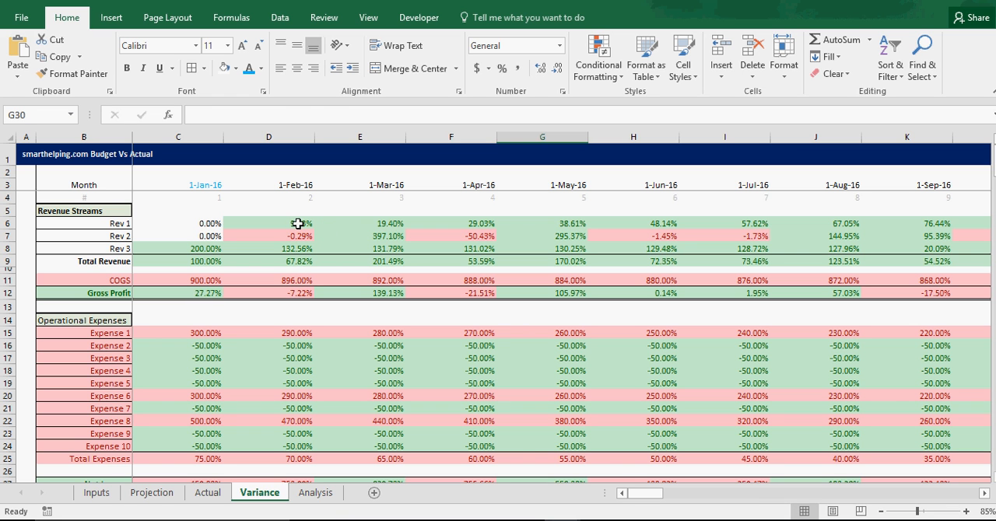
left_click(451, 223)
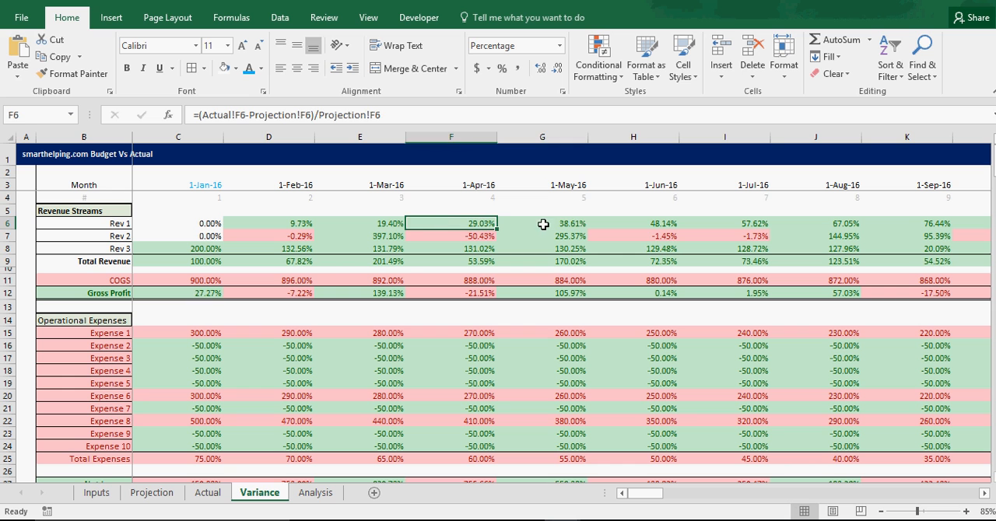
left_click(633, 235)
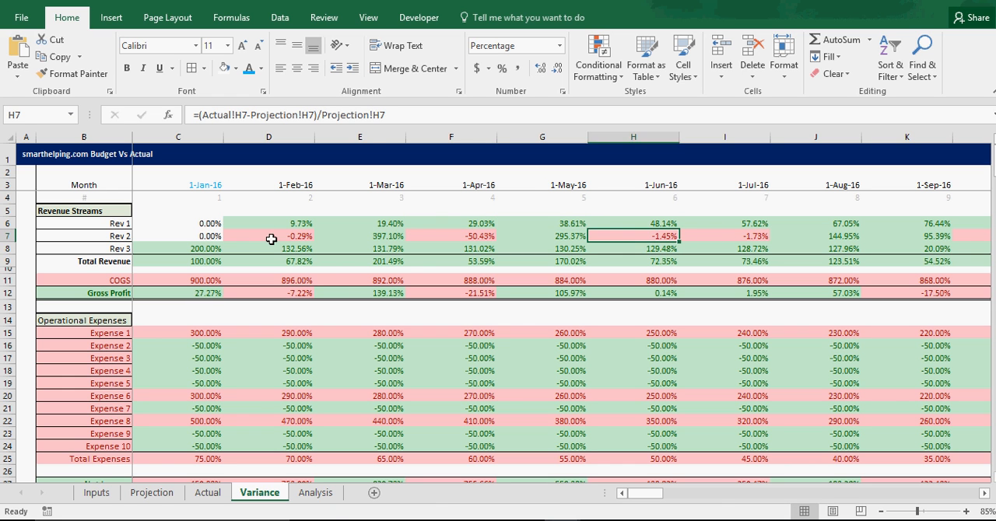
left_click(269, 236)
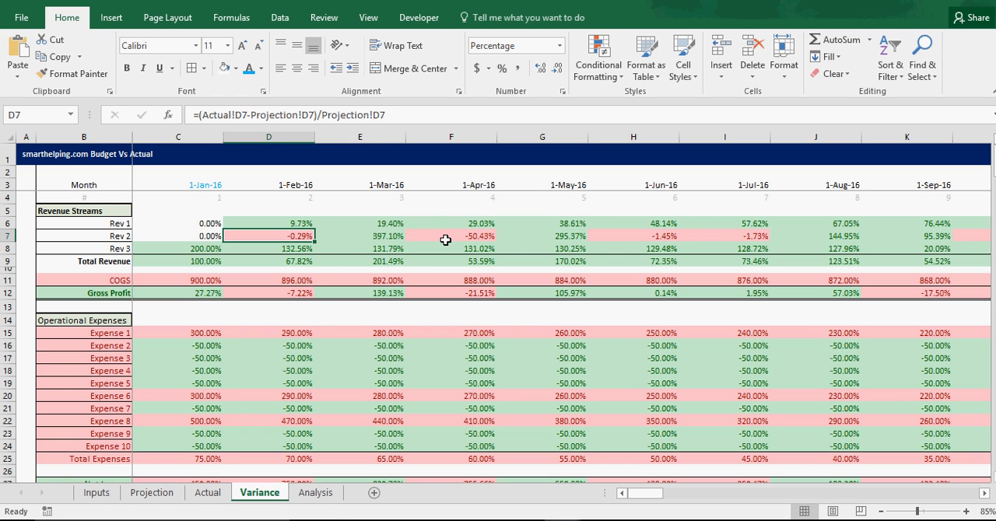
left_click(633, 236)
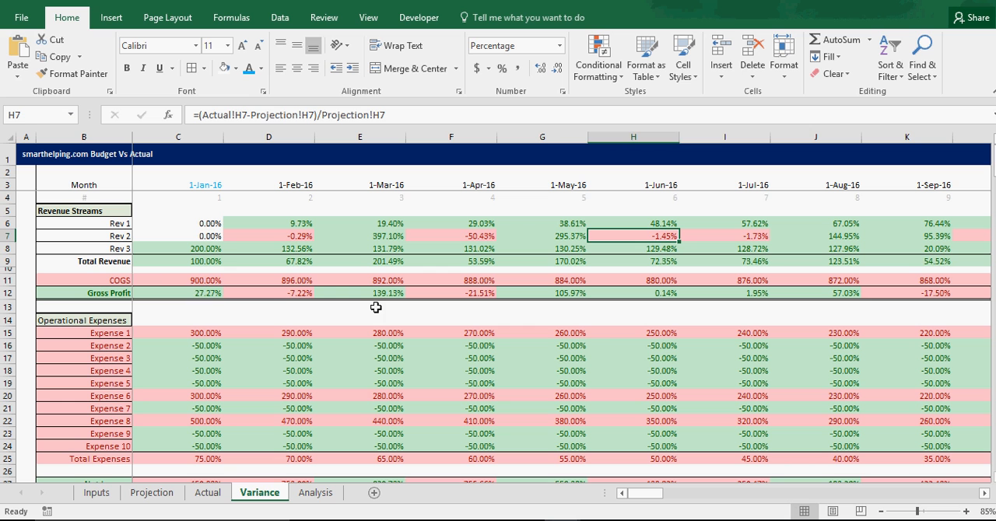
Step: Check the January–March COGS and February Expense 1 and 2 variance colours
left_click(178, 280)
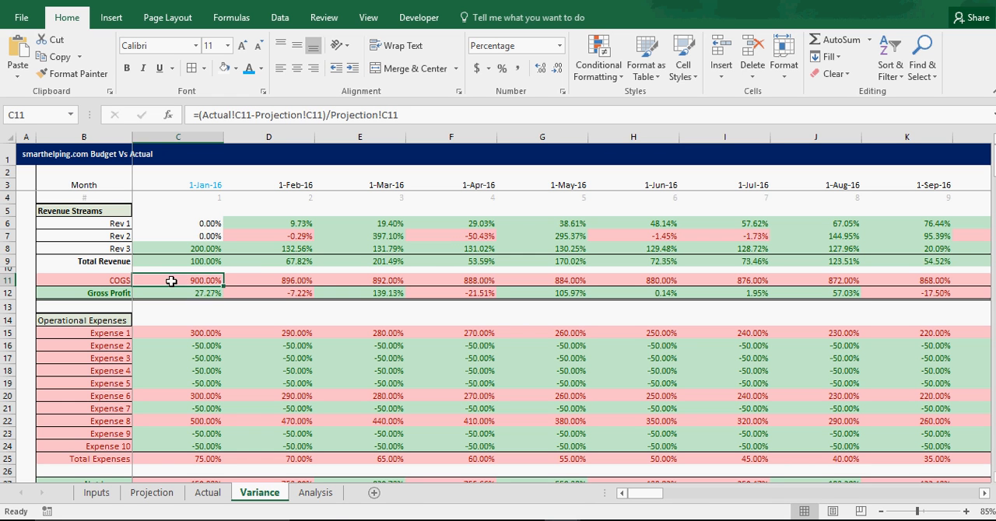
left_click(269, 333)
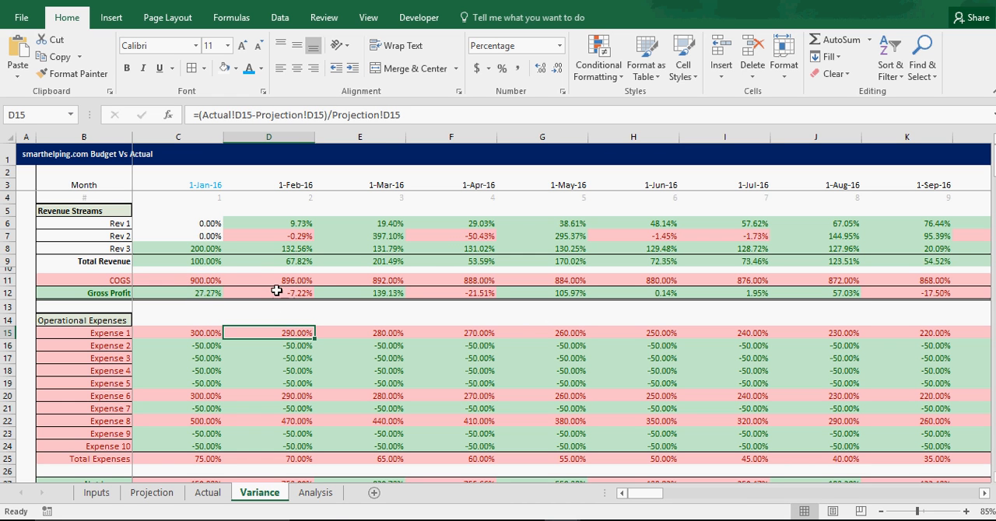
left_click(269, 280)
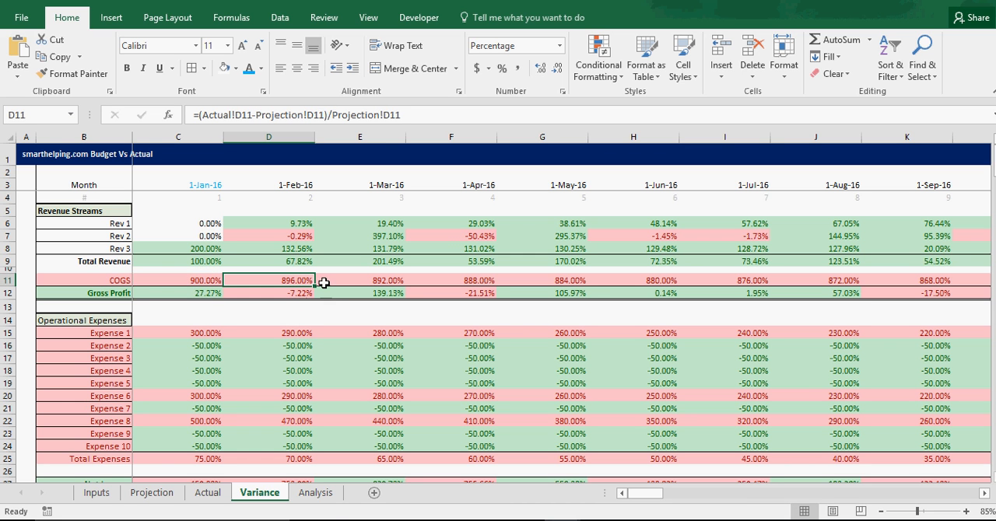
left_click(359, 280)
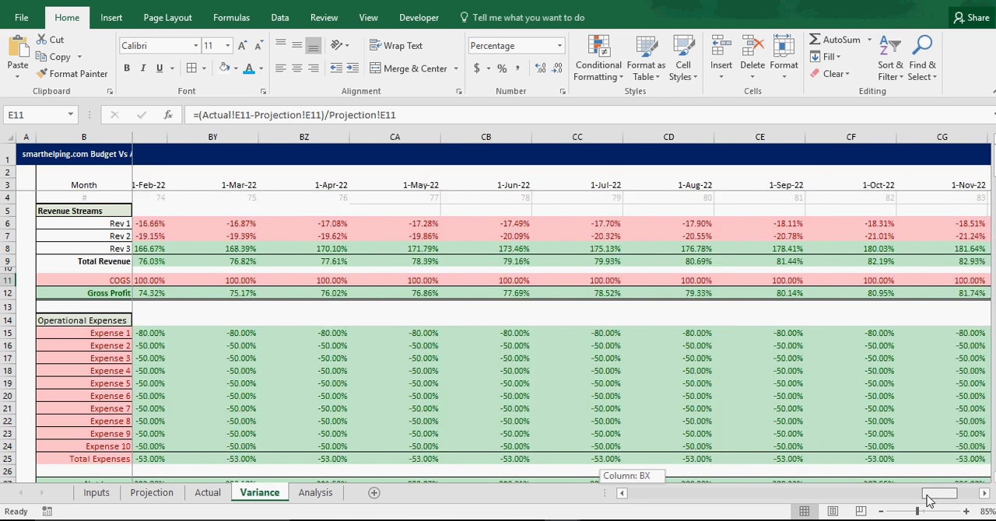
scroll("left", 3)
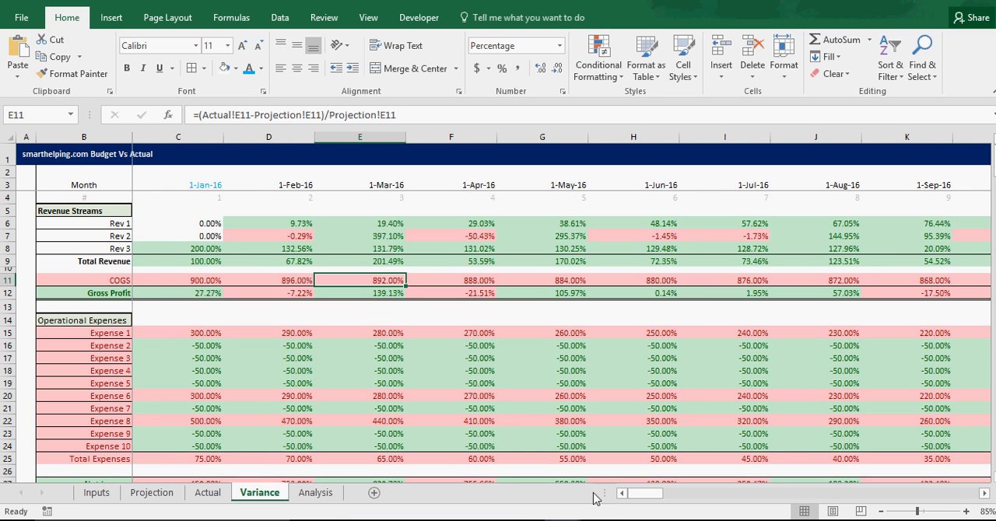
left_click(268, 345)
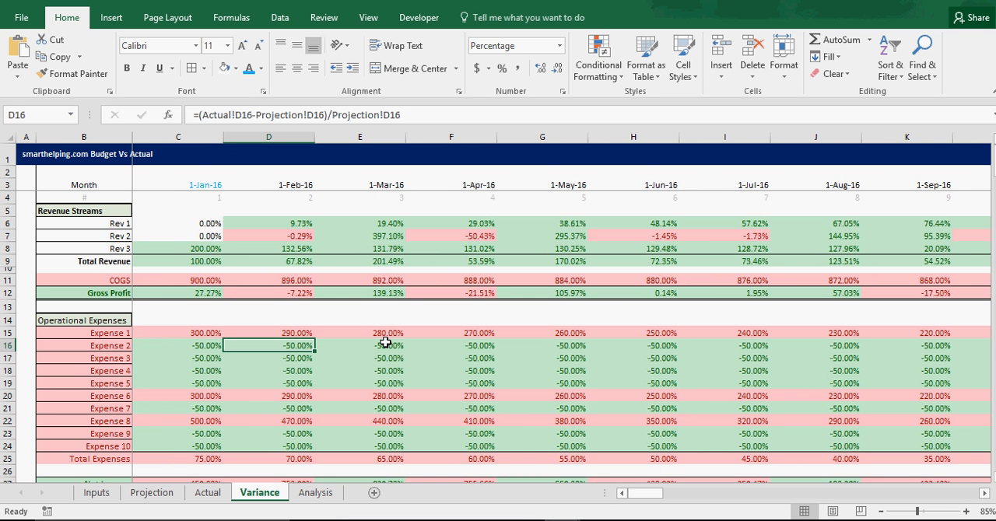
mouse_move(355, 299)
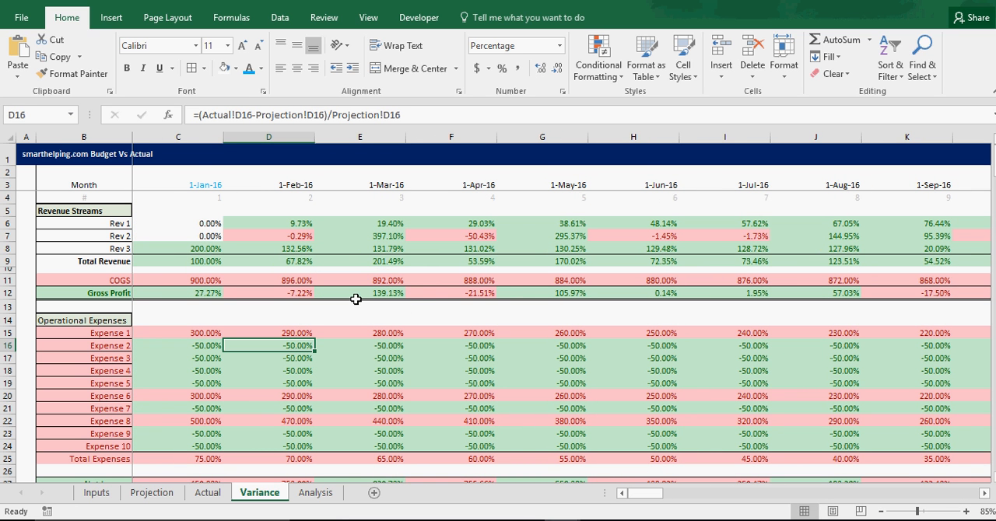
mouse_move(372, 281)
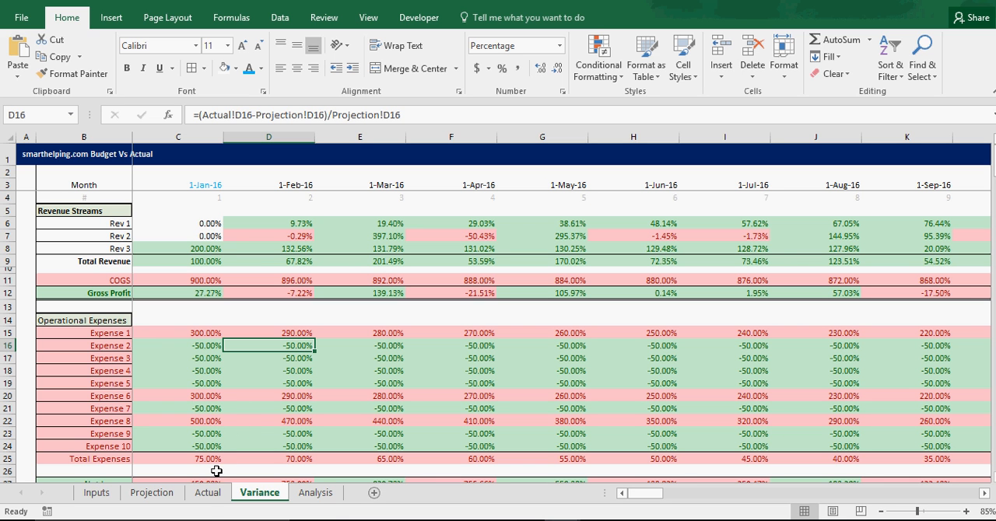
Step: Set March COGS actual to 0.25 and confirm its green -50.00% variance
left_click(207, 491)
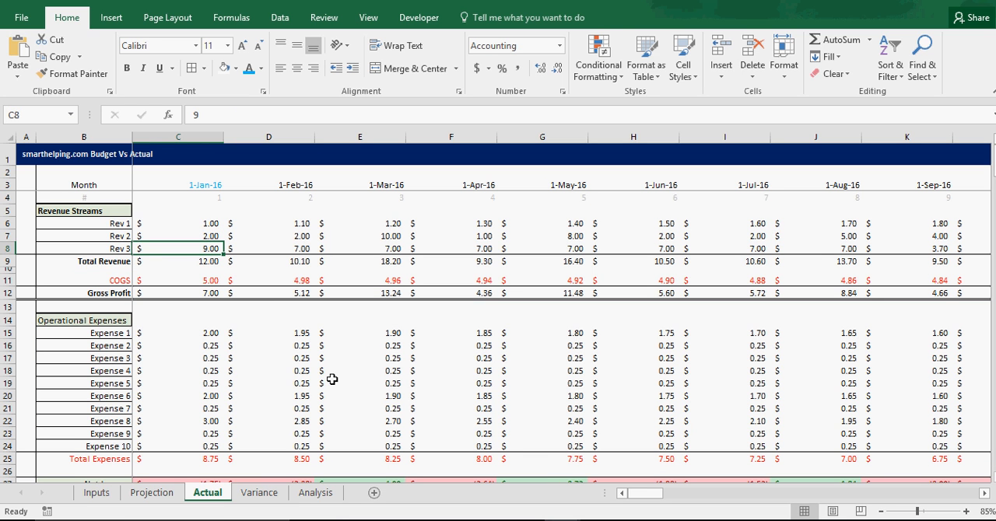
left_click(360, 280)
type("1")
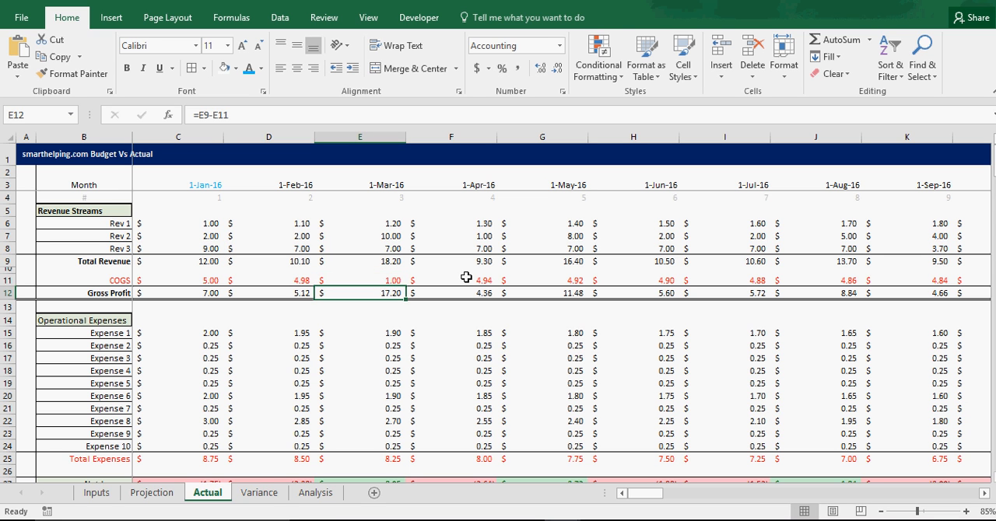
left_click(259, 492)
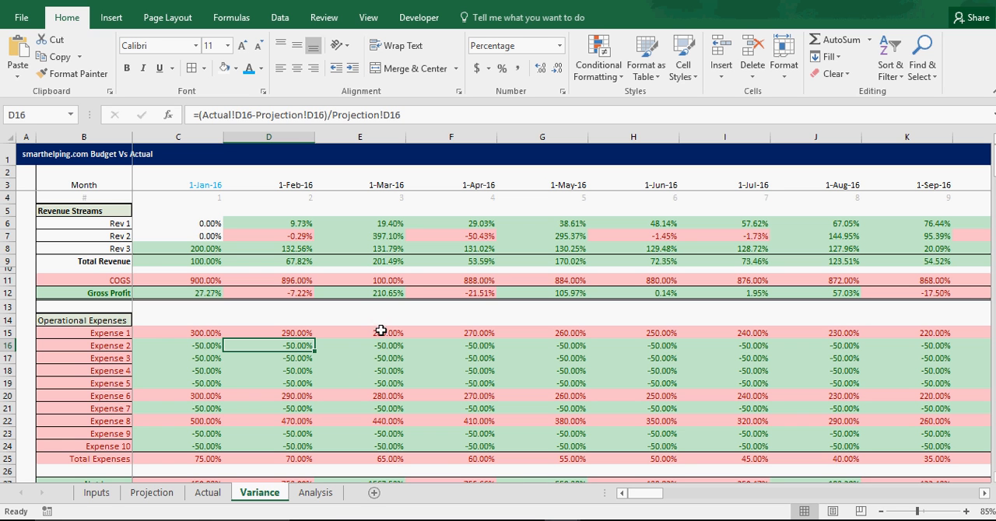
left_click(207, 493)
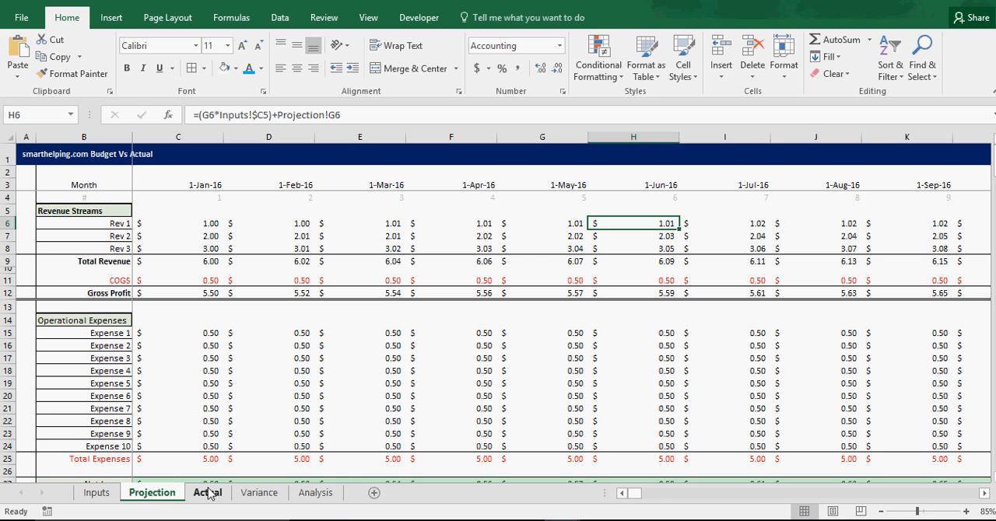
left_click(208, 491)
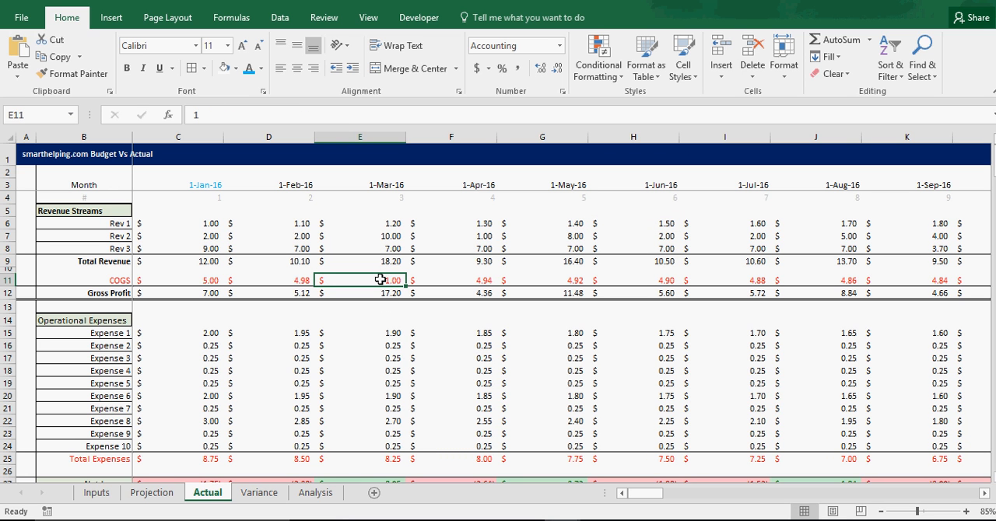
left_click(360, 292)
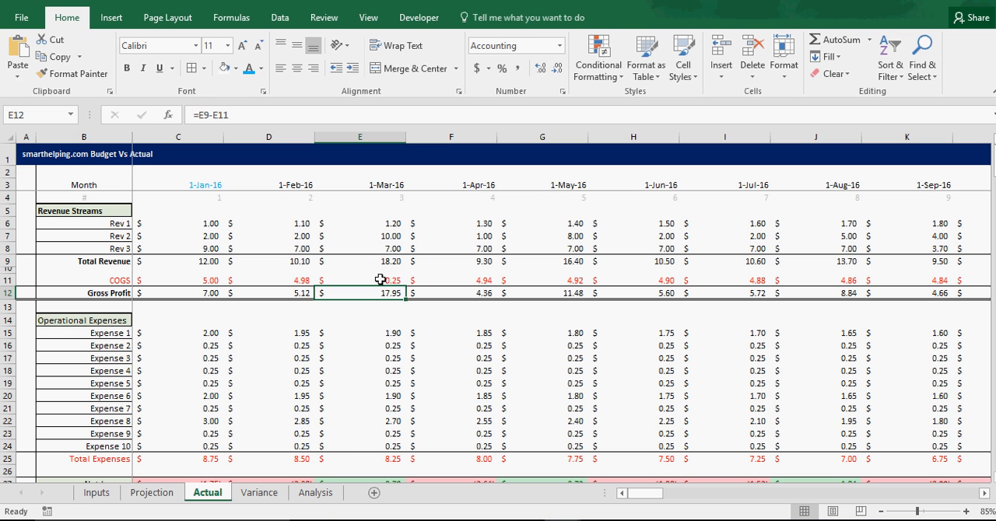
left_click(259, 492)
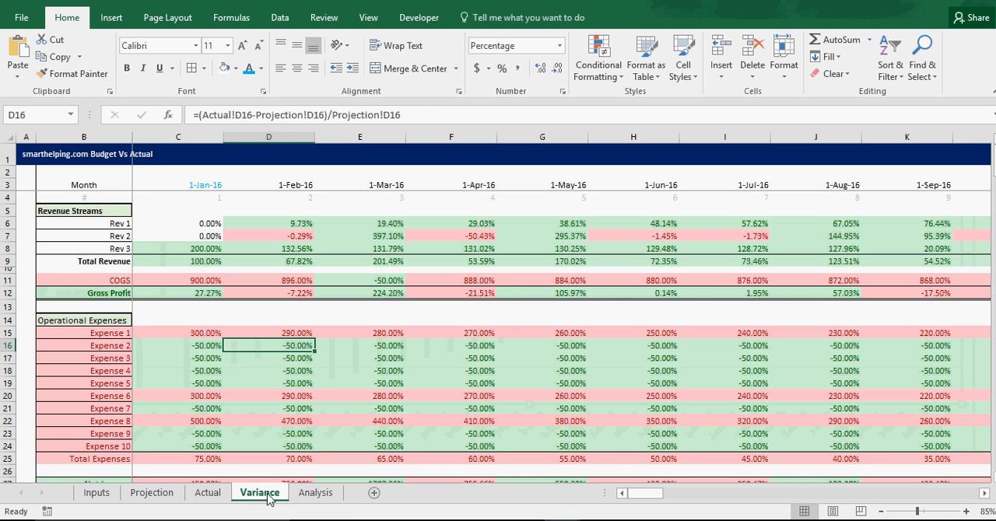
left_click(359, 280)
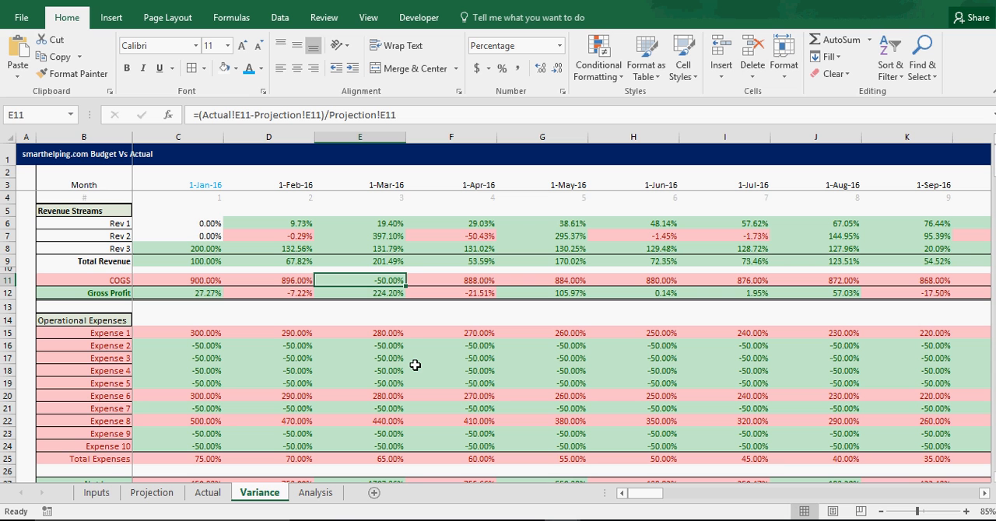
mouse_move(381, 304)
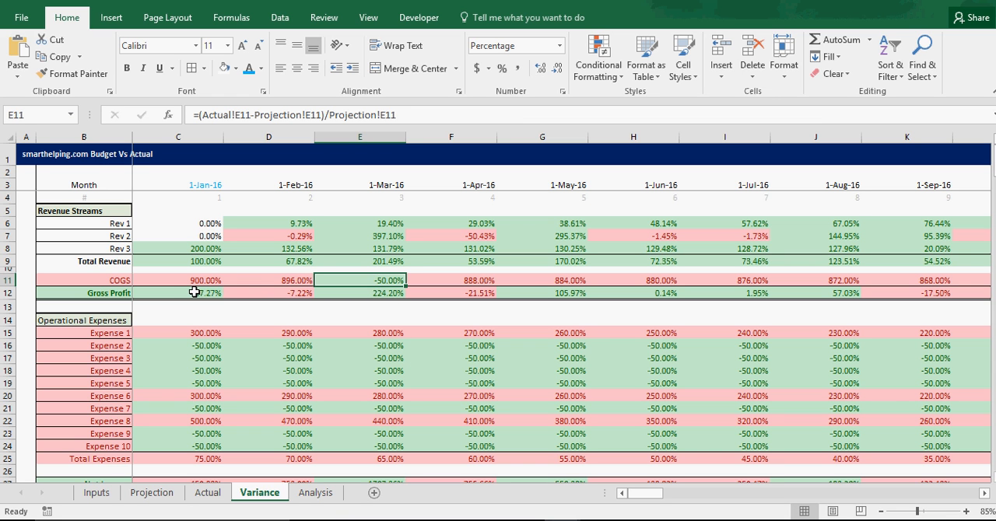
left_click(178, 293)
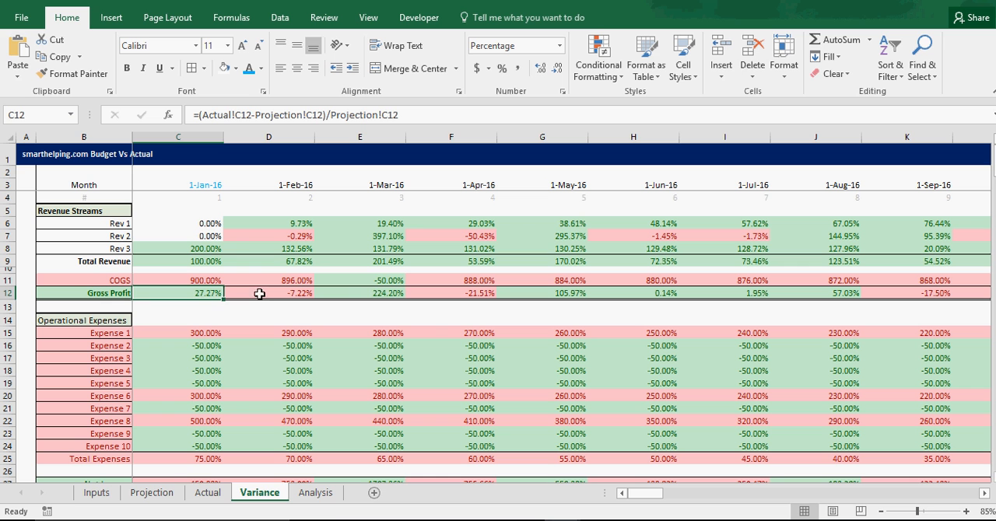
left_click(360, 293)
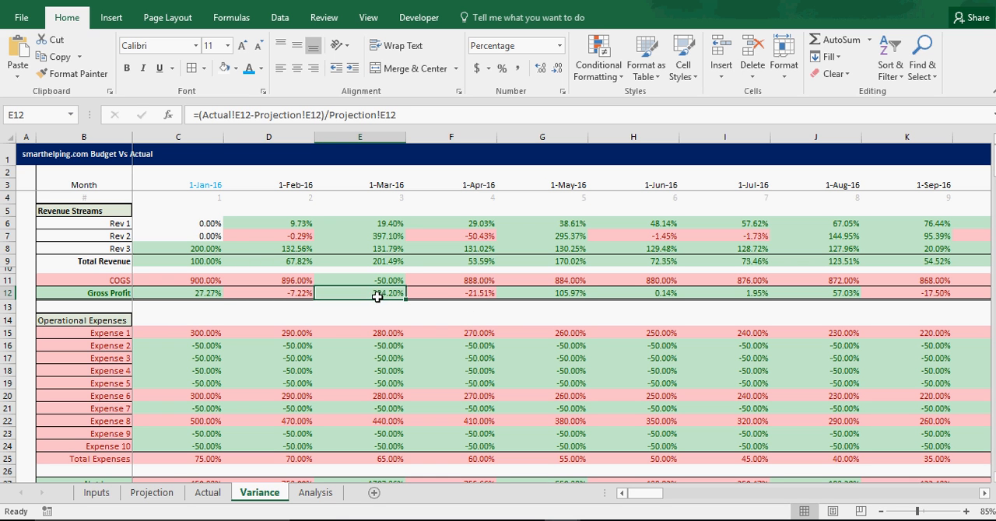
scroll("down", 3)
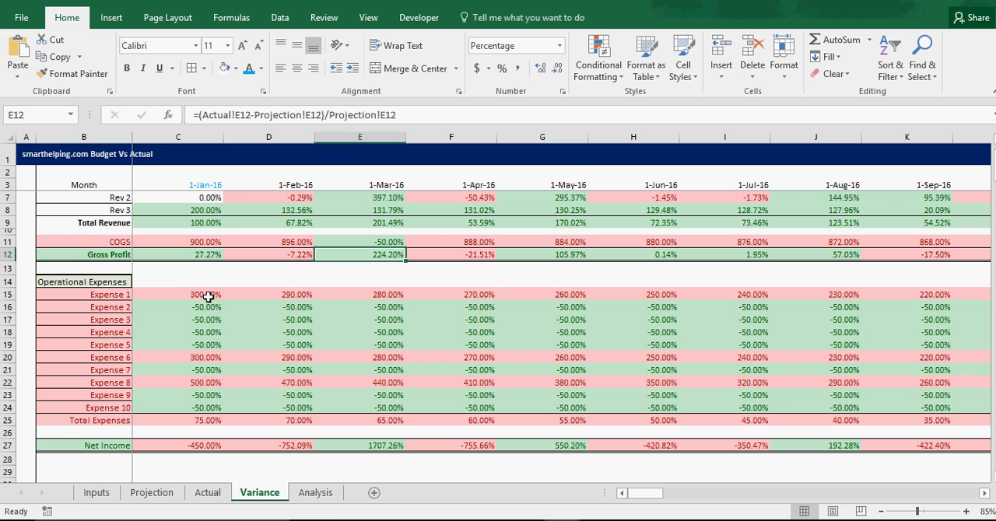
left_click(359, 320)
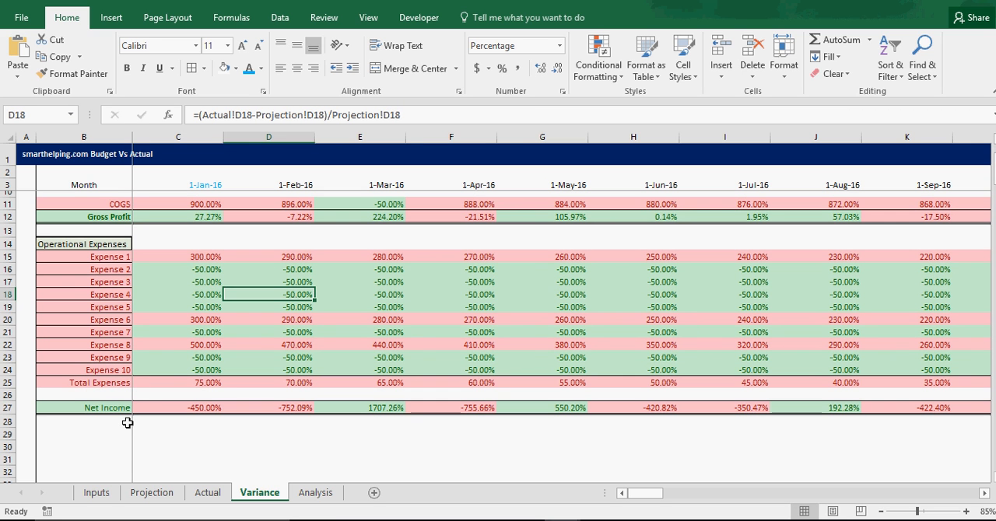
mouse_move(224, 422)
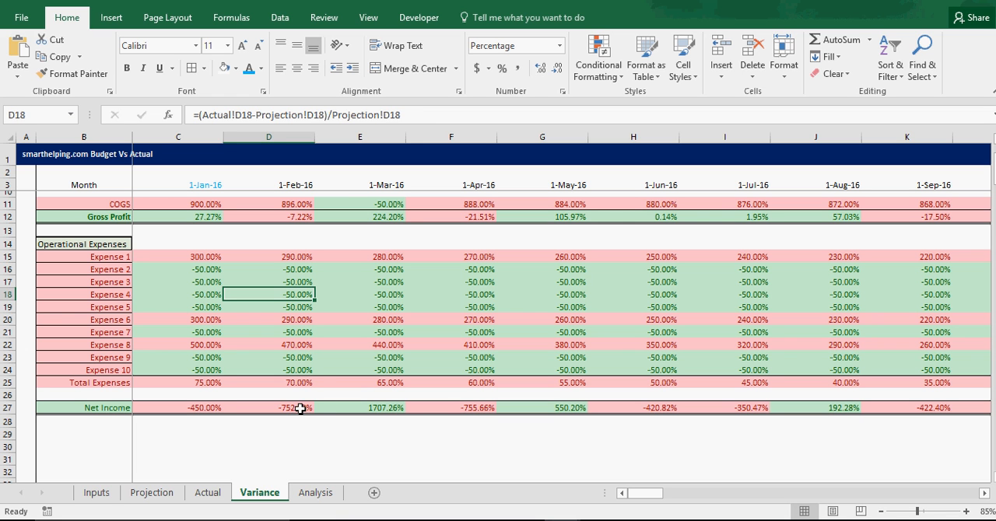
left_click(269, 407)
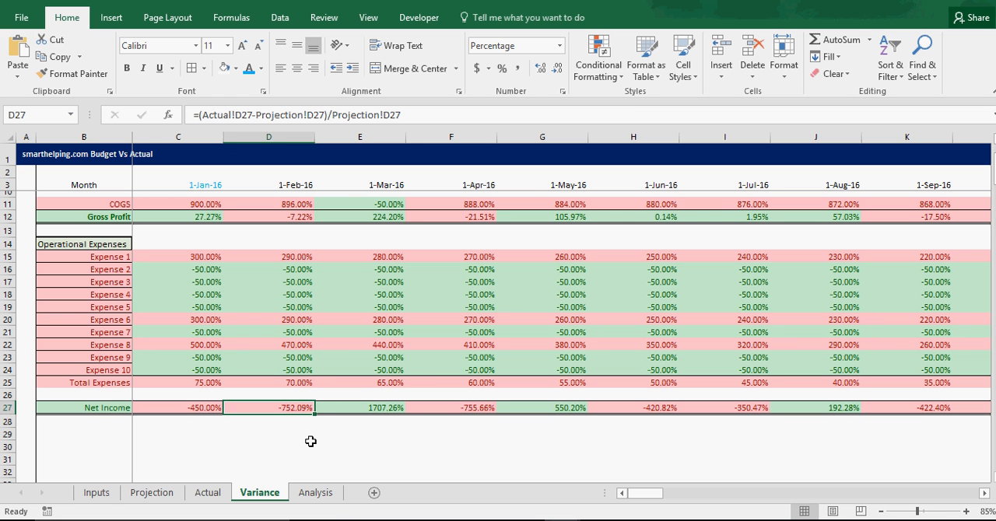
mouse_move(373, 410)
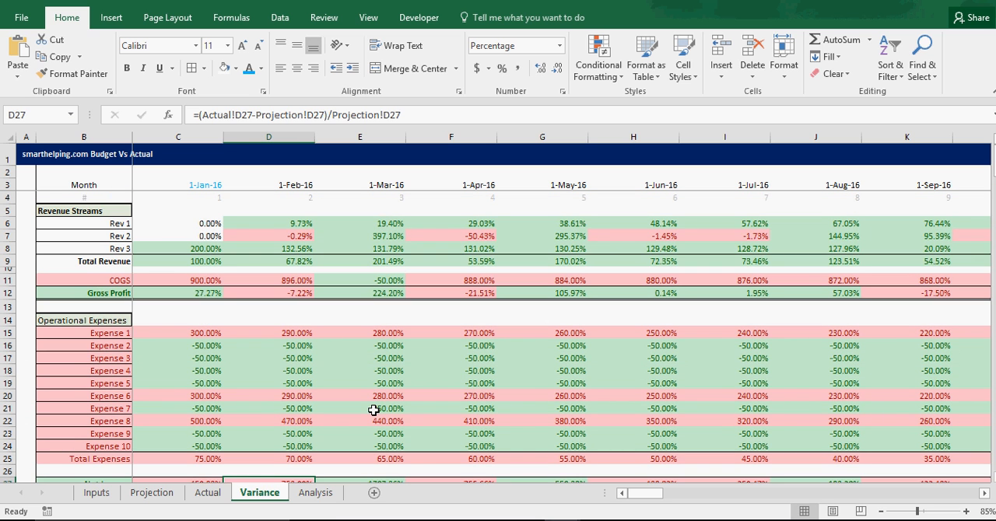
Step: Inspect an Expense 7 actual, glance at Projection, and return to the Actual sheet
left_click(207, 493)
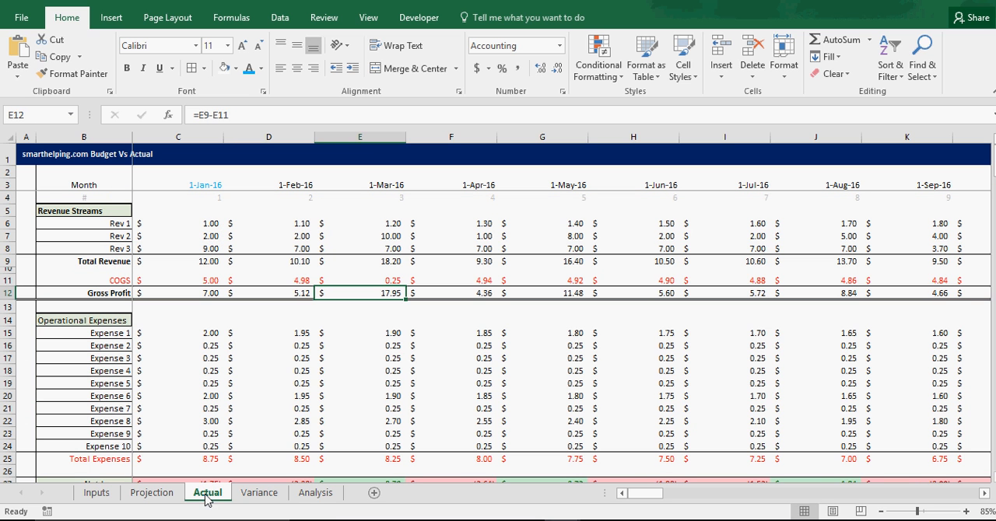
left_click(542, 408)
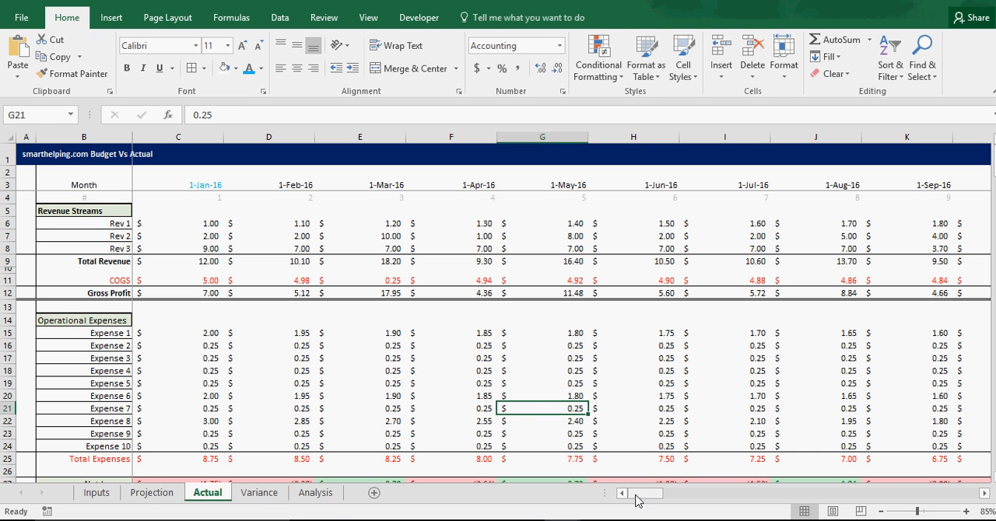
left_click(152, 492)
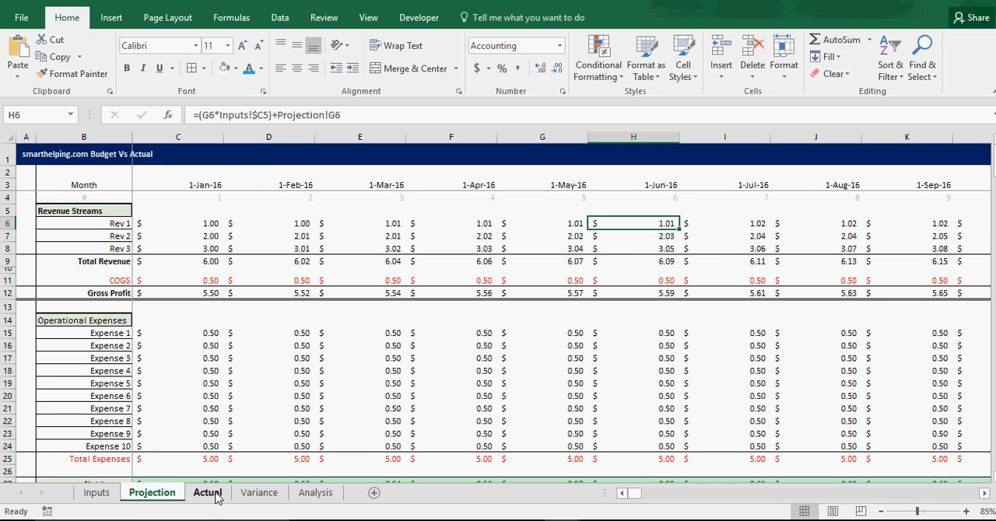
mouse_move(179, 234)
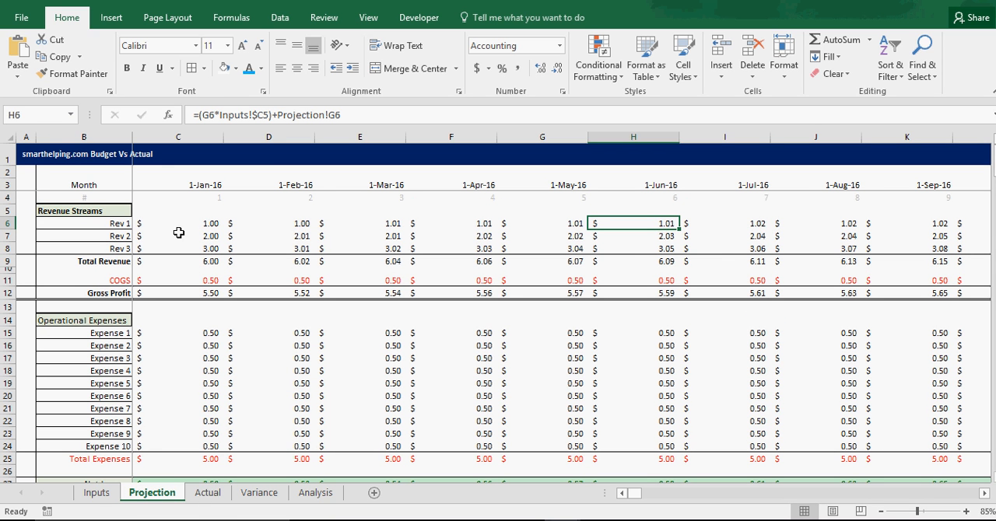
left_click(208, 493)
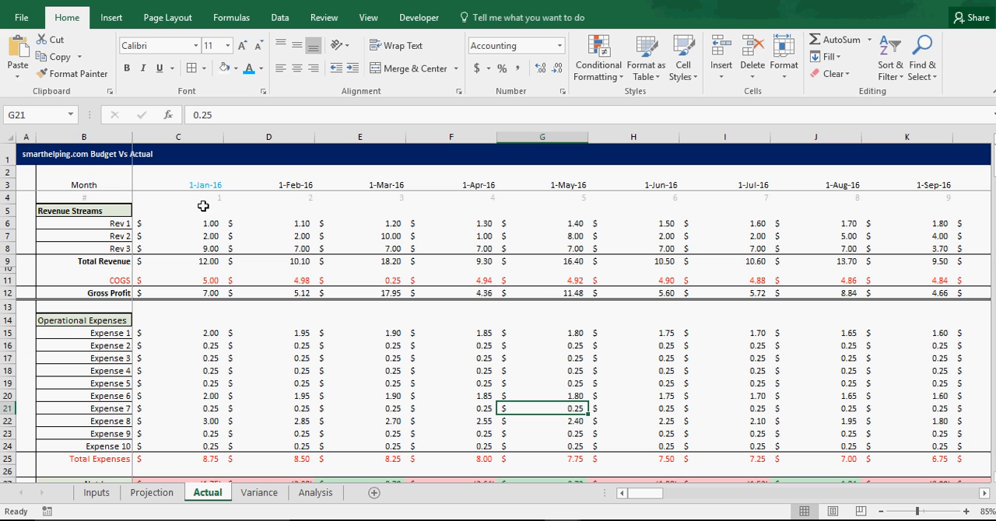
mouse_move(238, 211)
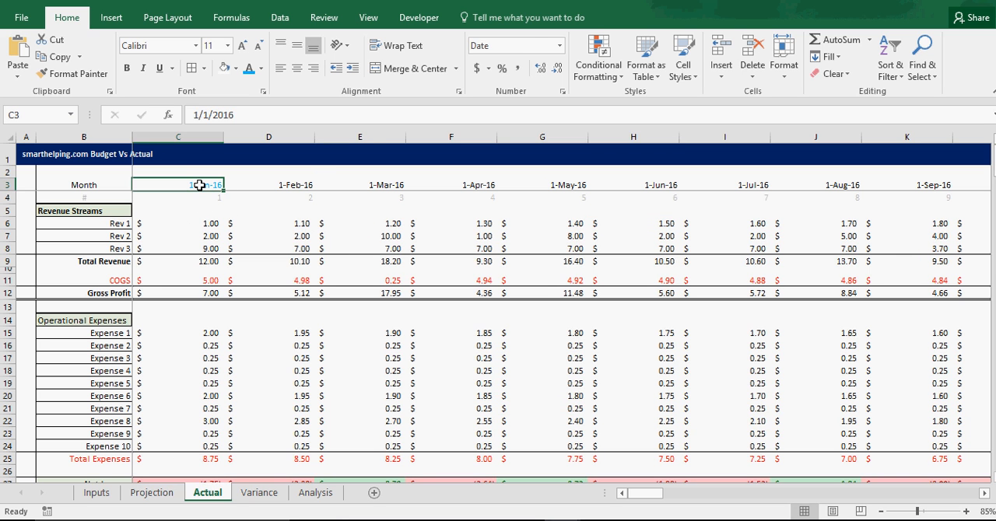
Step: Change the Inputs start year in C8 to 1/1/2018 and check Projection's month headers
left_click(258, 68)
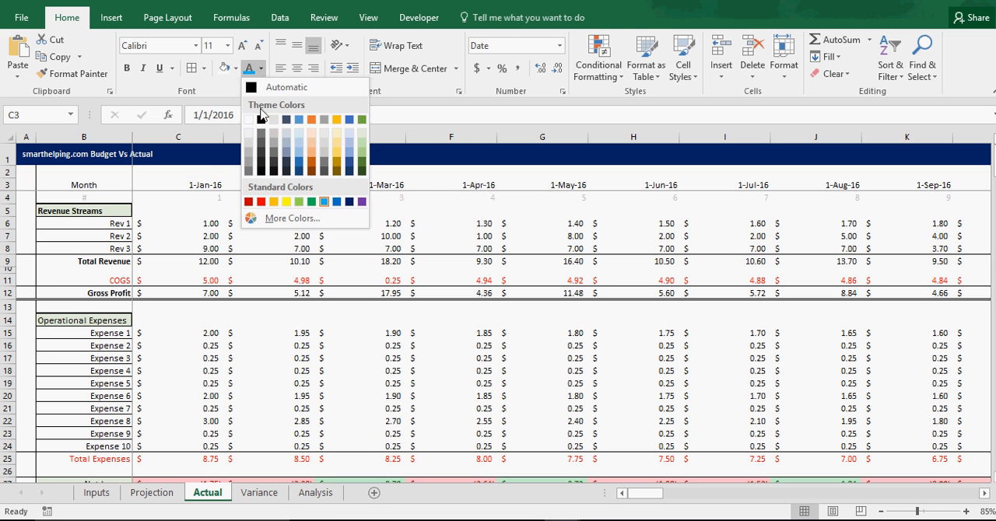
left_click(97, 493)
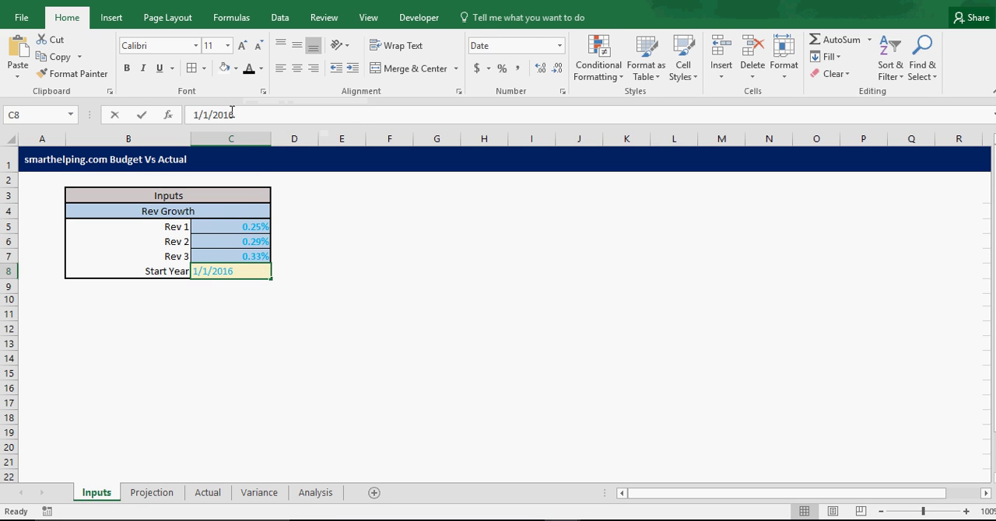
key("Return")
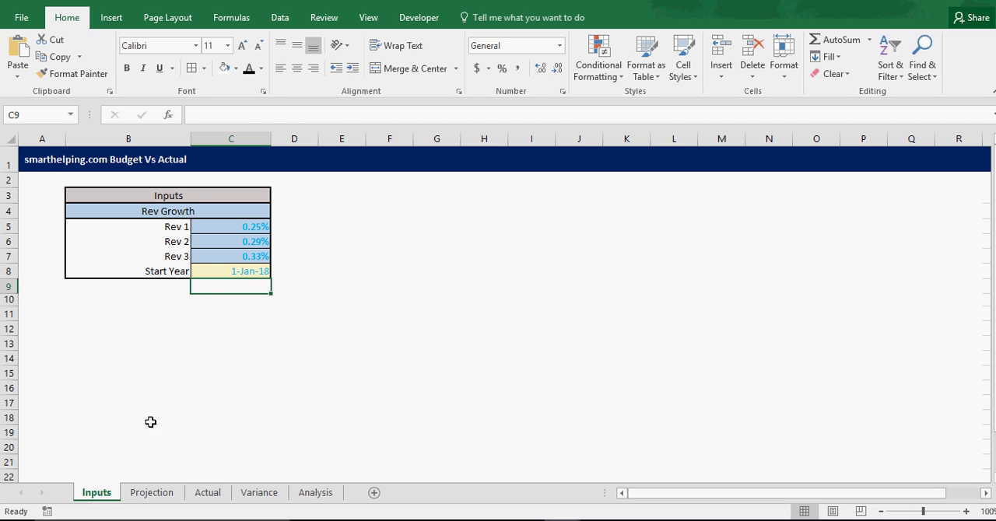
left_click(152, 493)
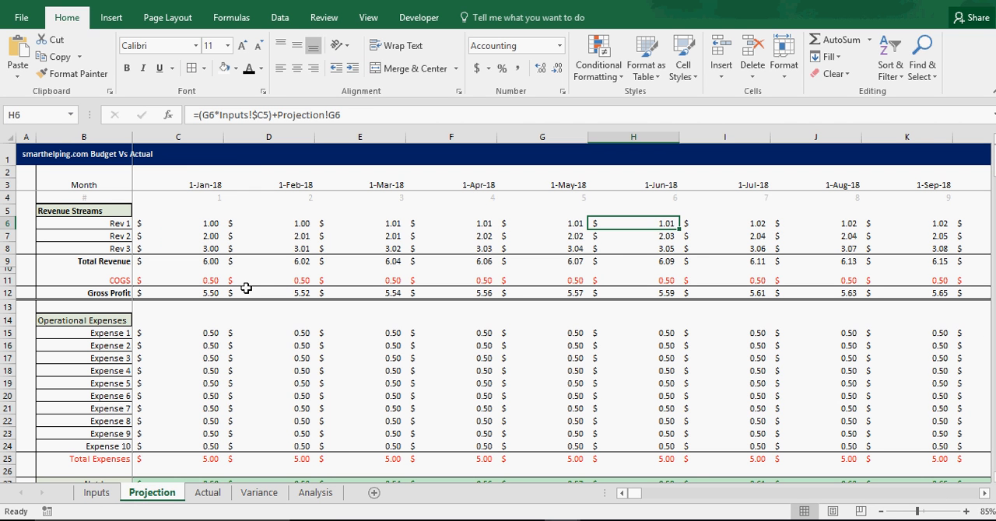
Step: Update the first month heading C3 on the Actual and Variance sheets to 1-Jan-18
left_click(208, 491)
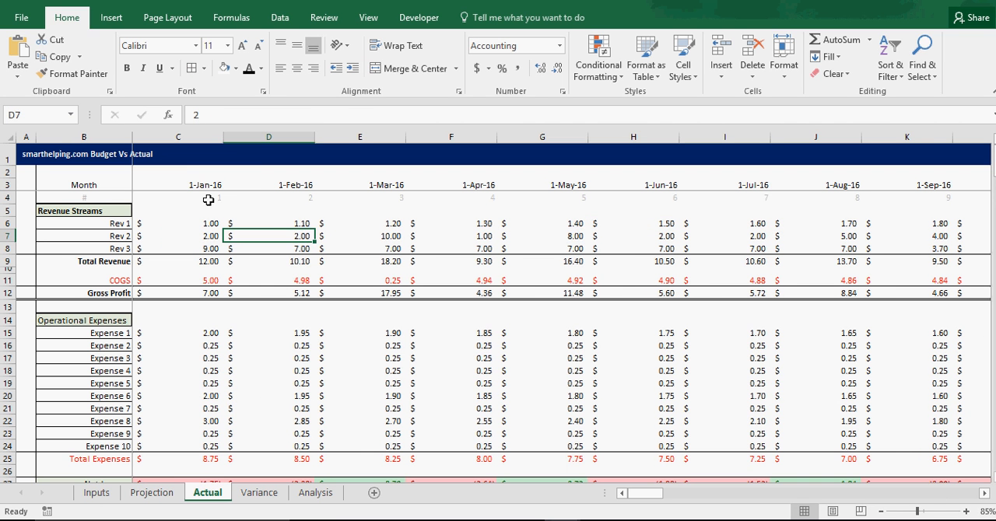
left_click(269, 185)
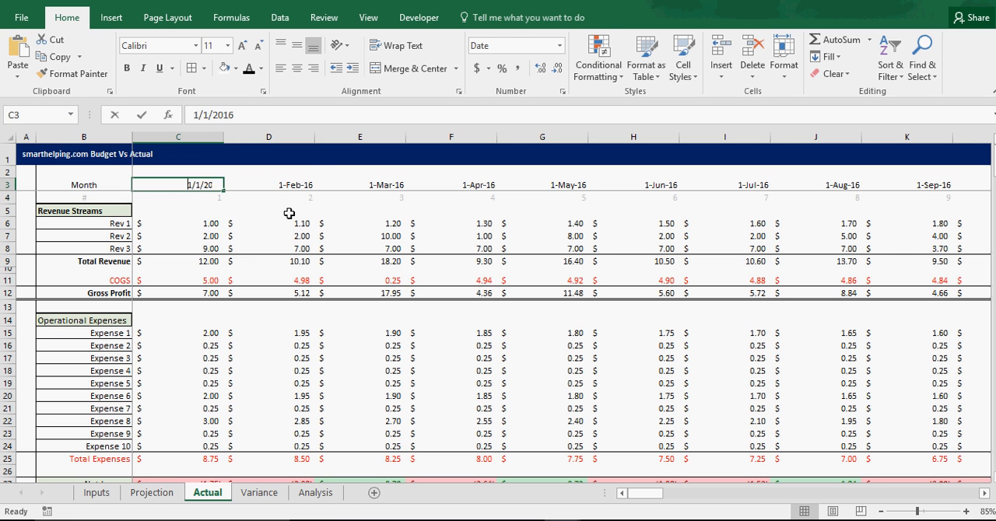
left_click(97, 492)
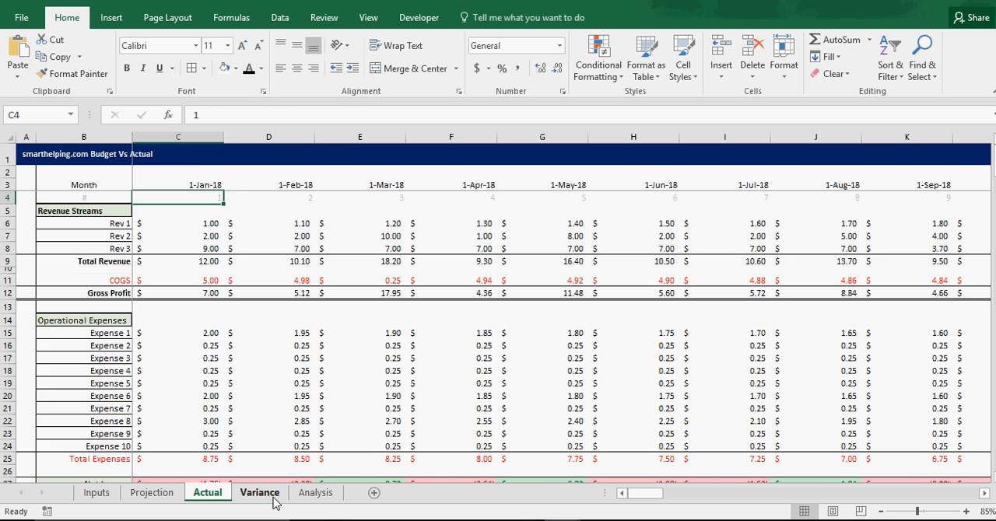
left_click(259, 492)
type("=")
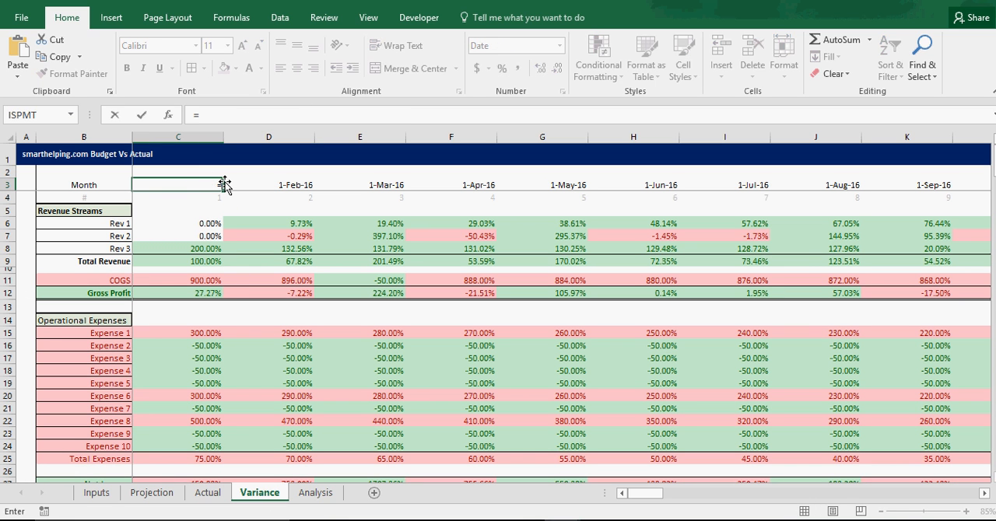
left_click(96, 492)
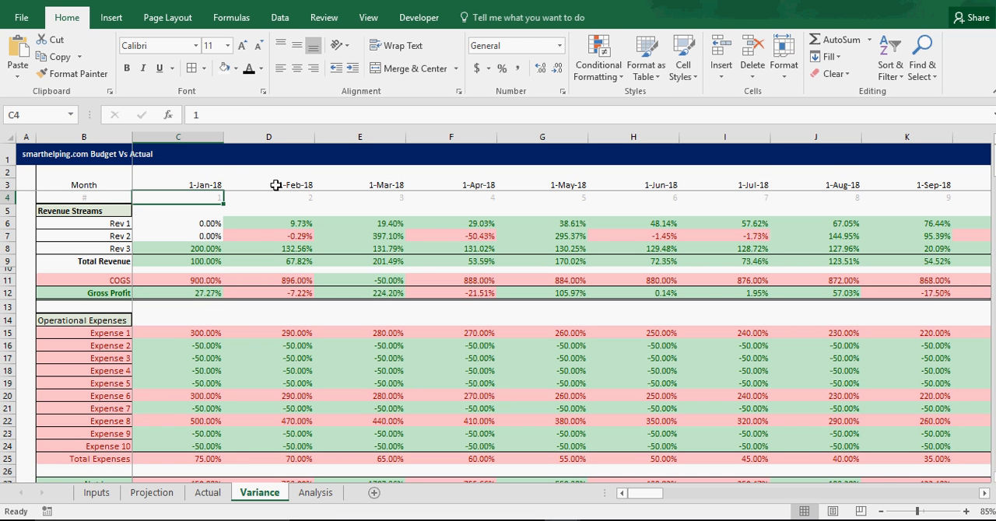
left_click(208, 491)
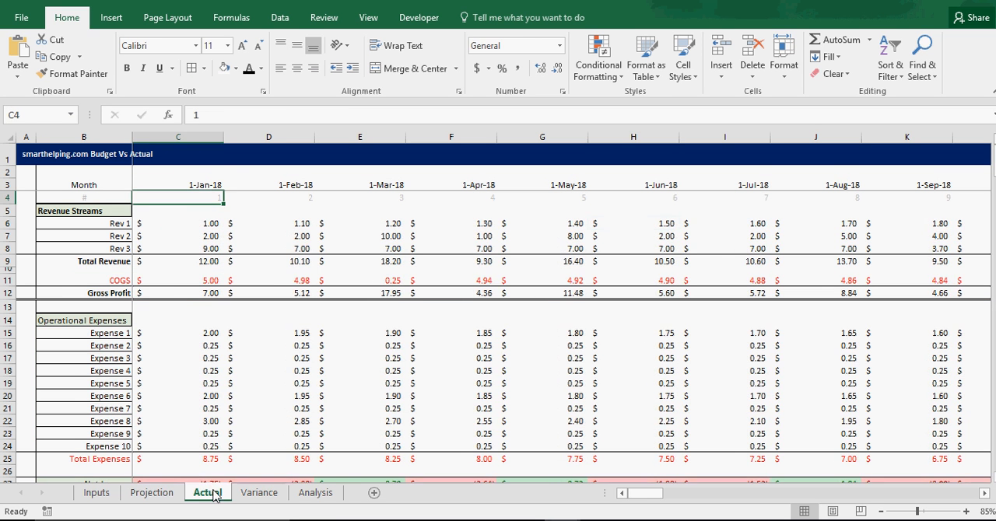
Step: Revisit Variance and Projection, then view the Analysis % variance chart spanning Jan-18 to Dec-20
left_click(259, 493)
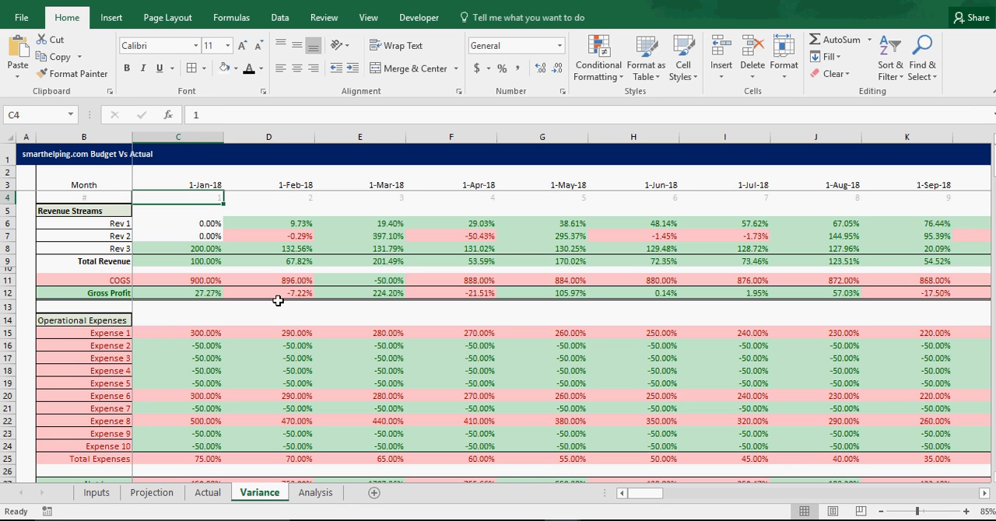
mouse_move(285, 302)
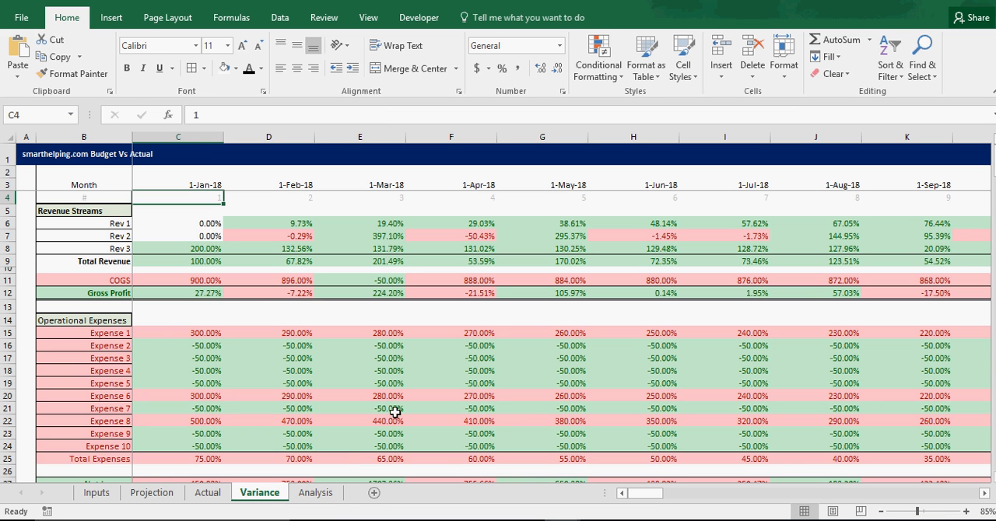
mouse_move(266, 475)
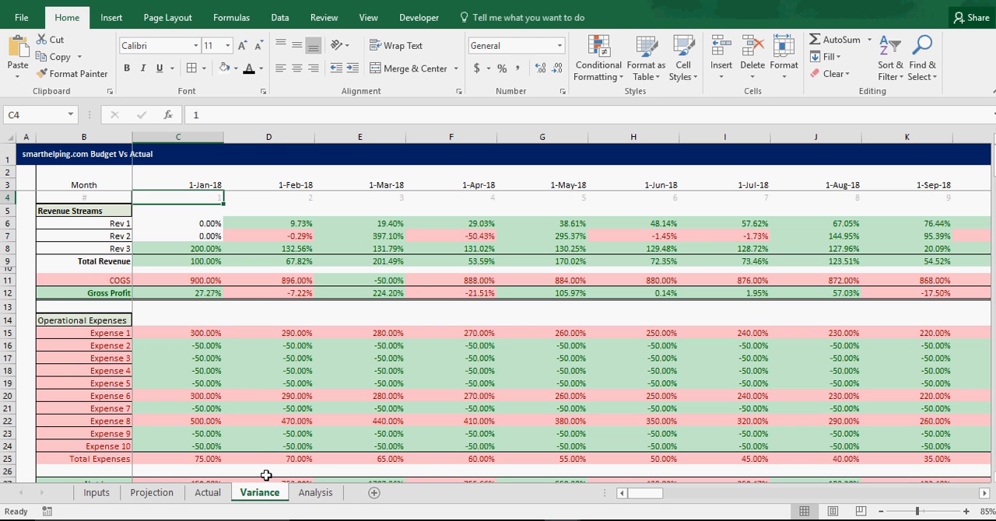
left_click(268, 287)
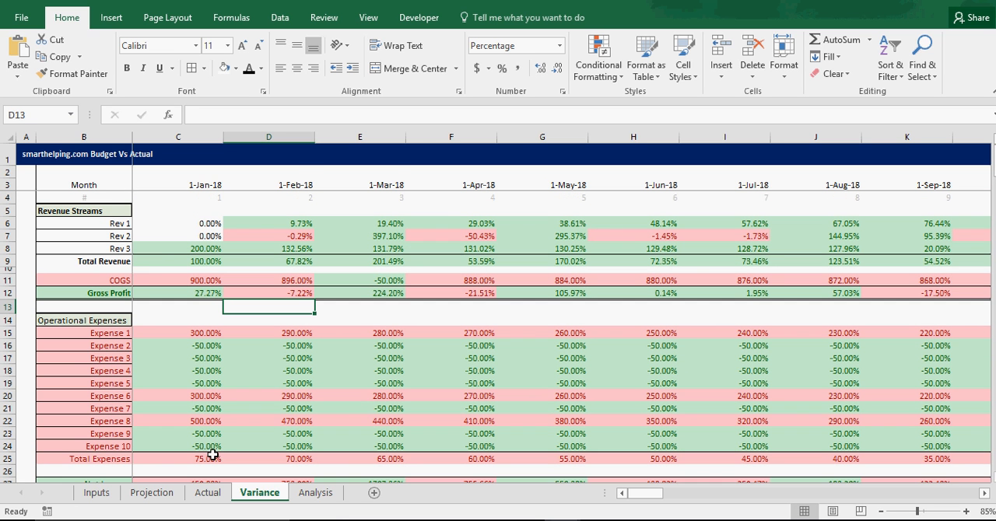
left_click(152, 493)
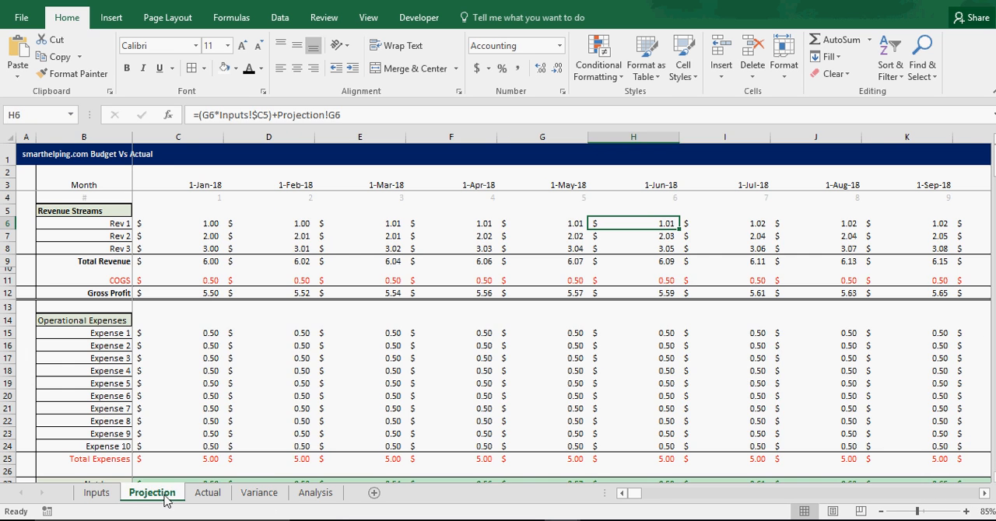
left_click(259, 493)
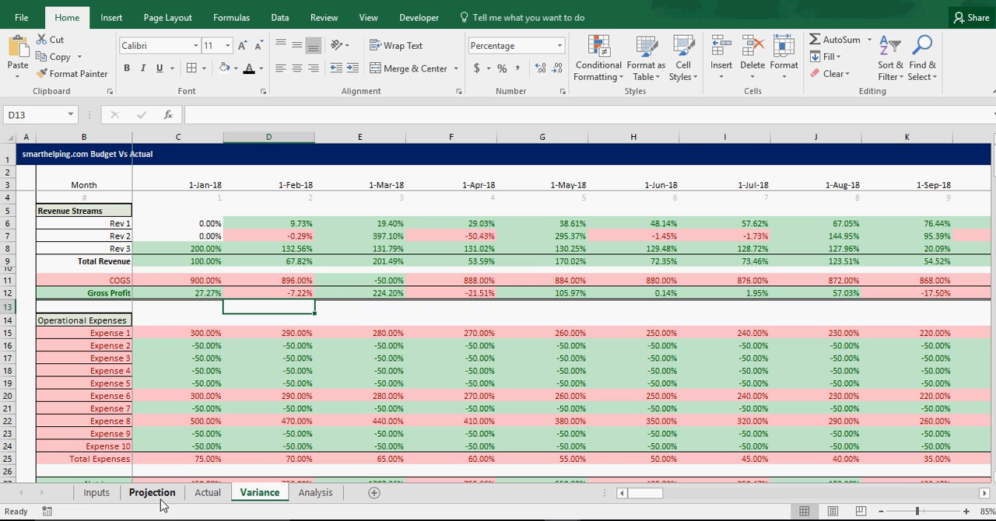
left_click(315, 492)
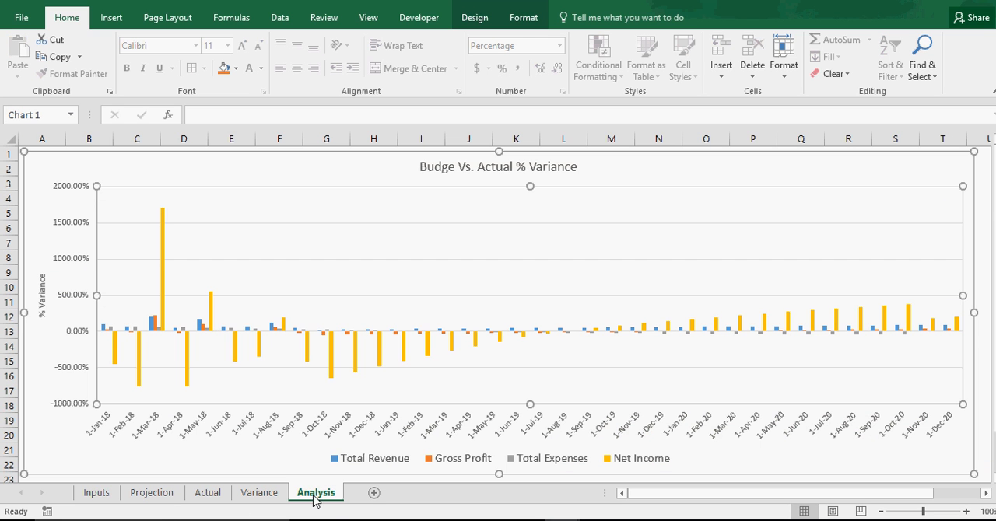
mouse_move(138, 332)
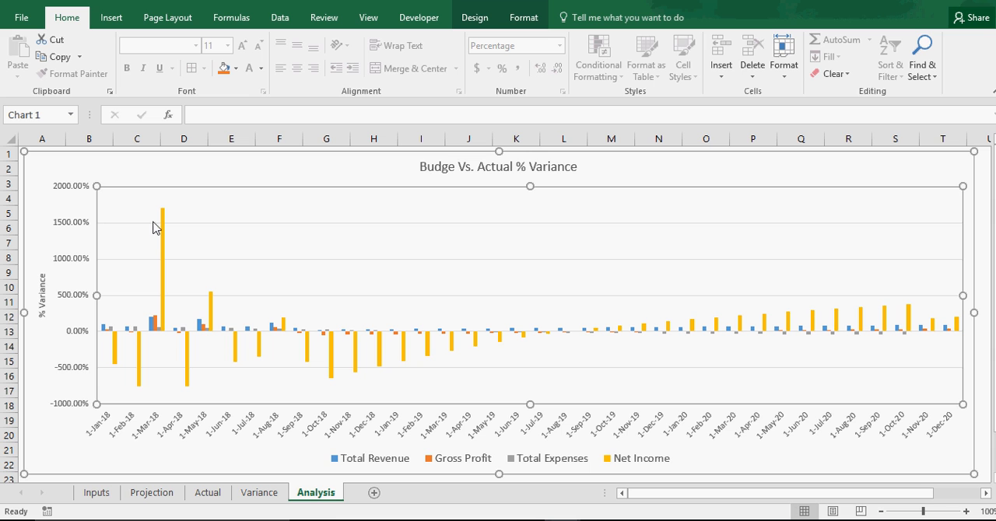
mouse_move(204, 365)
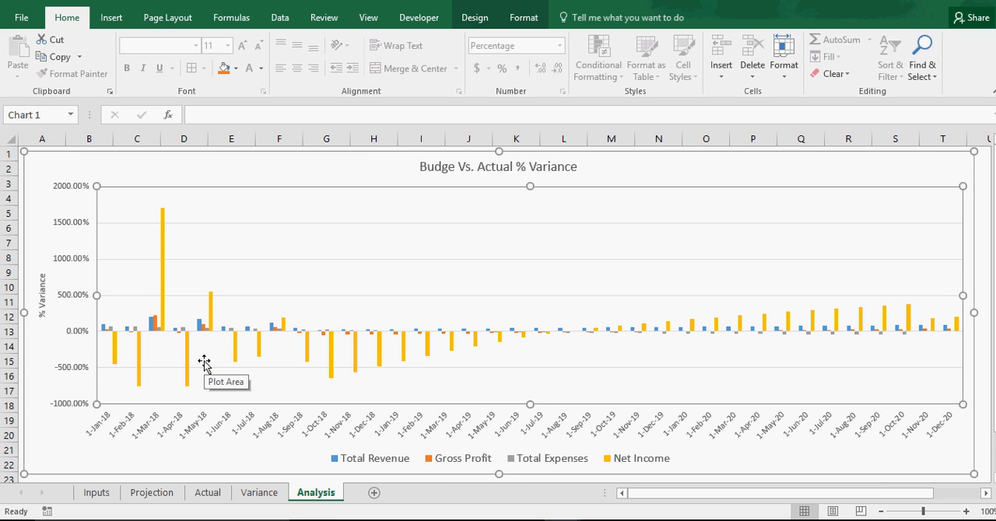
mouse_move(345, 464)
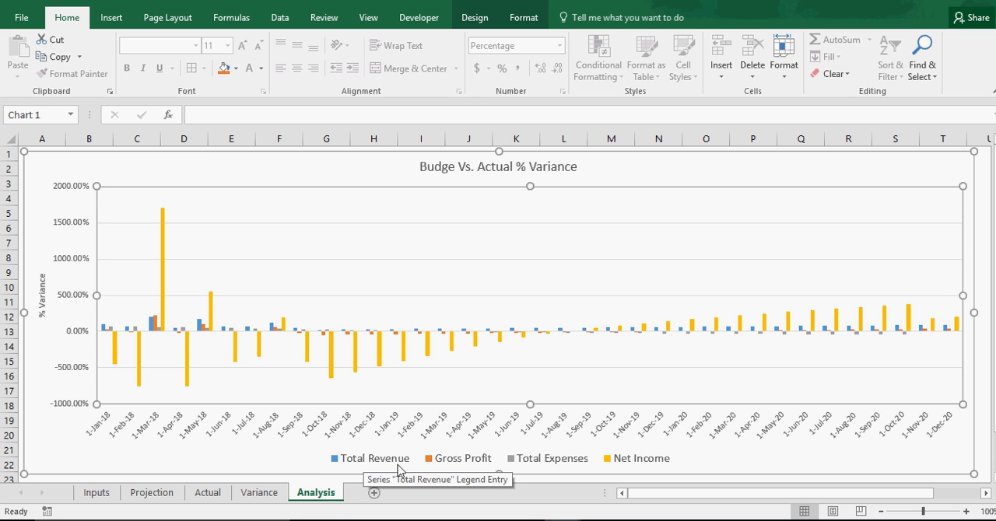
mouse_move(552, 472)
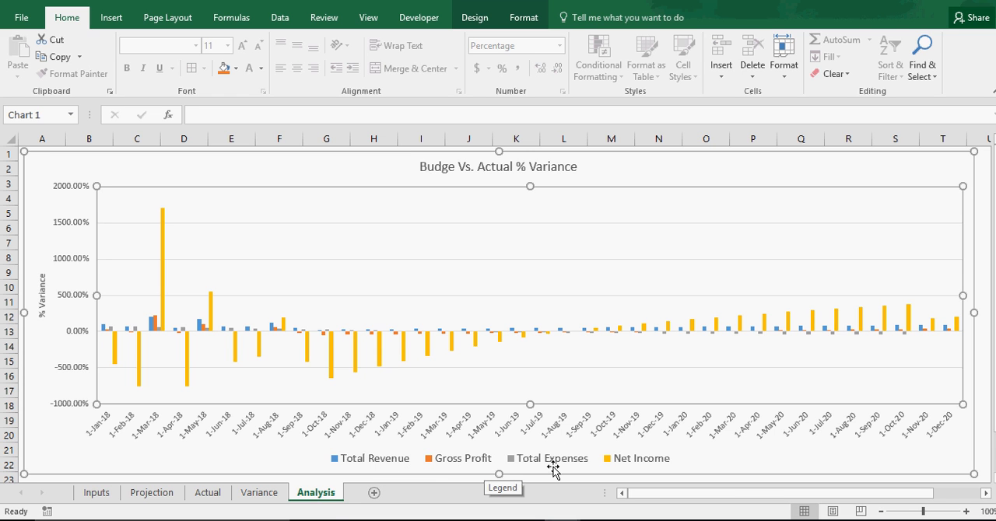
mouse_move(639, 467)
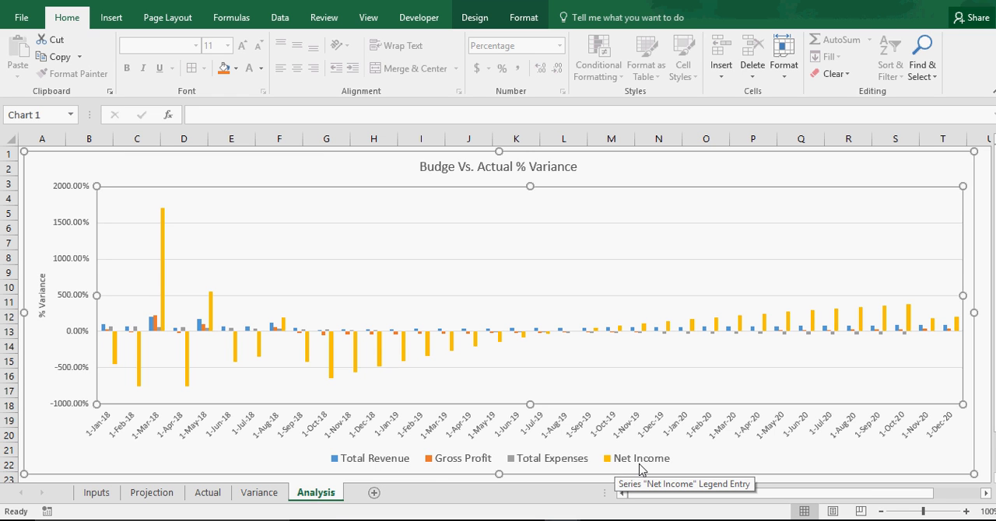
mouse_move(626, 462)
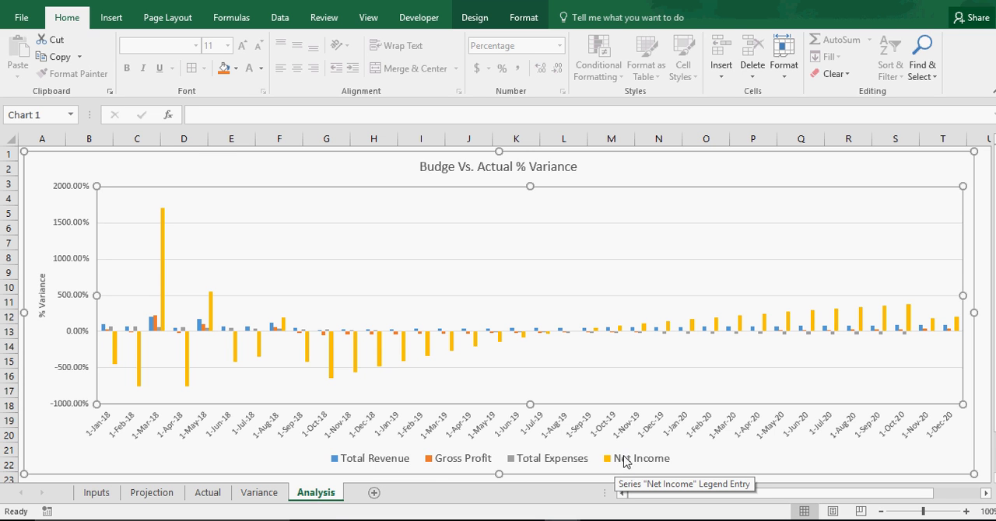
mouse_move(122, 373)
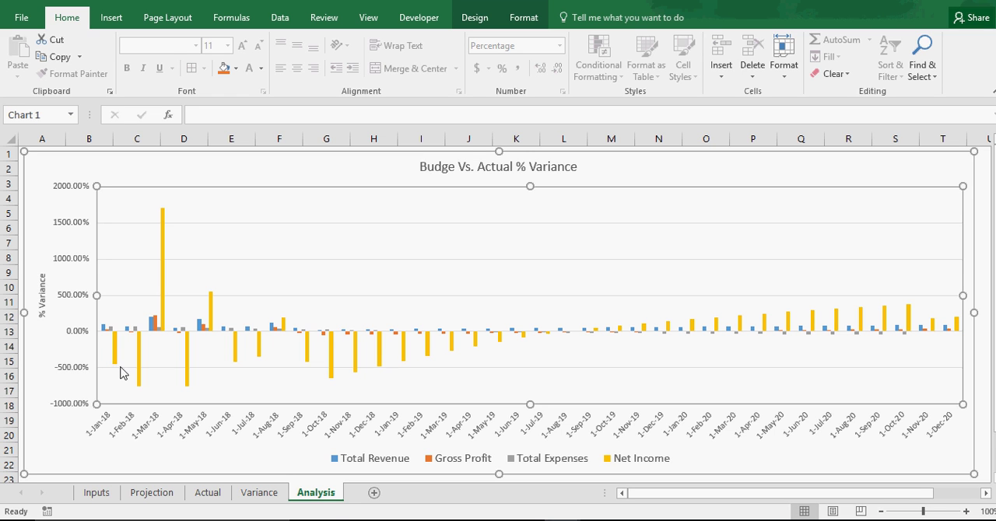
mouse_move(251, 345)
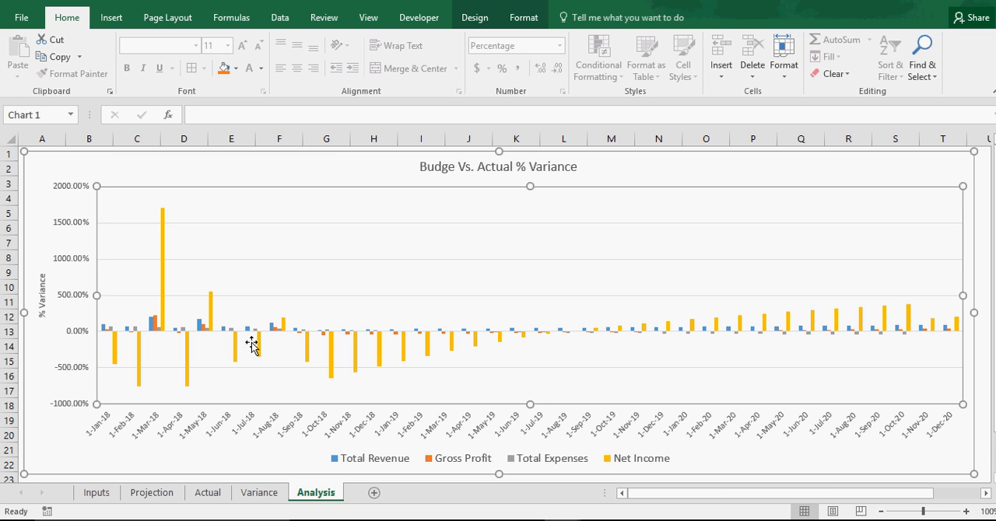
mouse_move(557, 341)
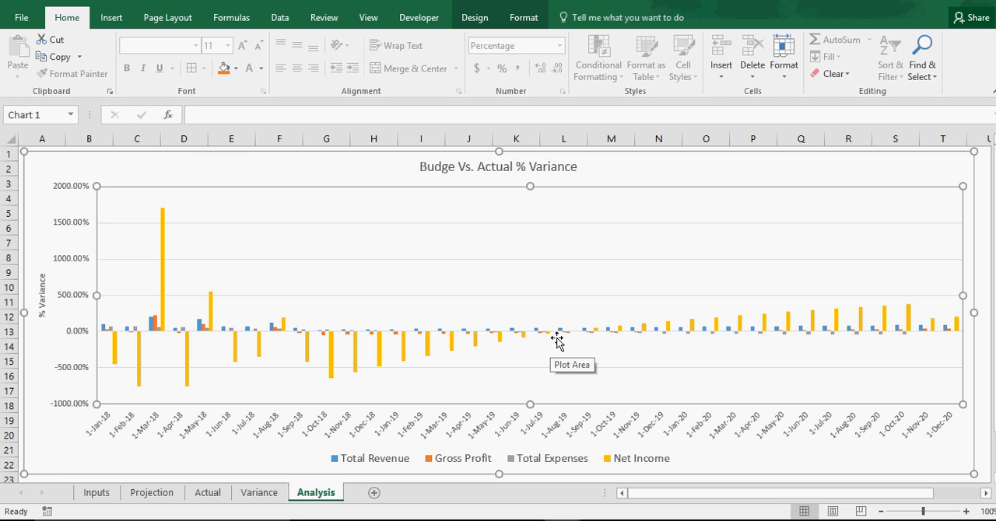
mouse_move(661, 340)
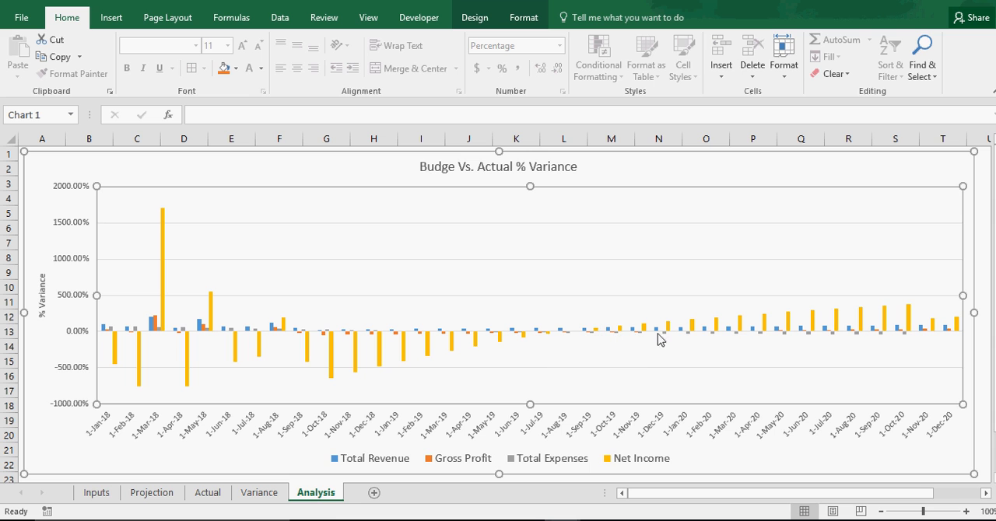
mouse_move(788, 328)
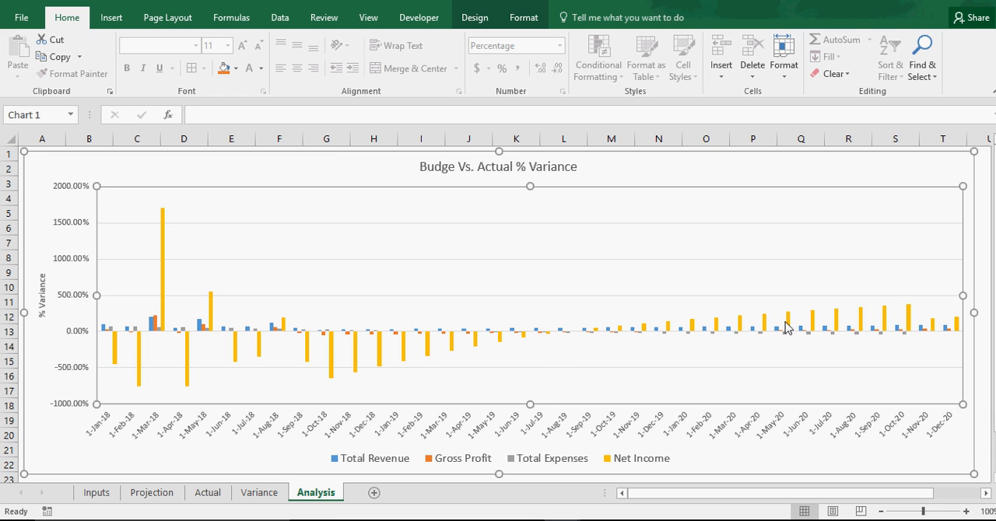
mouse_move(784, 322)
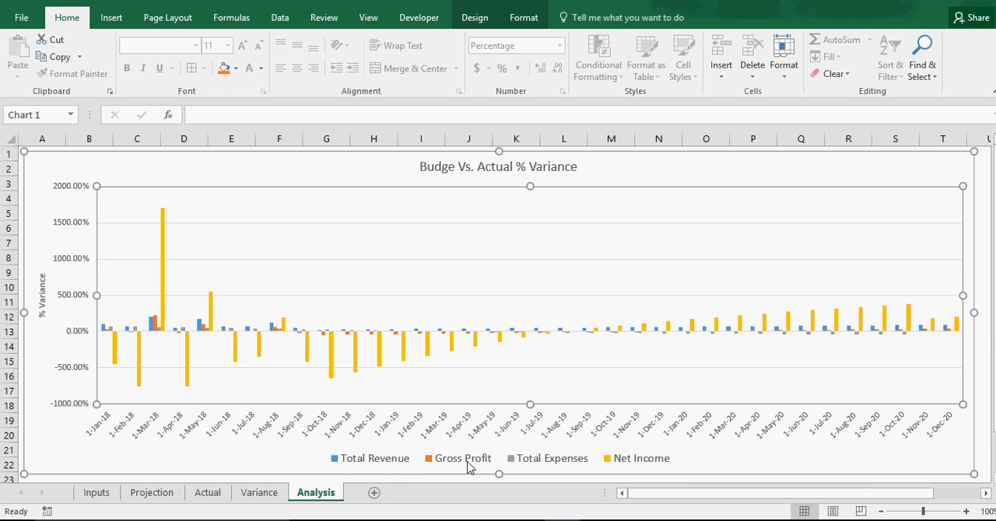
mouse_move(910, 346)
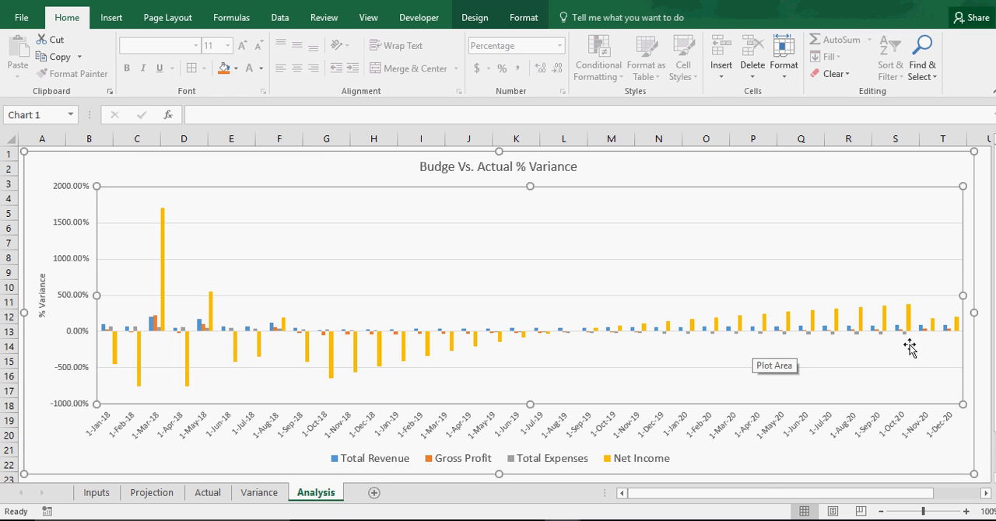
mouse_move(529, 467)
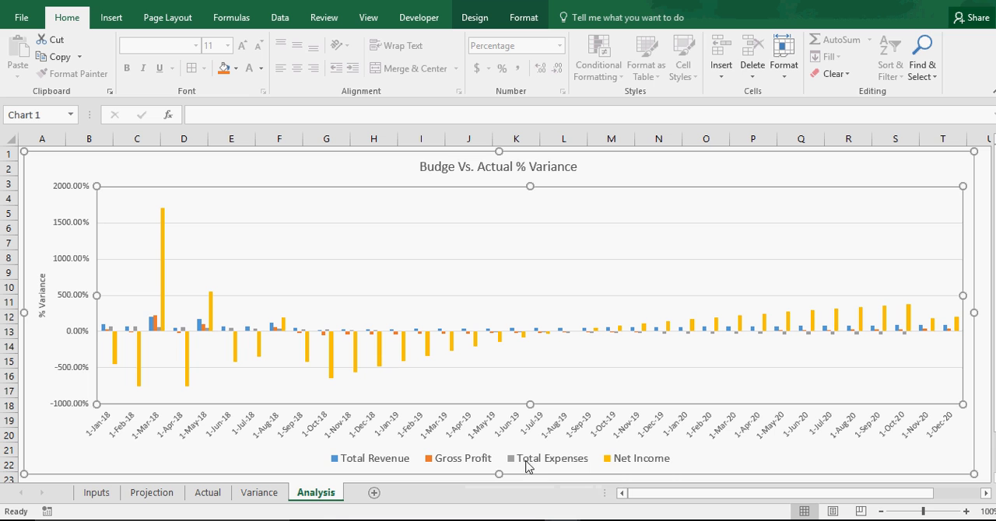
mouse_move(153, 328)
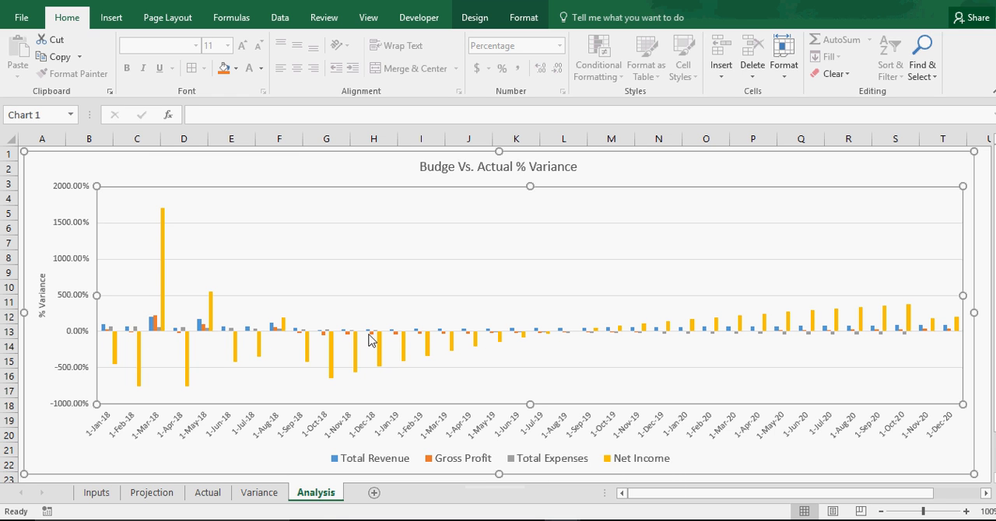
mouse_move(848, 315)
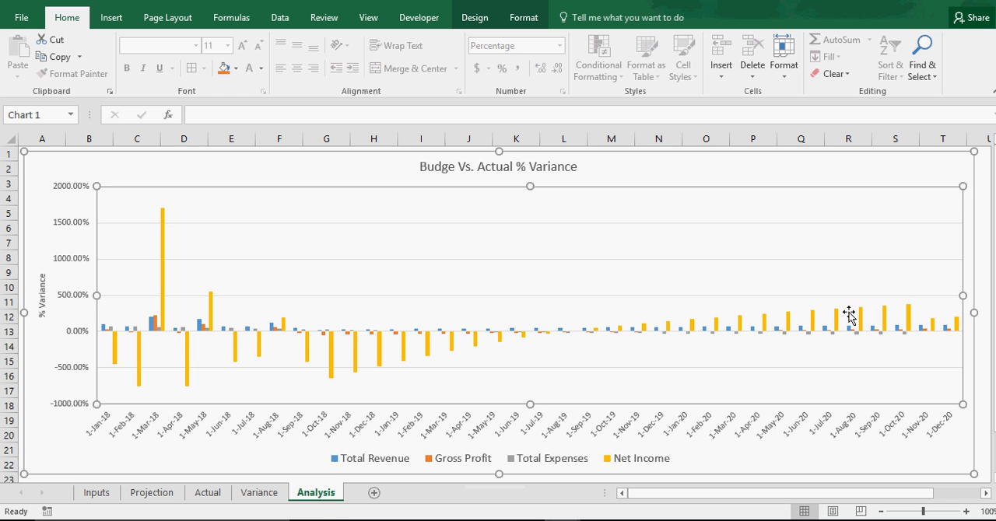
mouse_move(514, 403)
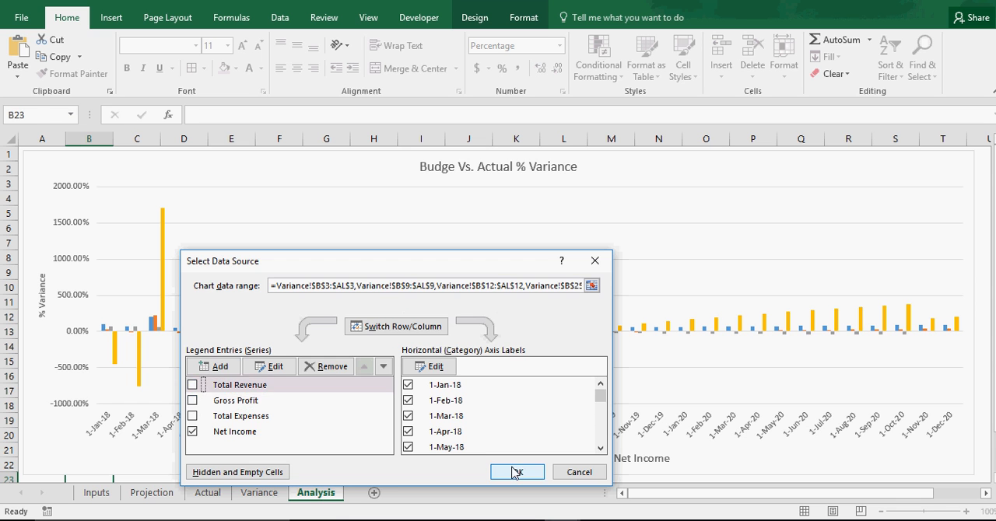
Step: Chart only Total Revenue and Total Expenses variance by dropping Net Income, then view the Variance sheet
left_click(517, 471)
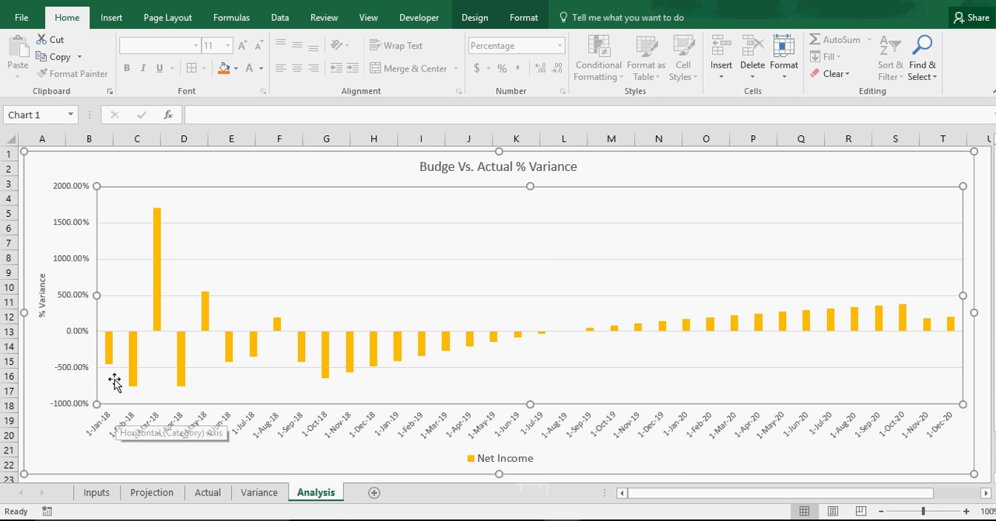
mouse_move(490, 263)
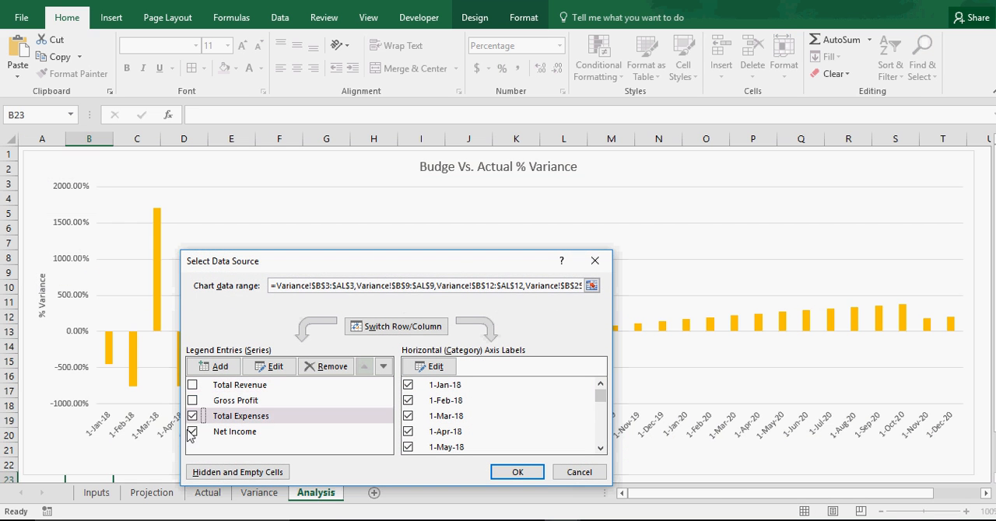
left_click(192, 384)
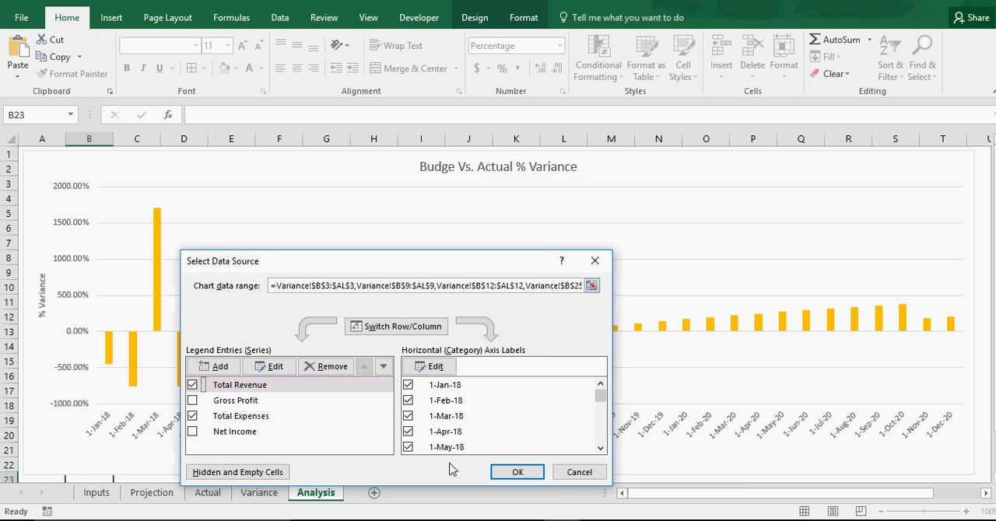
left_click(517, 472)
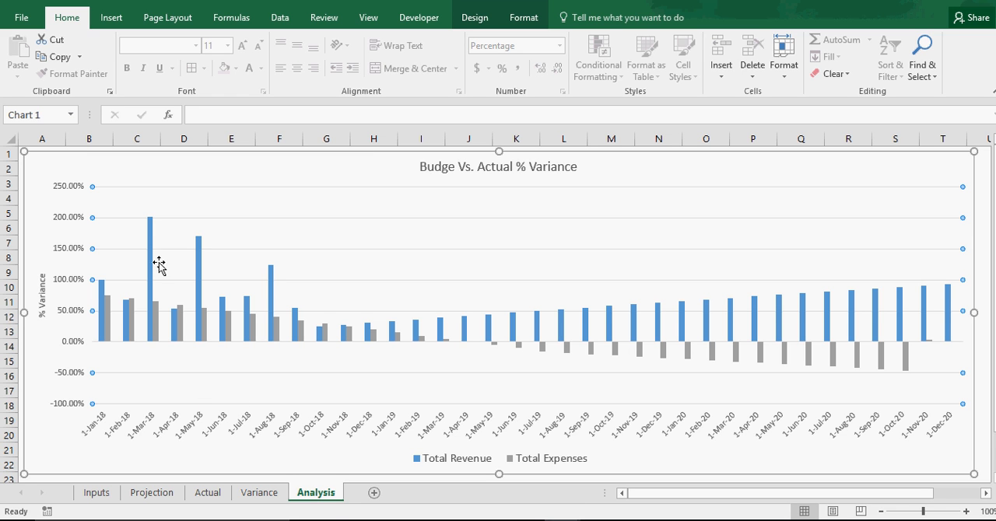
mouse_move(893, 360)
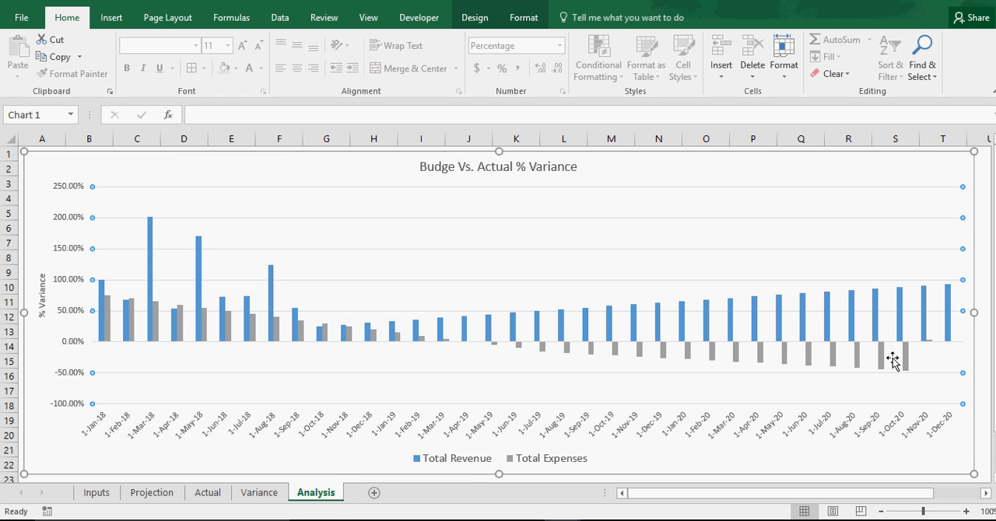
mouse_move(139, 350)
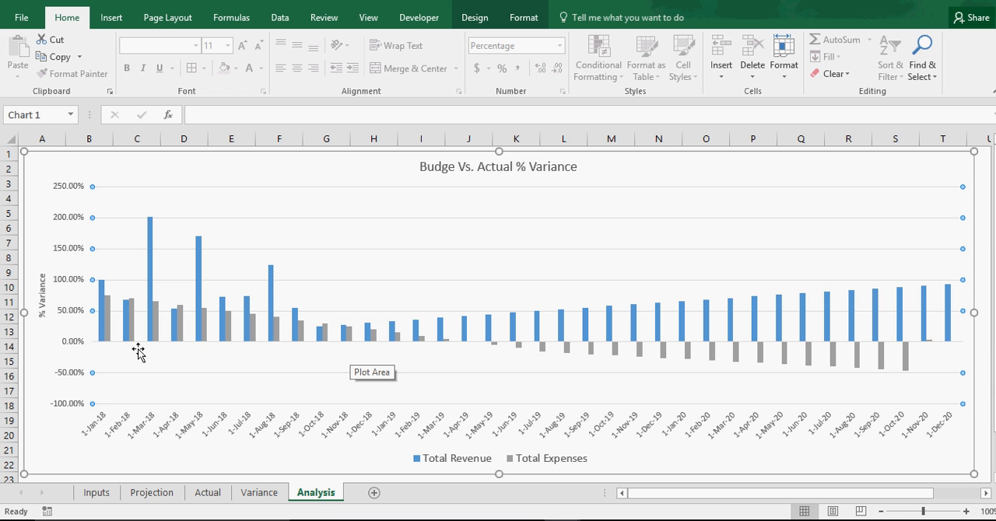
mouse_move(279, 314)
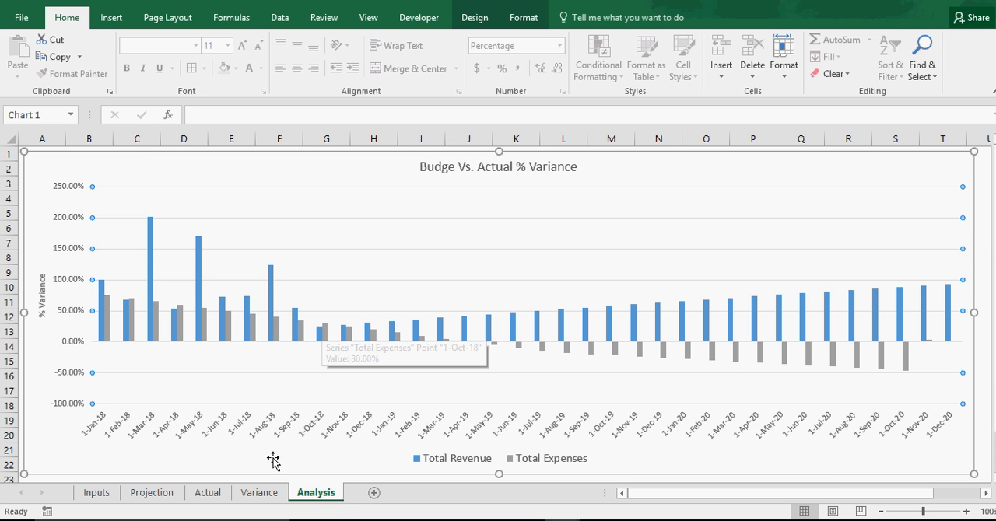
left_click(258, 492)
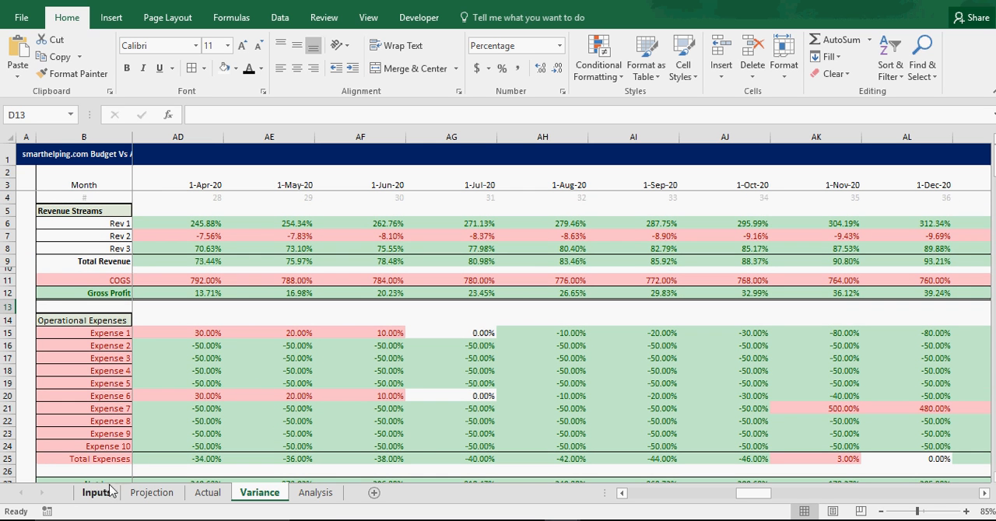
Step: Show the Inputs sheet with growth rates 0.25%, 0.29%, 0.33% and start year 1-Jan-18
left_click(96, 492)
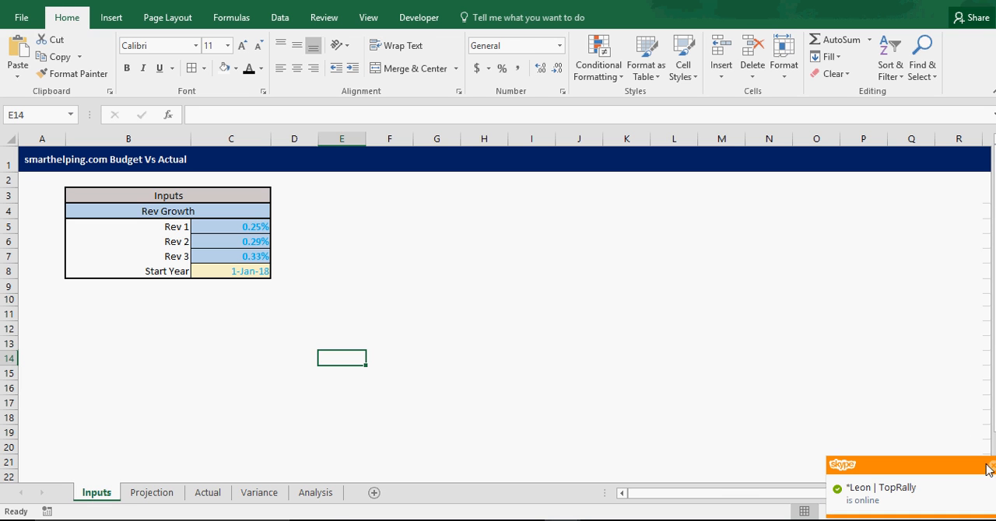
left_click(721, 342)
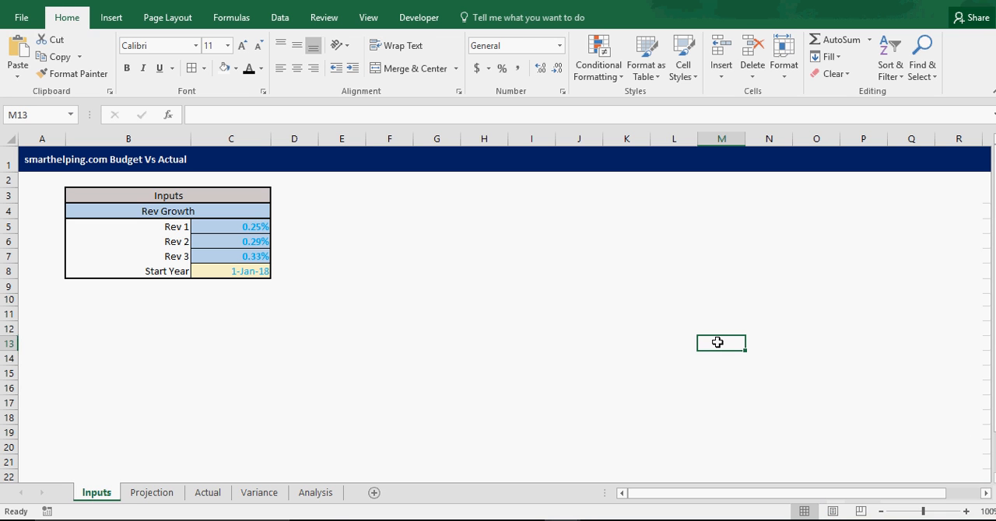